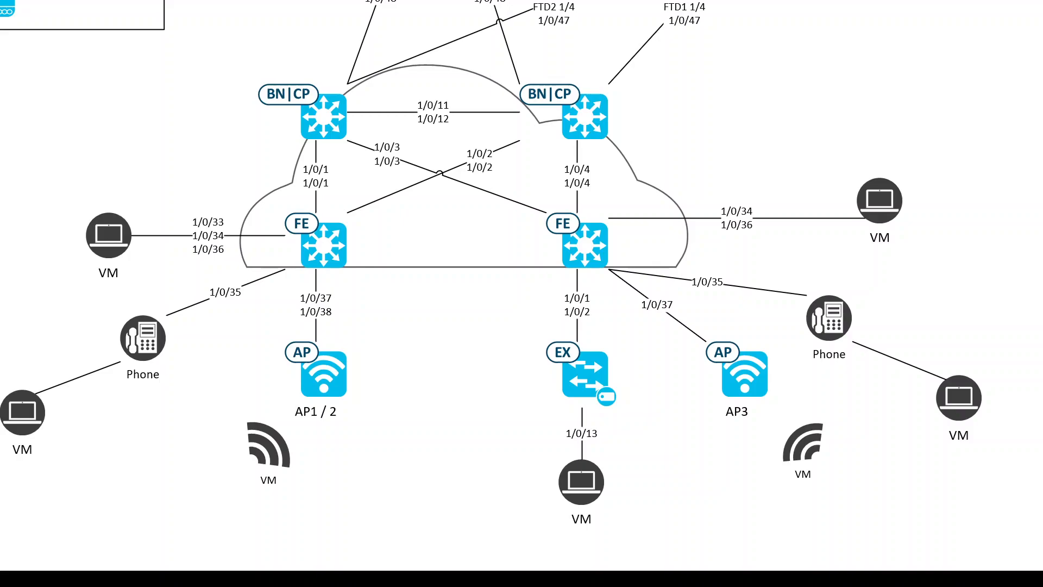
{"action": "mouse_move", "coordinate": [121, 339]}
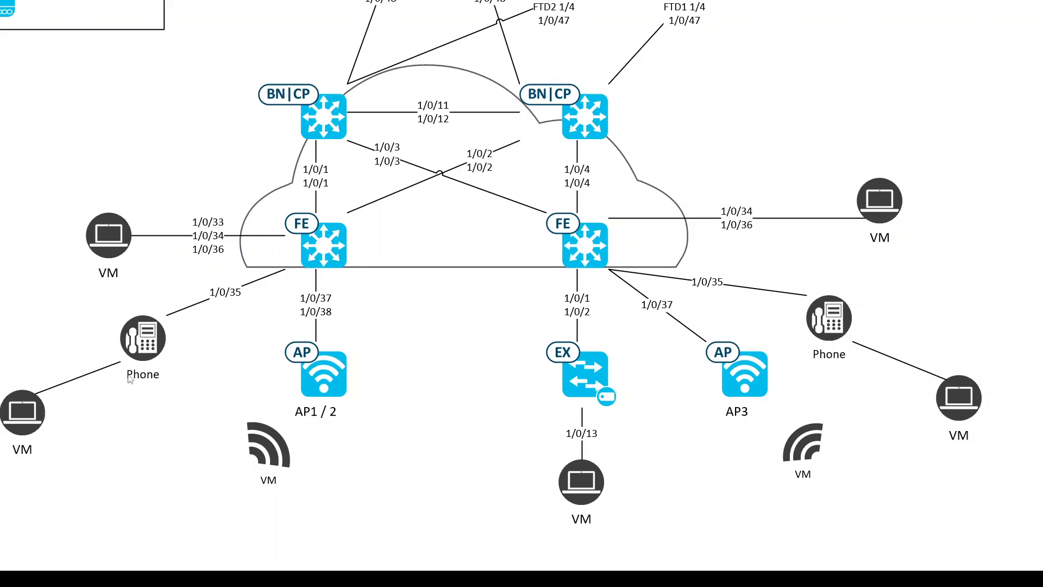
{"action": "mouse_move", "coordinate": [189, 346]}
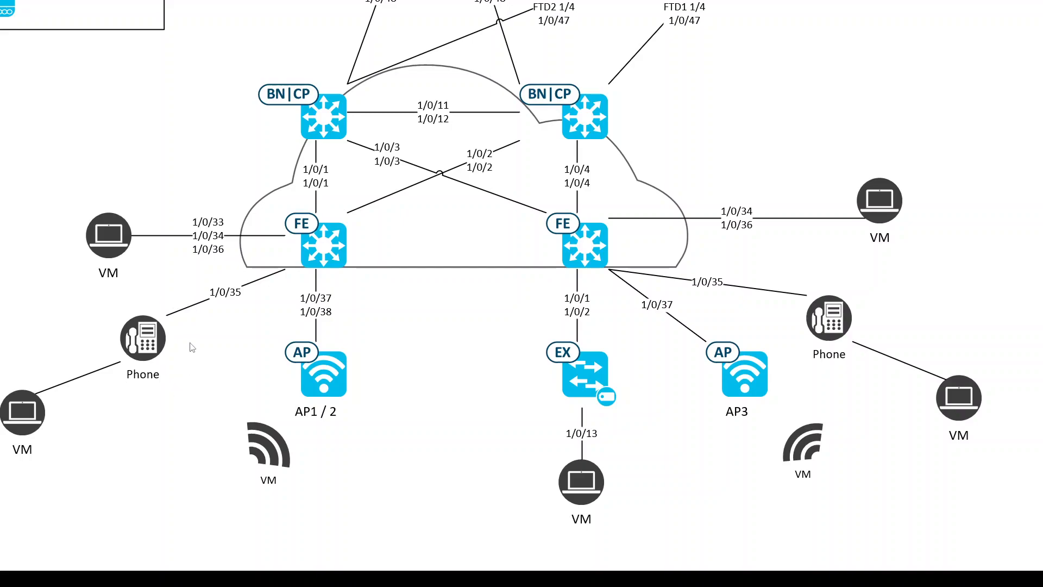
{"action": "mouse_move", "coordinate": [862, 328]}
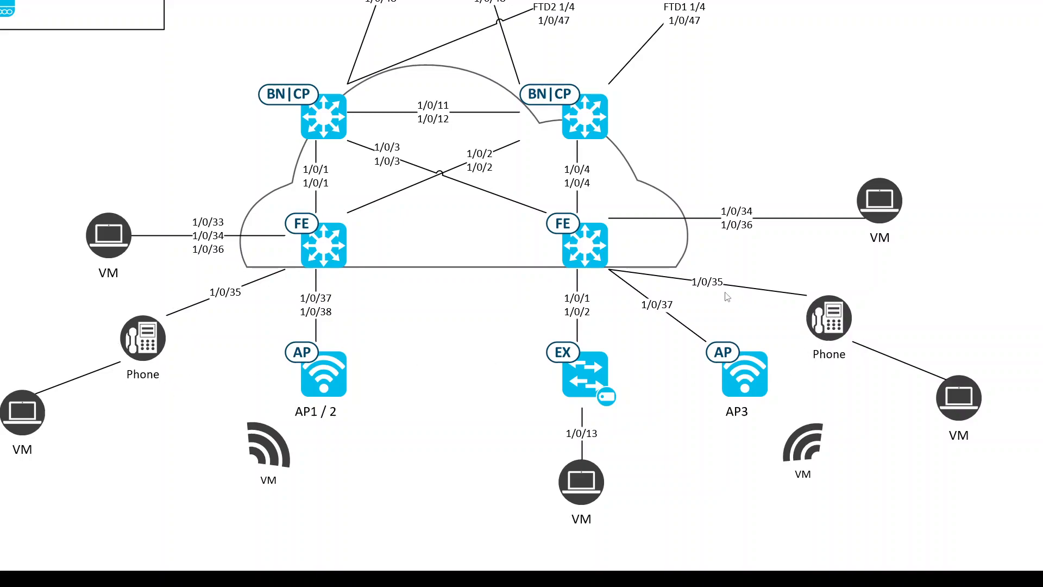
{"action": "mouse_move", "coordinate": [131, 354]}
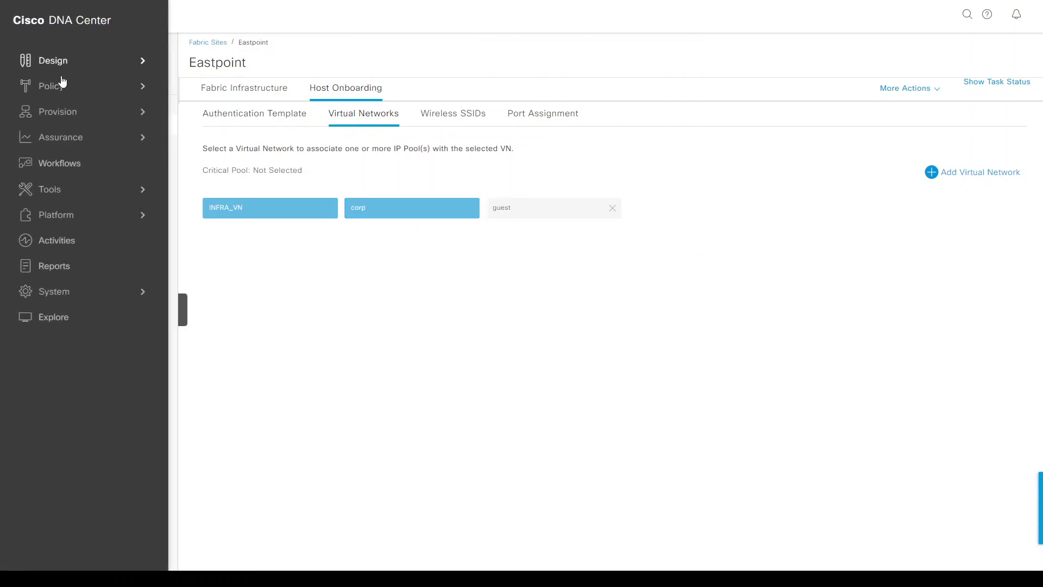
Step: Dismiss the navigation menu and show Eastpoint's Host Onboarding virtual networks
{"action": "left_click", "coordinate": [57, 111]}
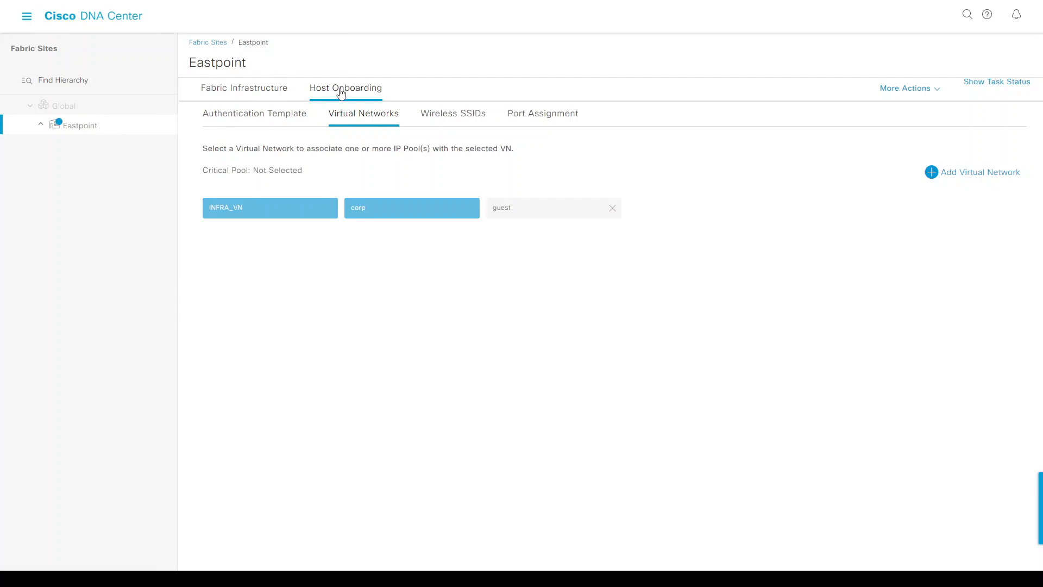
{"action": "mouse_move", "coordinate": [364, 120]}
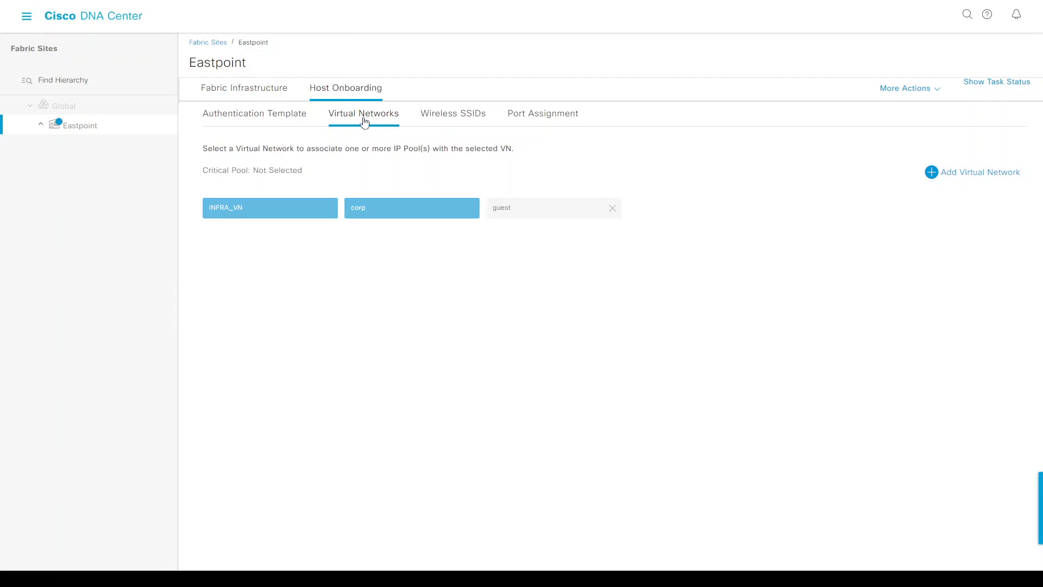
{"action": "left_click", "coordinate": [411, 208]}
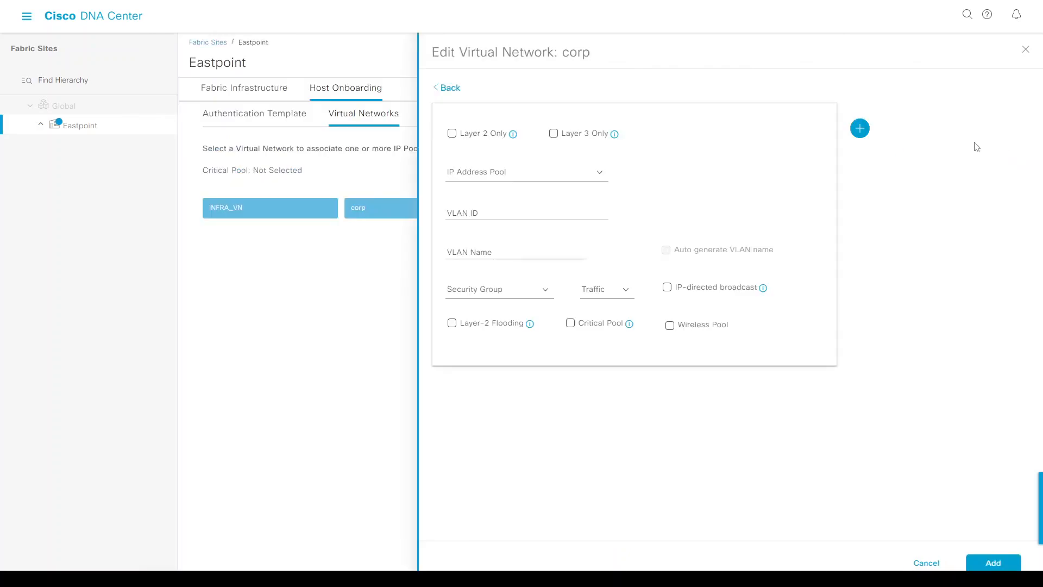
Step: Give the corp pool entry the Corp_Voice address pool and VLAN name corp_voice
{"action": "left_click", "coordinate": [525, 172]}
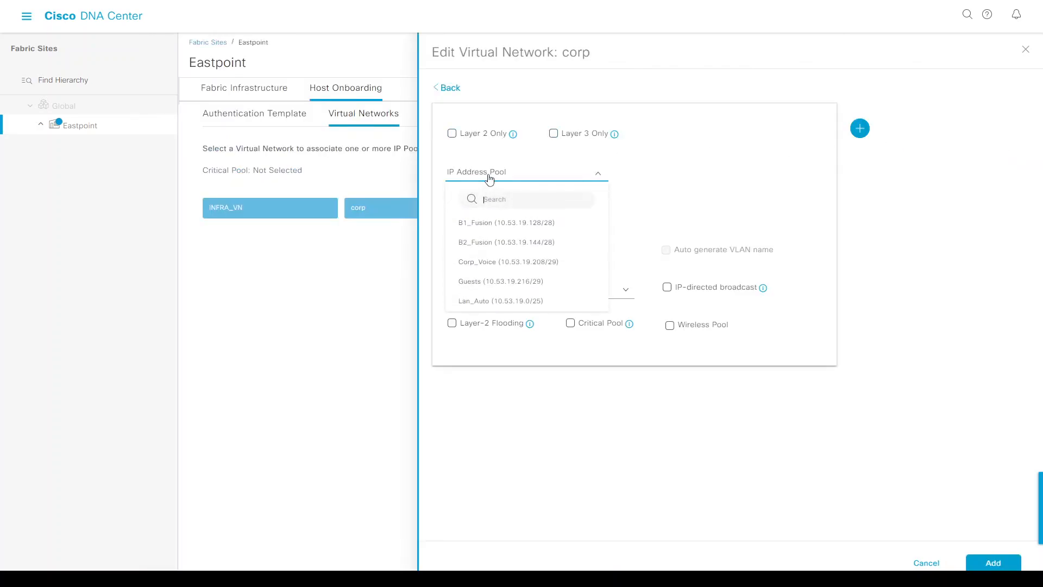
{"action": "left_click", "coordinate": [509, 261]}
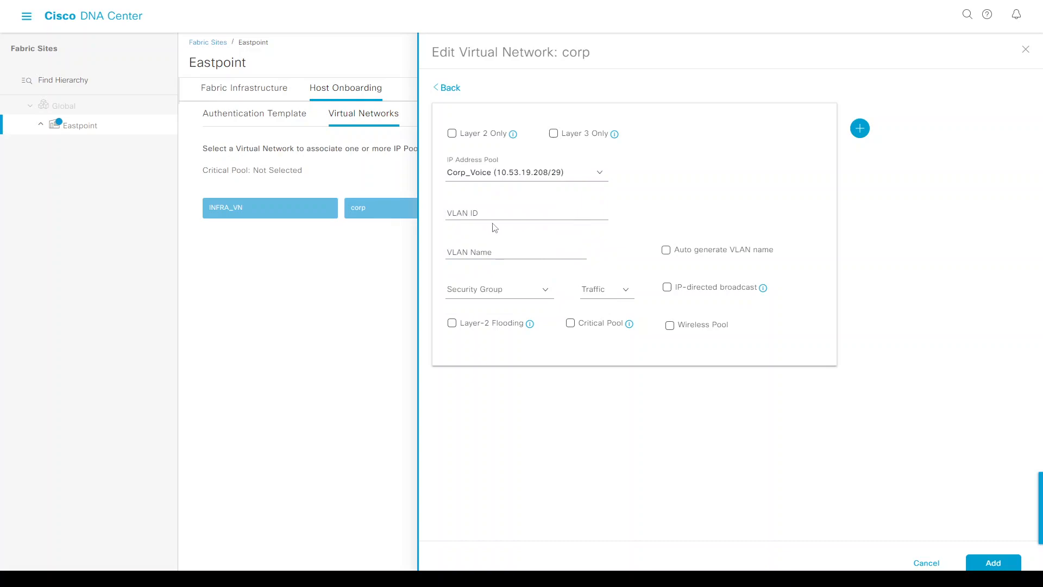
{"action": "left_click", "coordinate": [516, 251]}
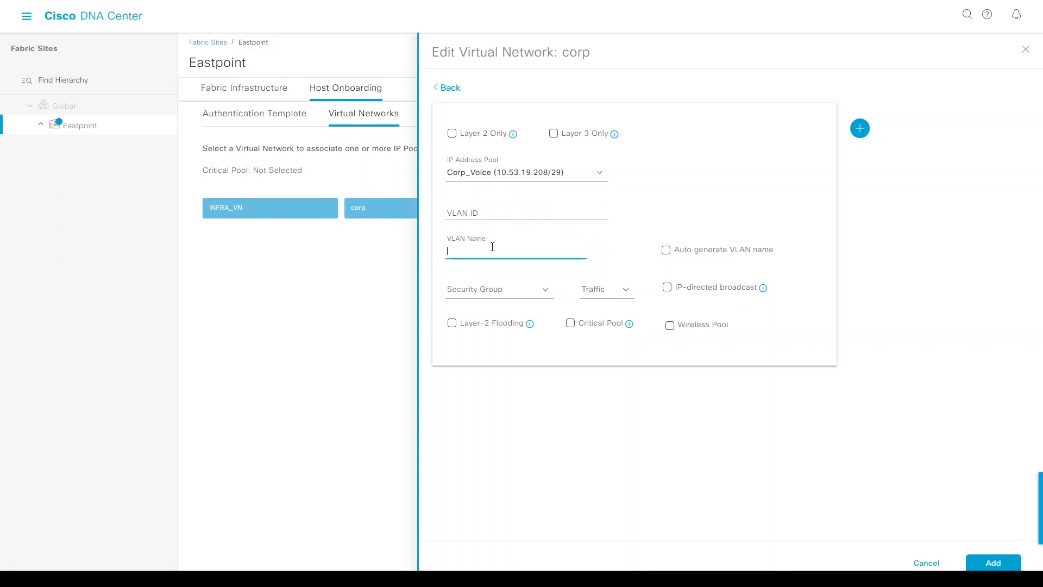
{"action": "type", "text": "corp_voic"}
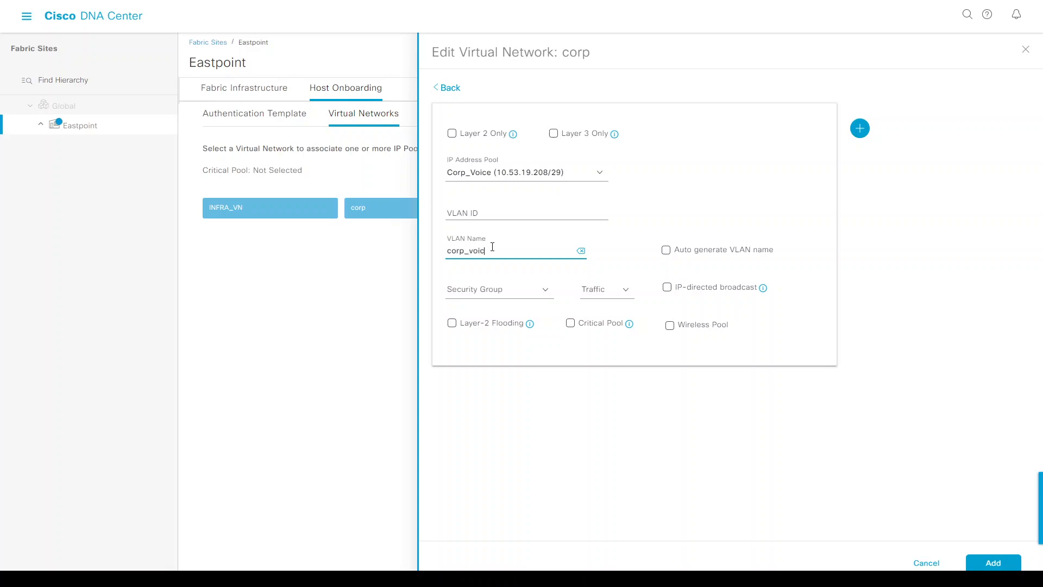
{"action": "triple_click", "coordinate": [469, 250]}
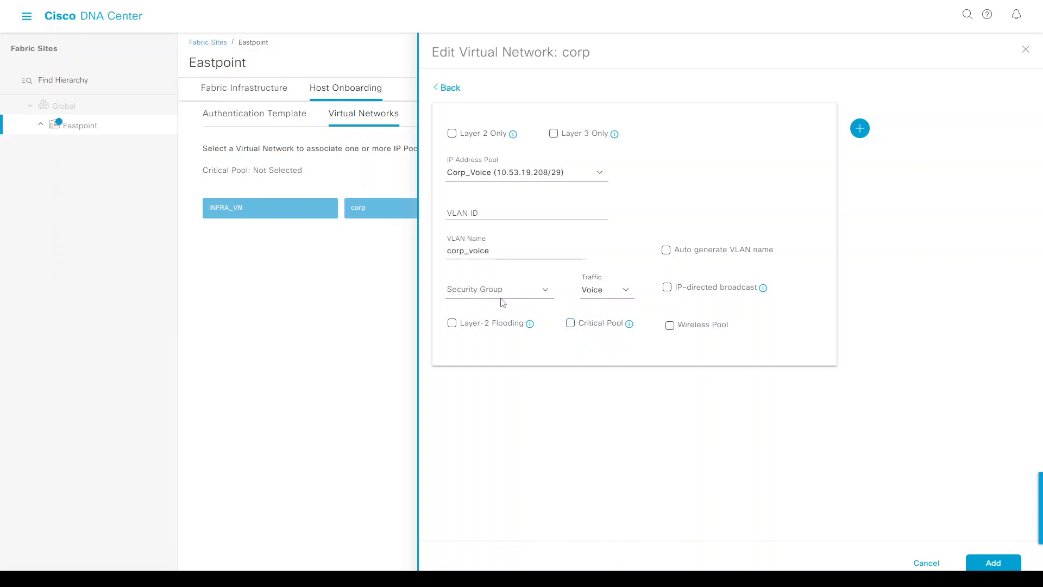
{"action": "mouse_move", "coordinate": [727, 384]}
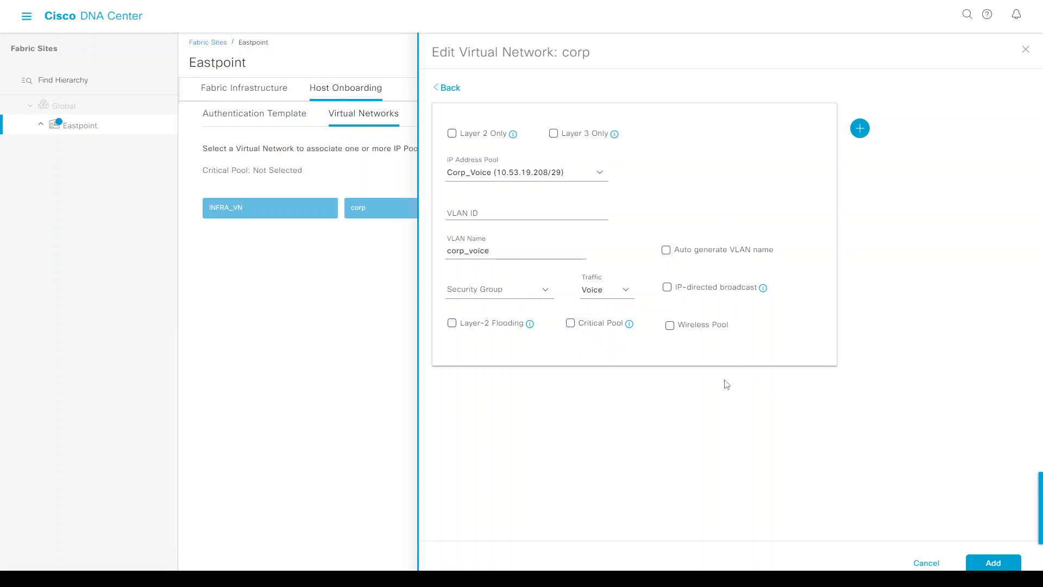
{"action": "mouse_move", "coordinate": [712, 372]}
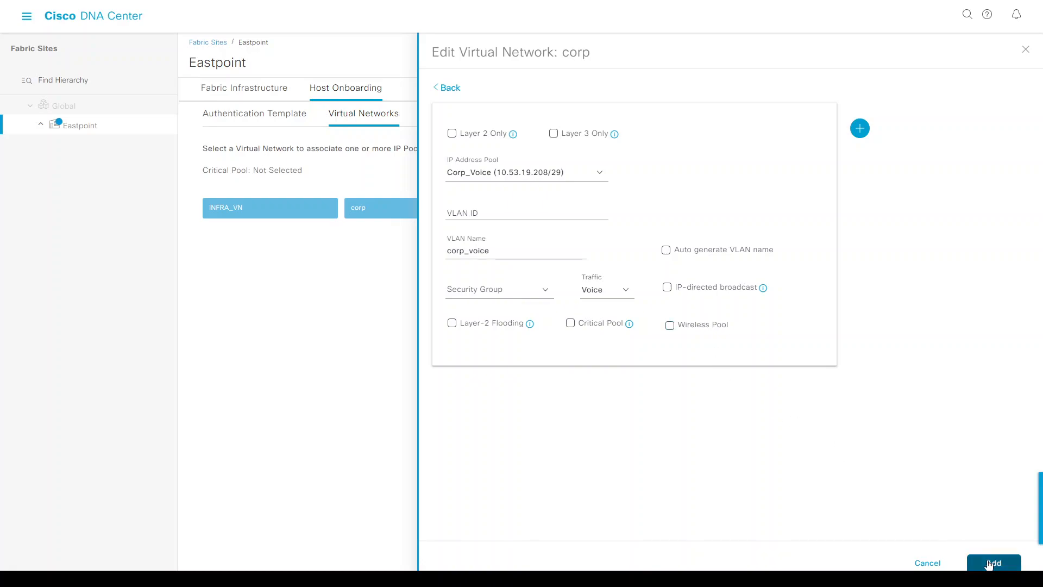
Step: Add the corp_voice pool to corp and deploy it to Eastpoint now
{"action": "left_click", "coordinate": [994, 563]}
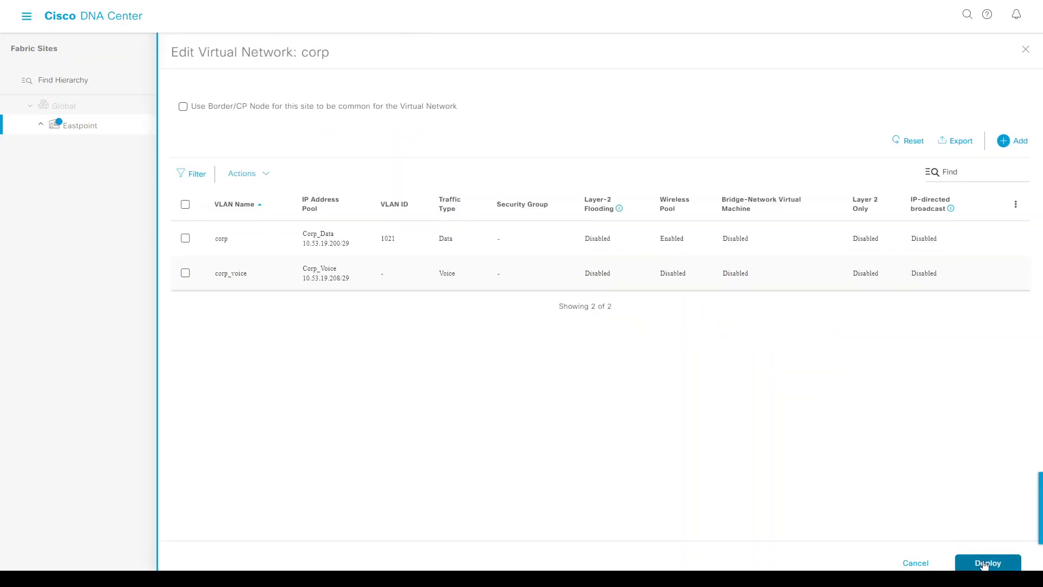
{"action": "left_click", "coordinate": [988, 563]}
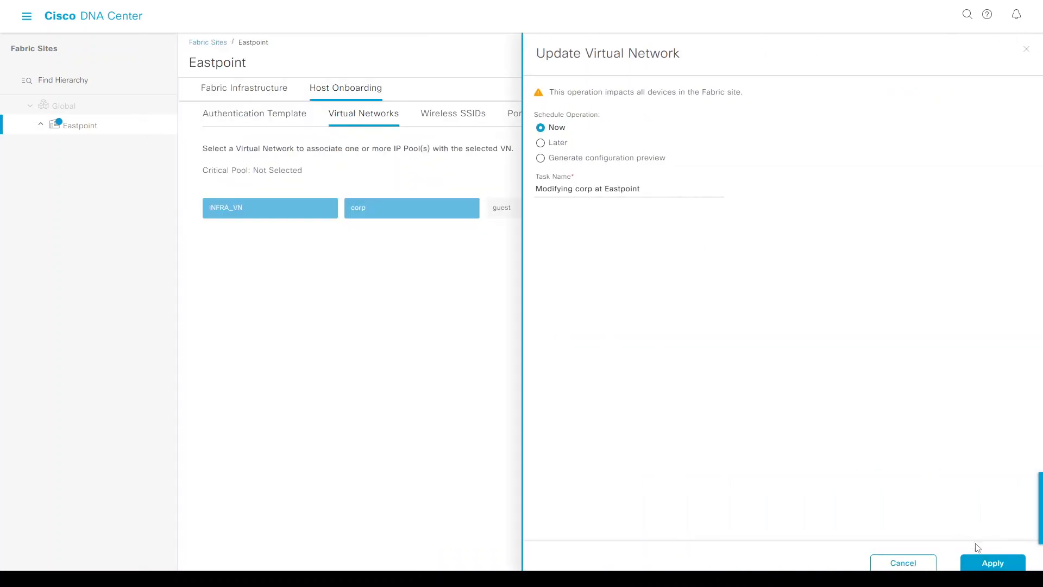
{"action": "left_click", "coordinate": [992, 562]}
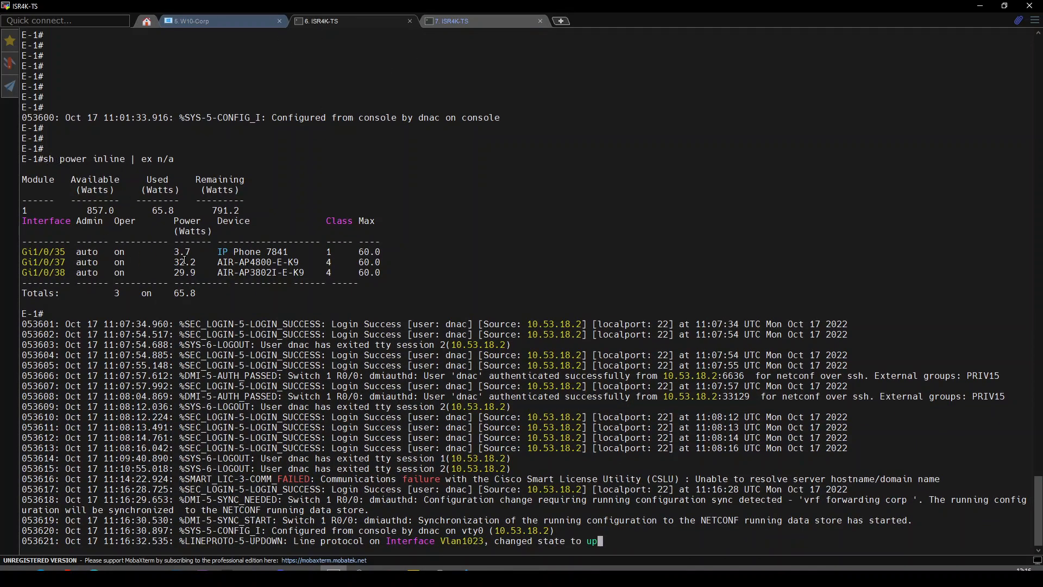
Step: Compare powered phones on E-2 and E-1, then run 'sh run | se li' on E-1
{"action": "double_click", "coordinate": [255, 252]}
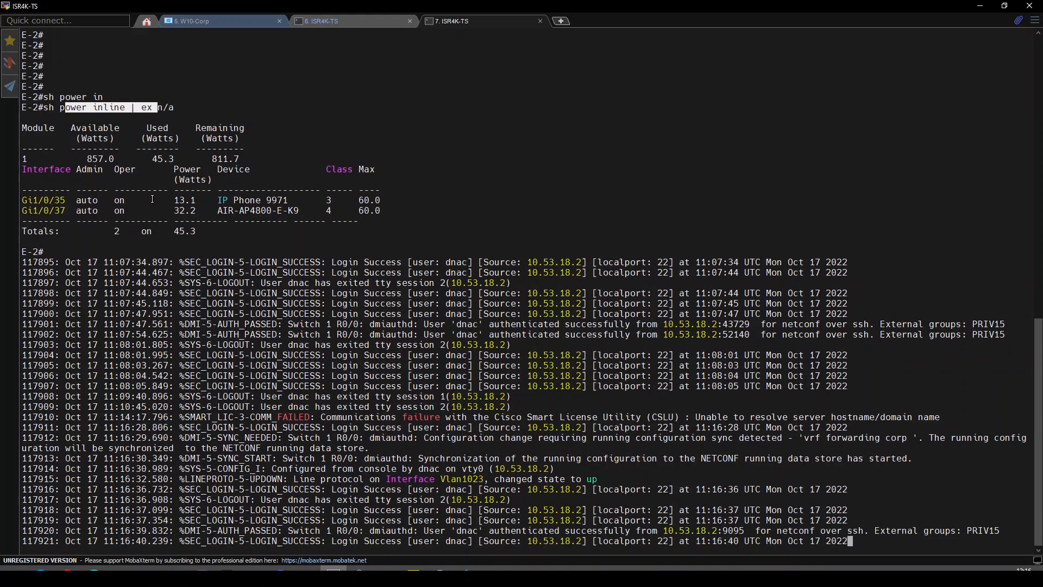
{"action": "double_click", "coordinate": [43, 200]}
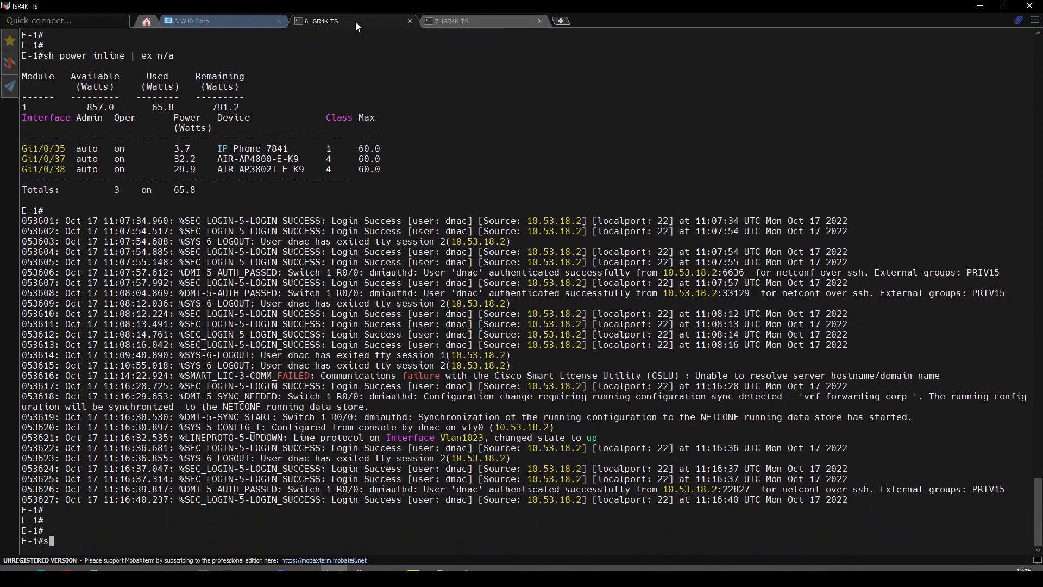
{"action": "type", "text": "sh run | se li"}
{"action": "type", "text": "show"}
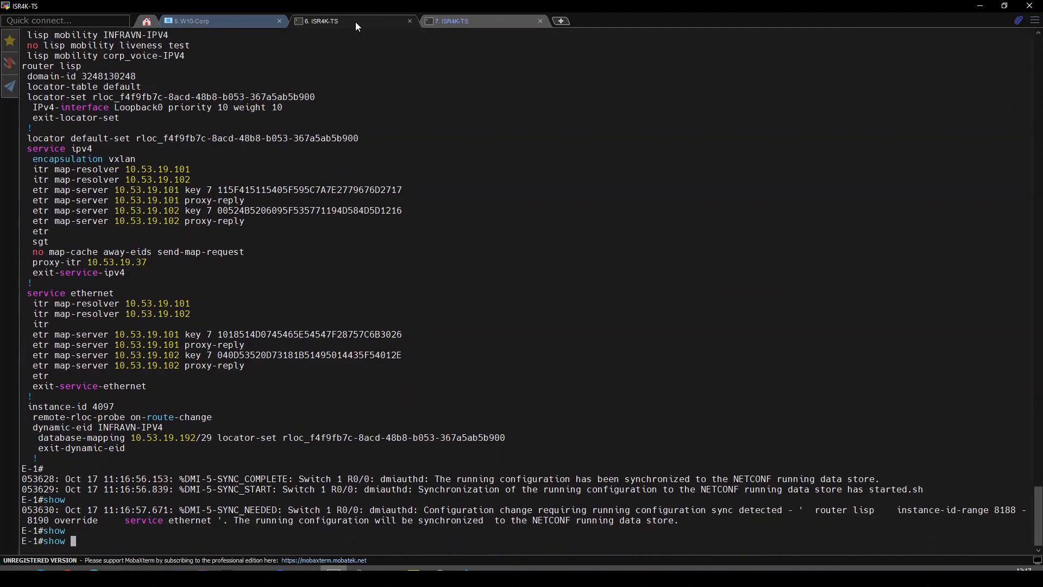
Step: Show E-1's VRFs and the Vlan1023 and Vlan1021 interface running configs
{"action": "type", "text": "vrf"}
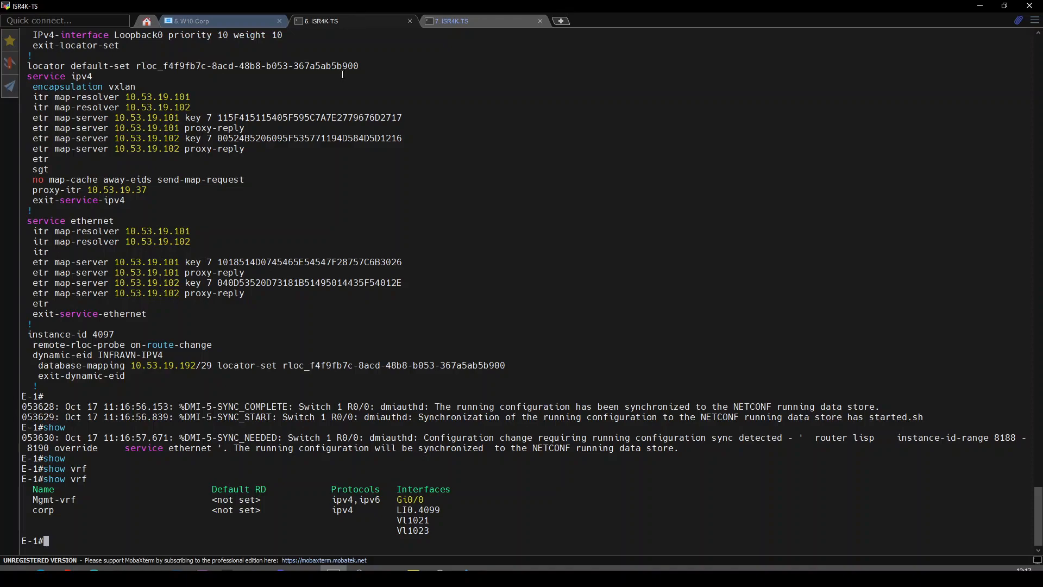
{"action": "type", "text": "sh run int vlan 1023"}
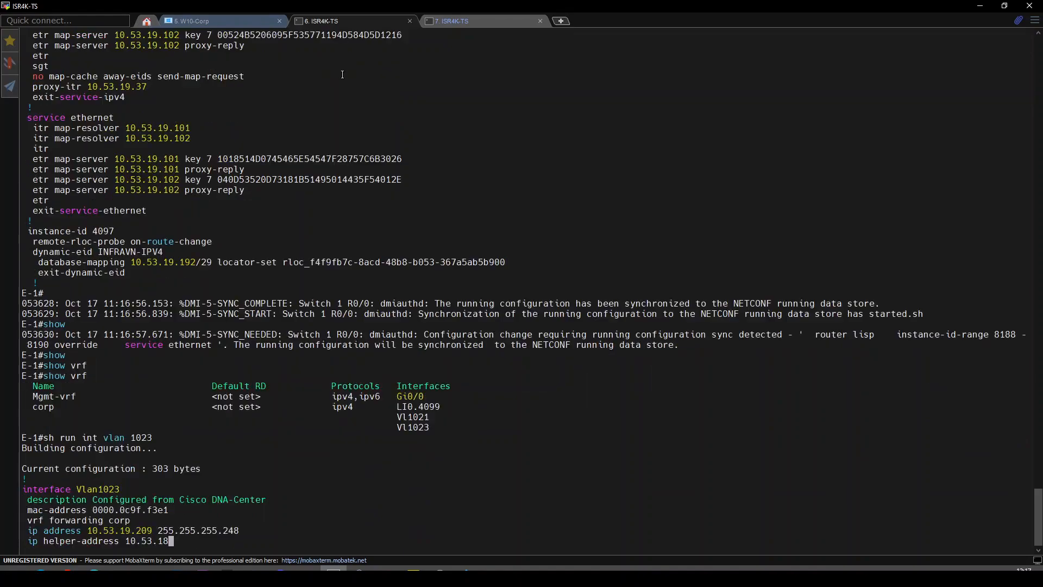
{"action": "key", "text": "Enter"}
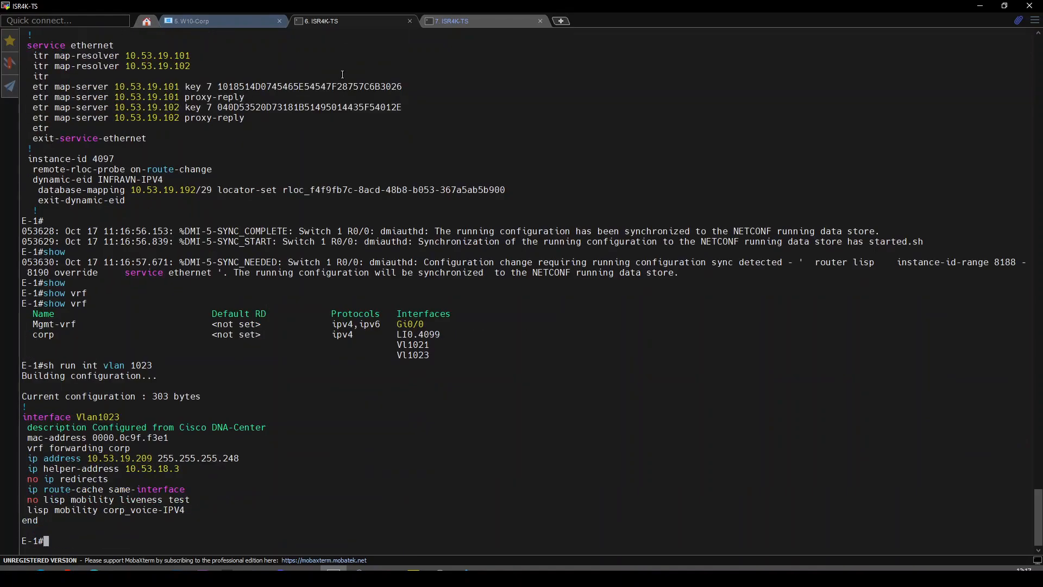
{"action": "type", "text": "sh run int vlan 1021"}
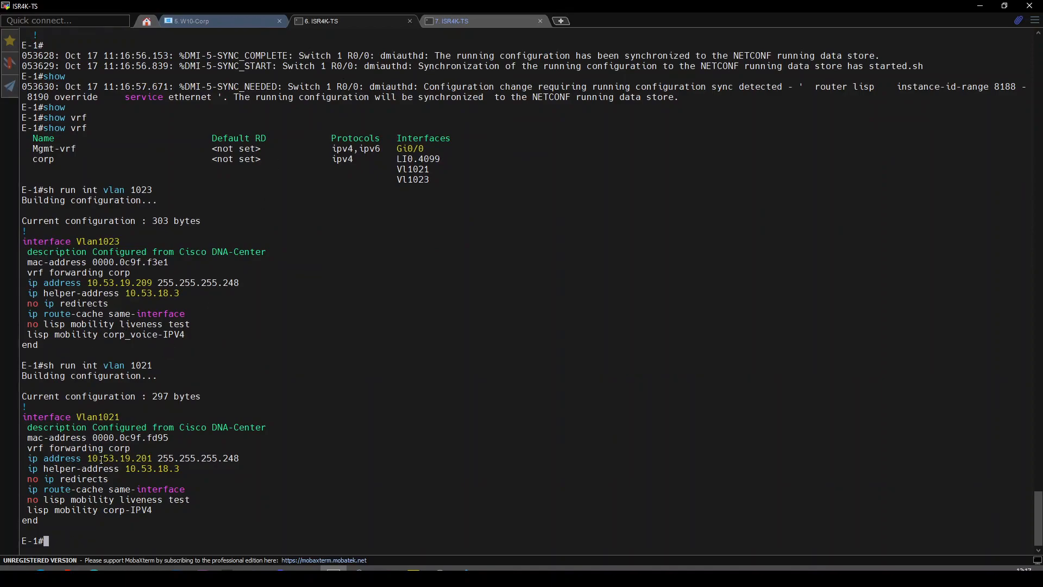
{"action": "double_click", "coordinate": [104, 417]}
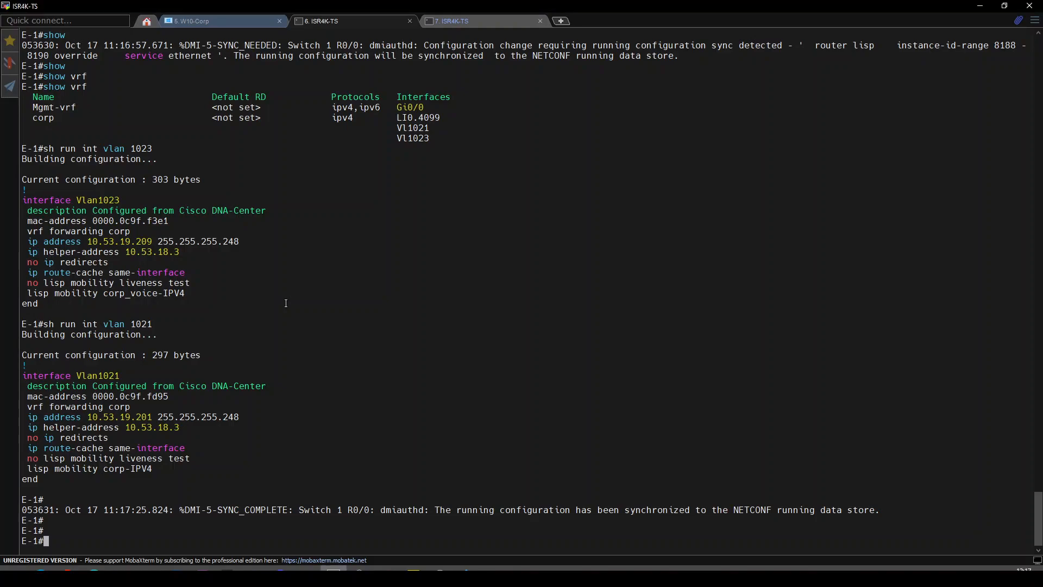
Step: Enter configuration mode and interface Gi1/0/35 on both E-1 and E-2
{"action": "type", "text": "conf t"}
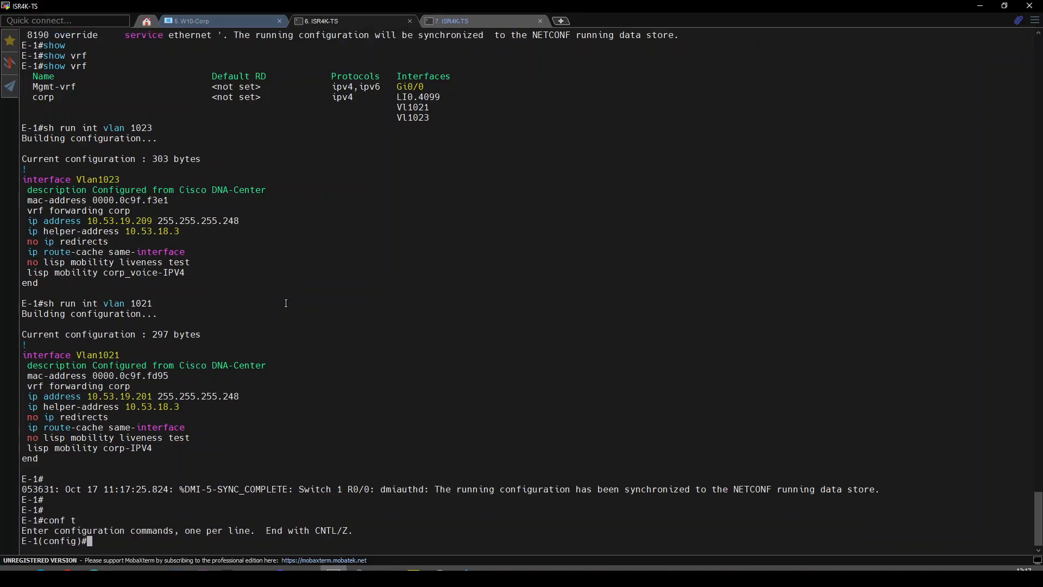
{"action": "type", "text": "int g"}
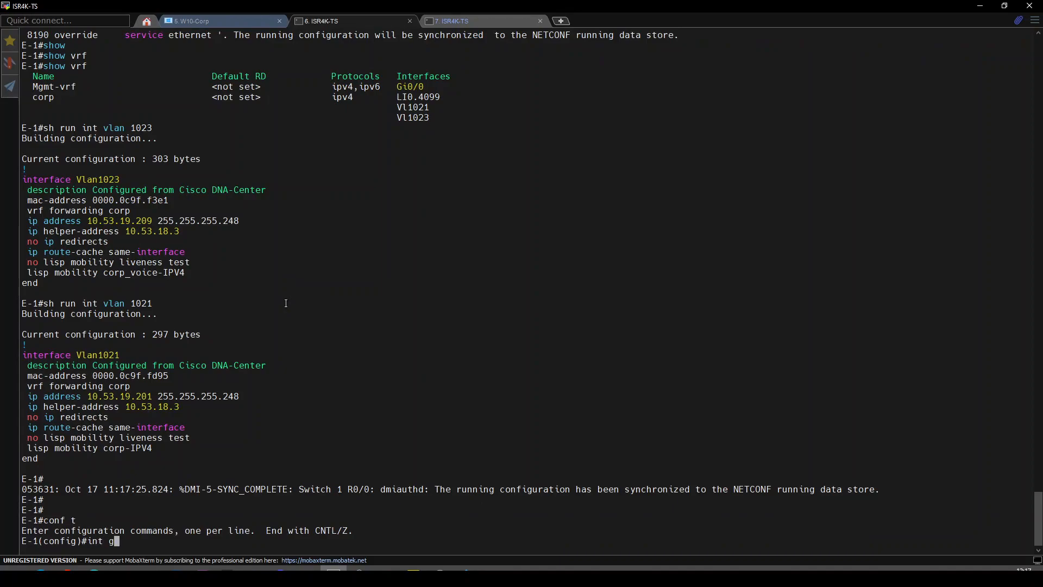
{"action": "type", "text": "i1/0/35"}
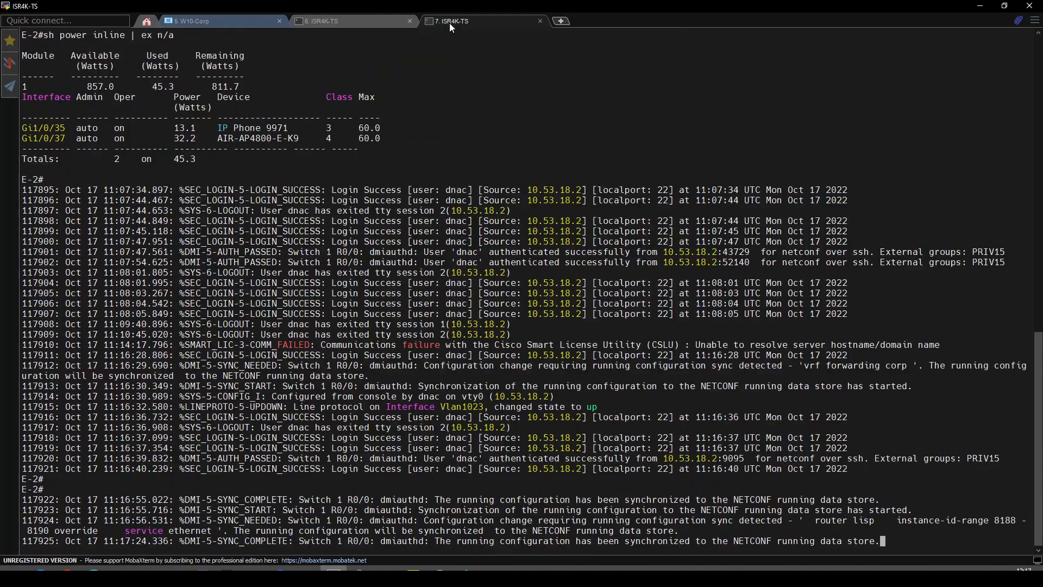
{"action": "type", "text": "conf t"}
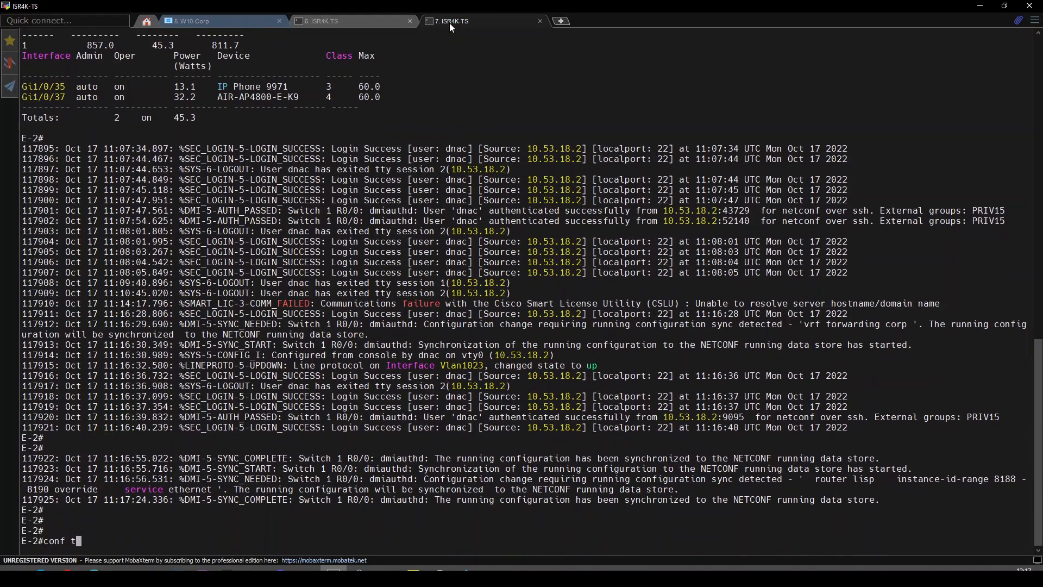
{"action": "type", "text": "int gi1/0/3"}
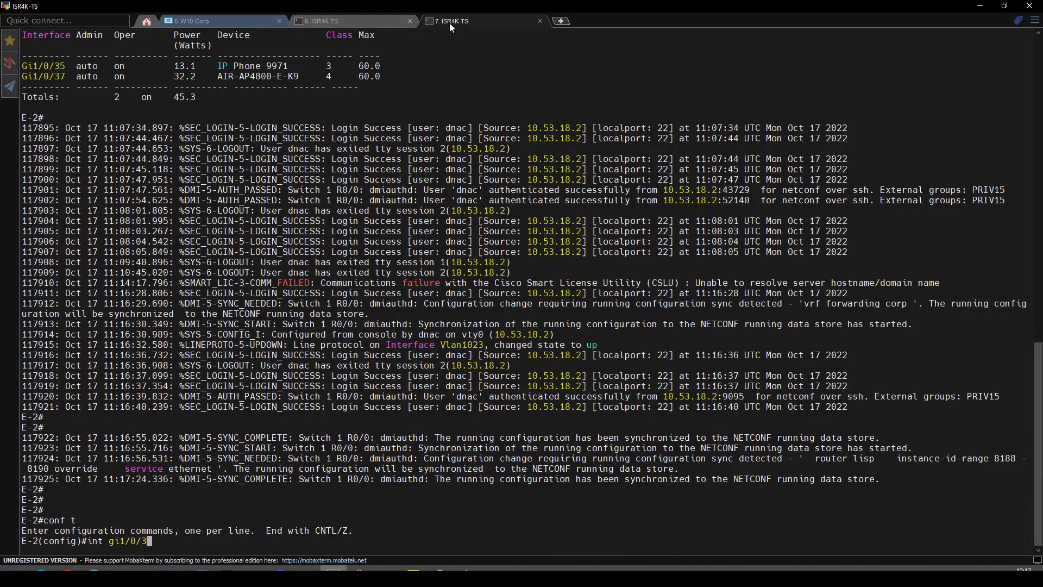
{"action": "type", "text": "5"}
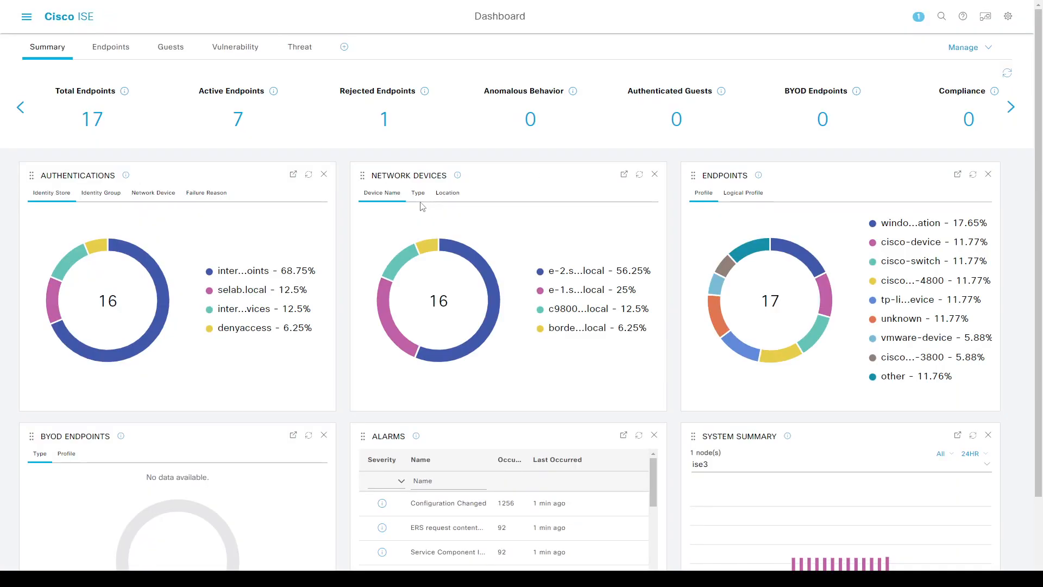
Step: Go to Authorization Profiles, copy the corp_data_VN name, and add a new profile
{"action": "left_click", "coordinate": [27, 15]}
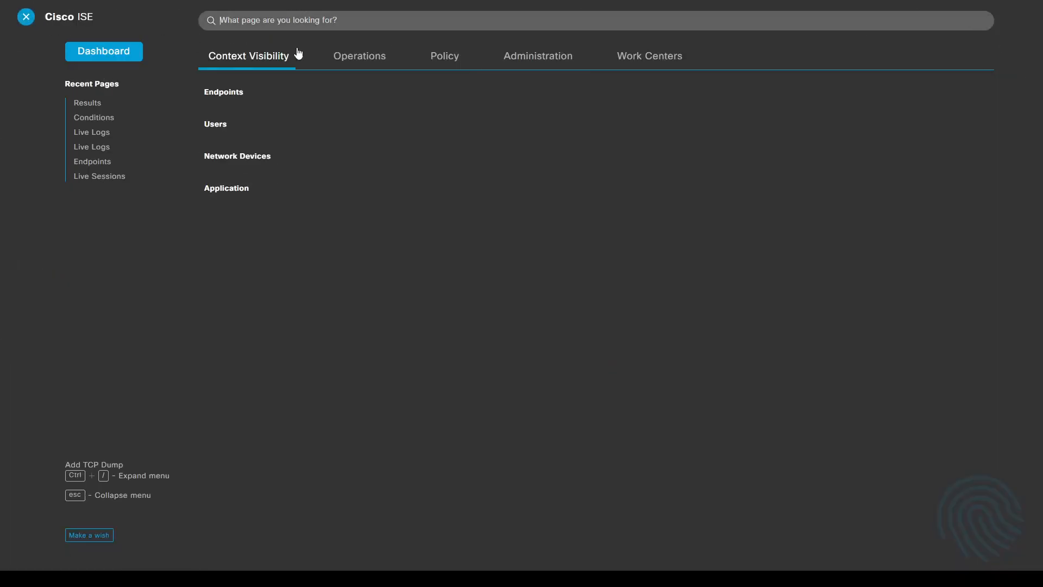
{"action": "left_click", "coordinate": [444, 56]}
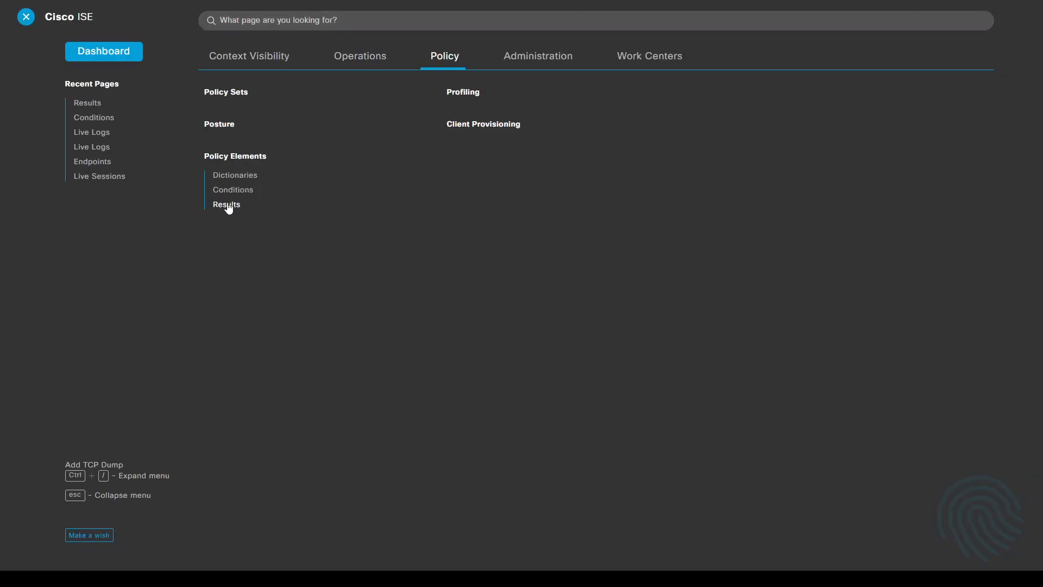
{"action": "left_click", "coordinate": [226, 204]}
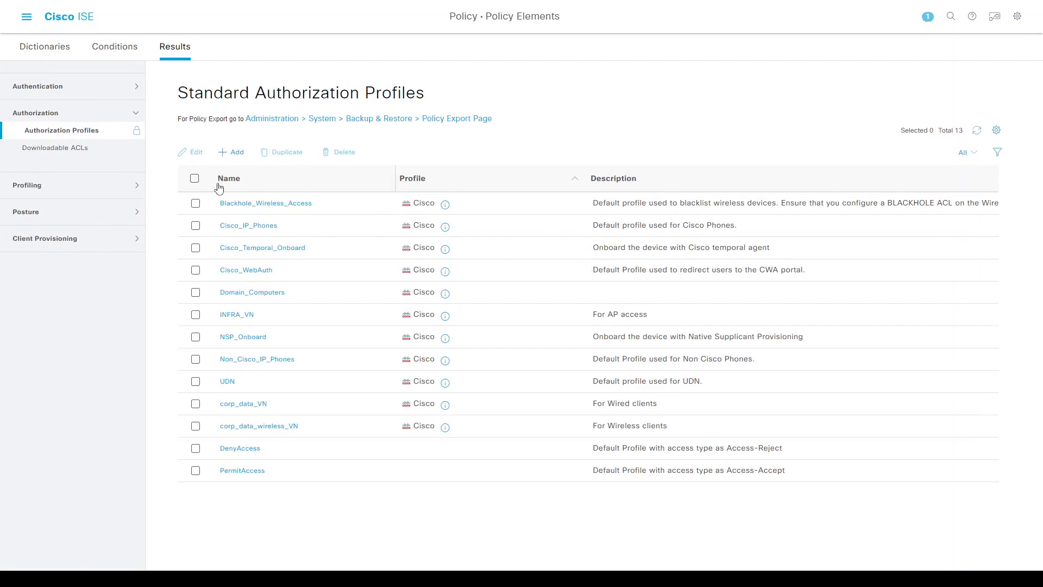
{"action": "double_click", "coordinate": [242, 403]}
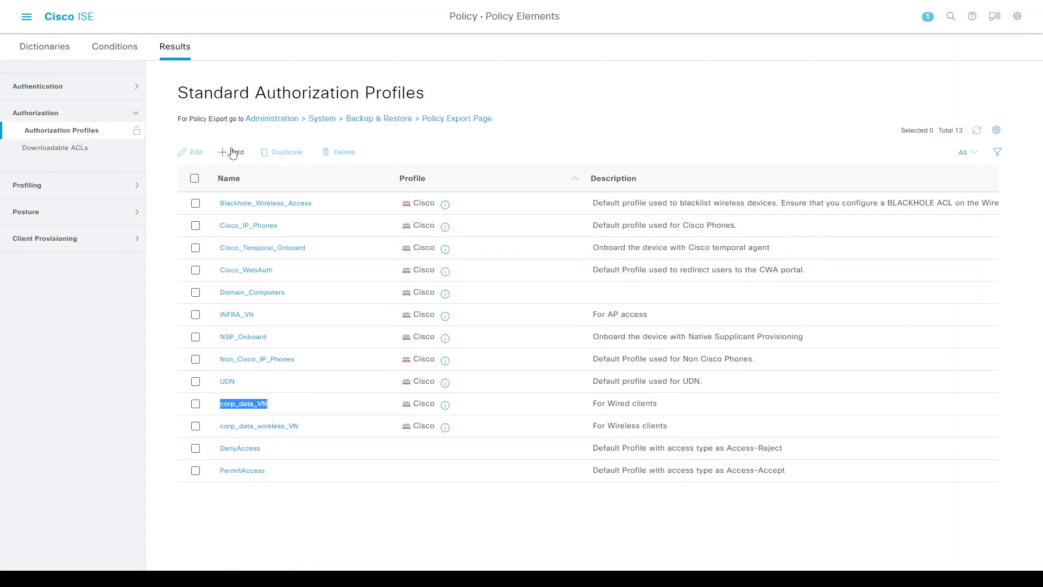
{"action": "left_click", "coordinate": [230, 152]}
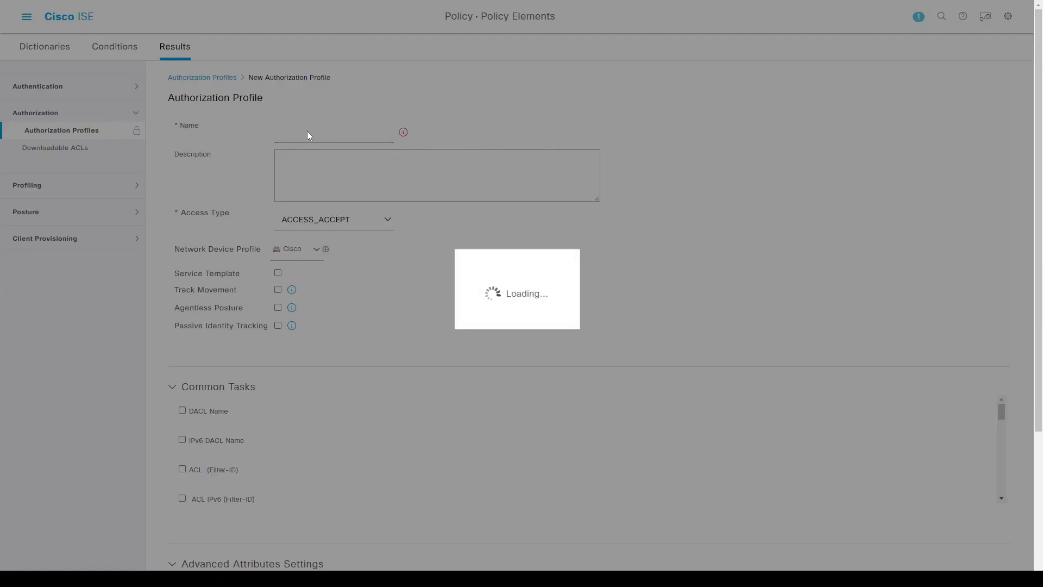
Step: Name the profile corp_data_voice_VN with description 'Profile for VOIP phones'
{"action": "left_click", "coordinate": [333, 131]}
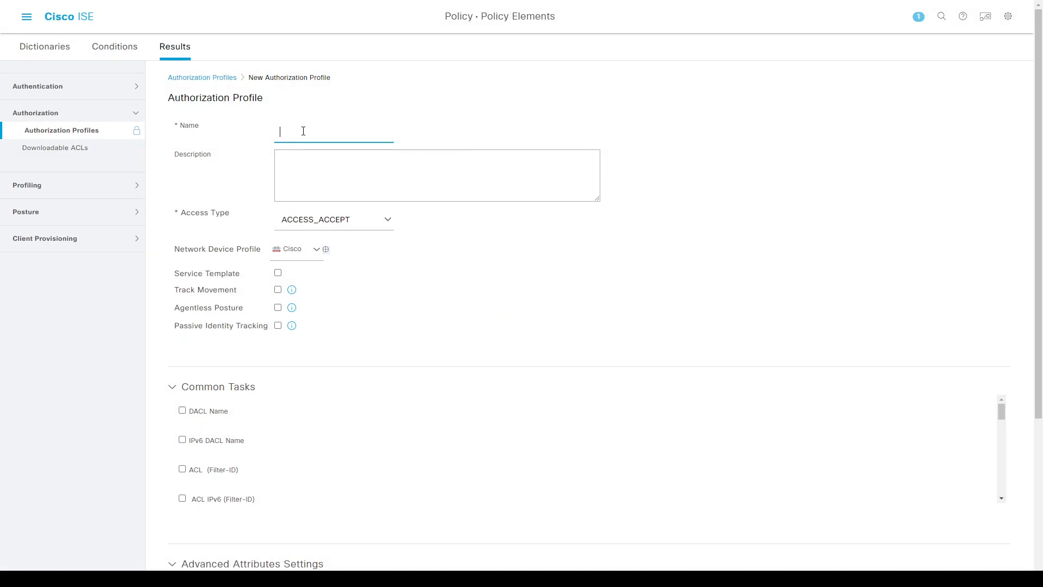
{"action": "type", "text": "corp_data_VN"}
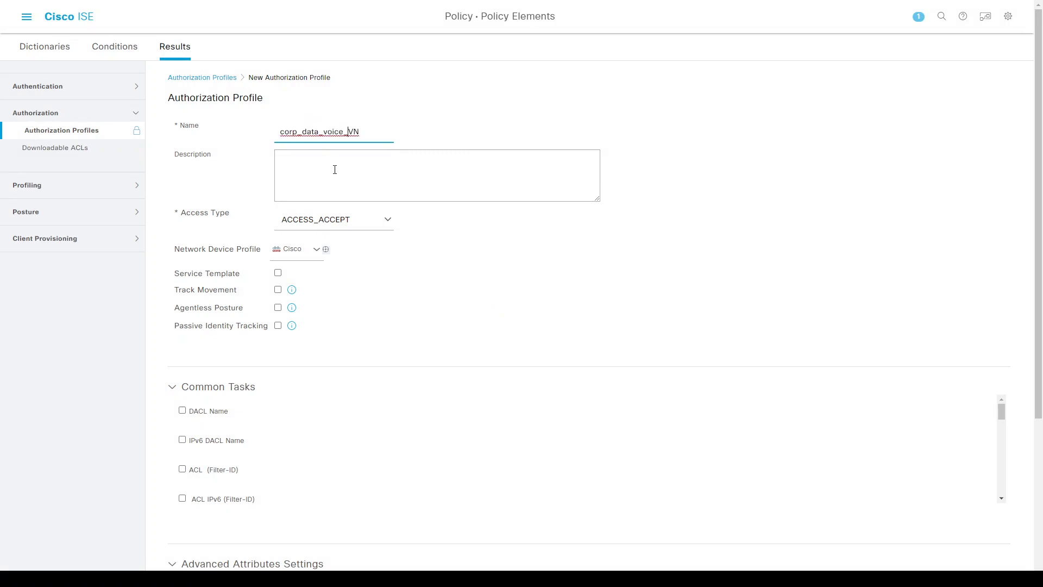
{"action": "left_click", "coordinate": [435, 175]}
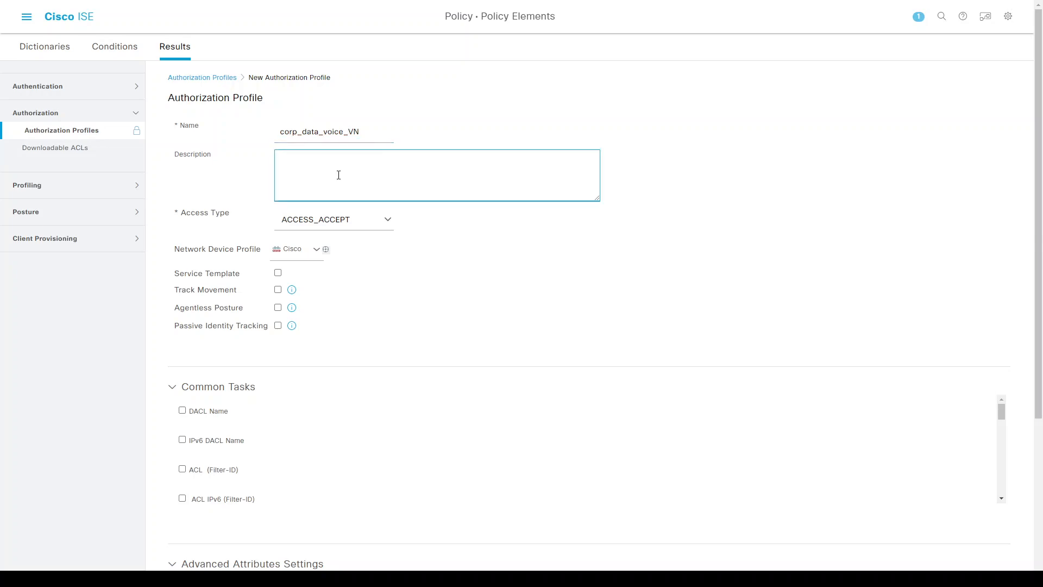
{"action": "type", "text": "Profile for VOIP"}
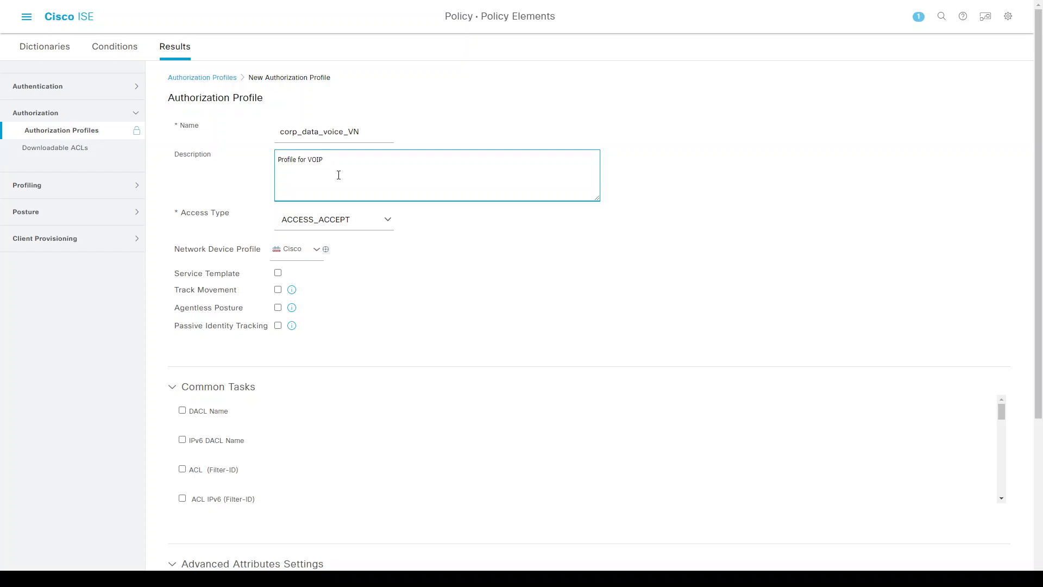
{"action": "type", "text": "ph"}
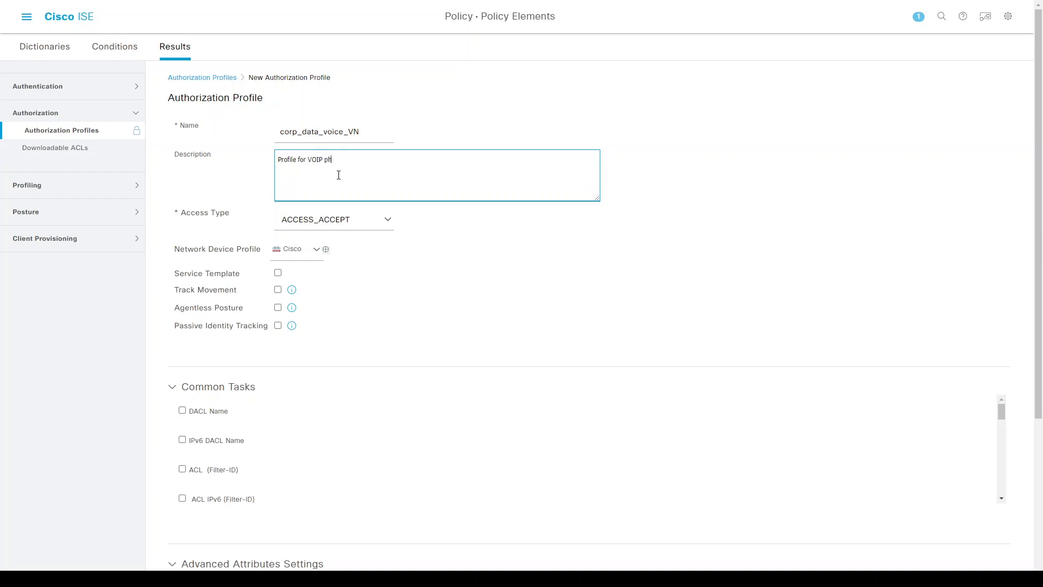
{"action": "type", "text": "ones"}
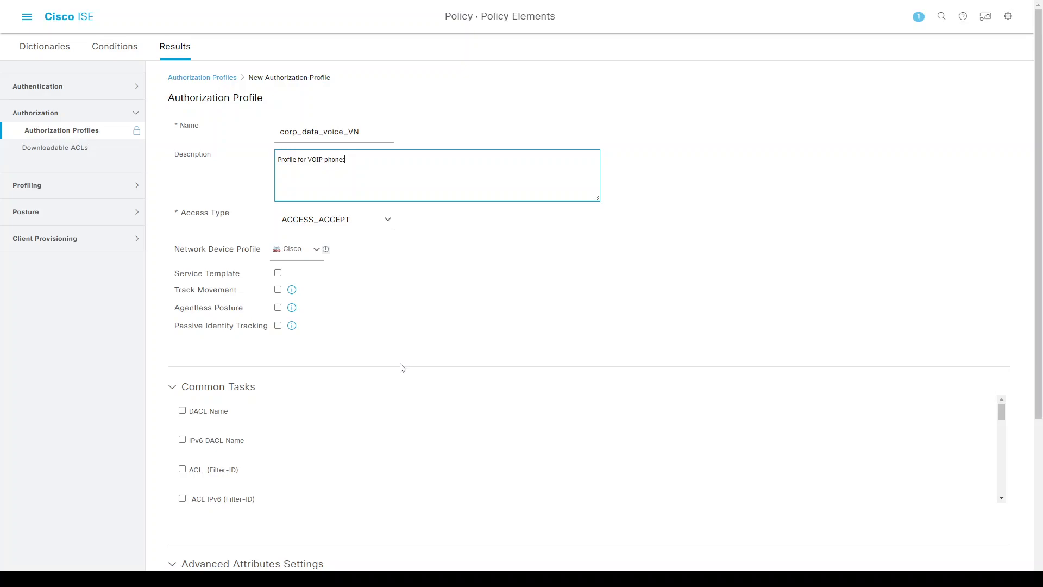
Step: Set VLAN corp_voice and Voice Domain Permission, then submit the profile
{"action": "scroll", "scroll_direction": "down", "scroll_amount": 3}
{"action": "type", "text": "corp_voice"}
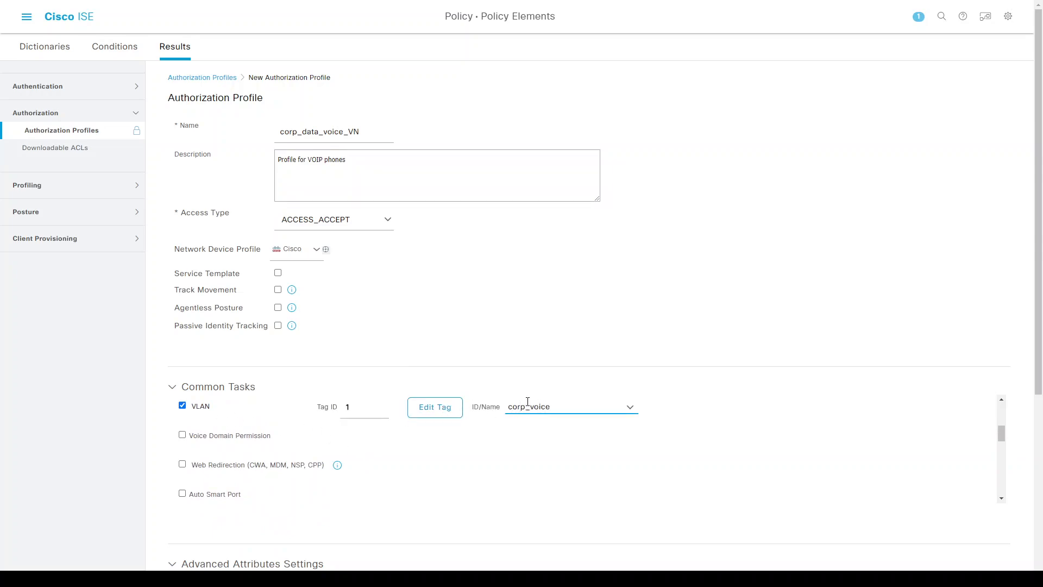
{"action": "left_click", "coordinate": [566, 406]}
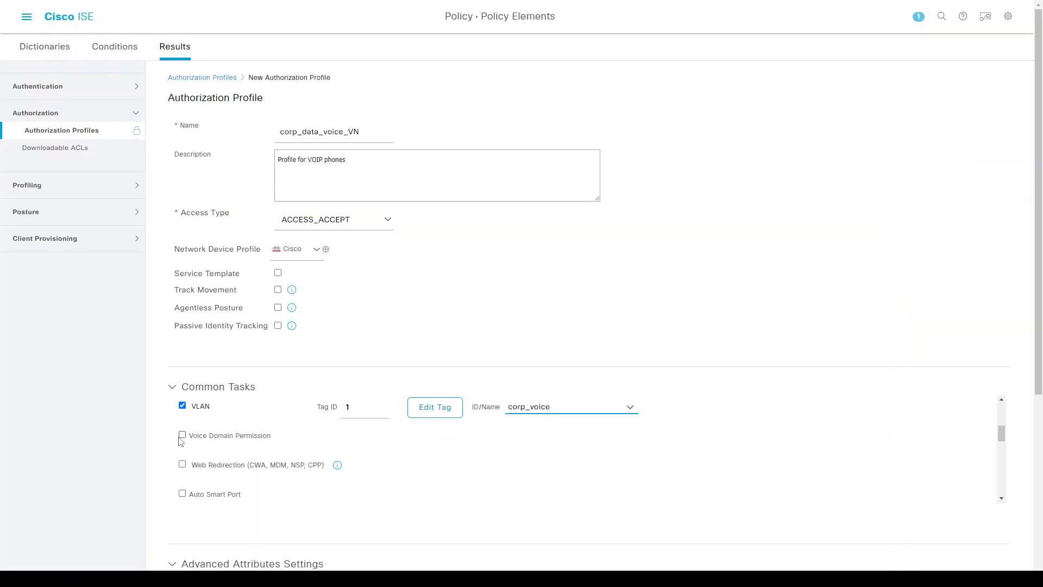
{"action": "left_click", "coordinate": [181, 435]}
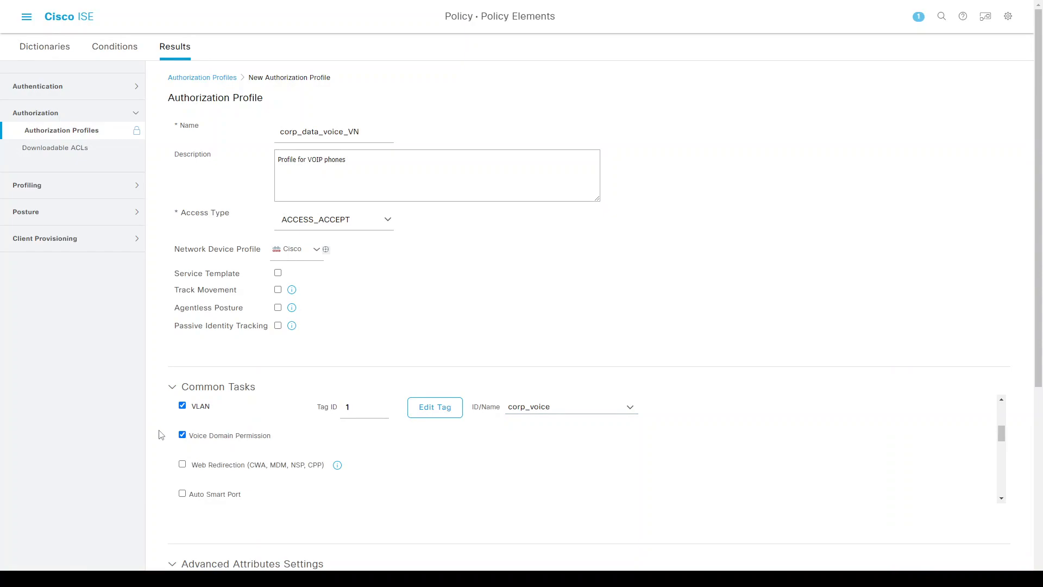
{"action": "scroll", "scroll_direction": "down", "scroll_amount": 3}
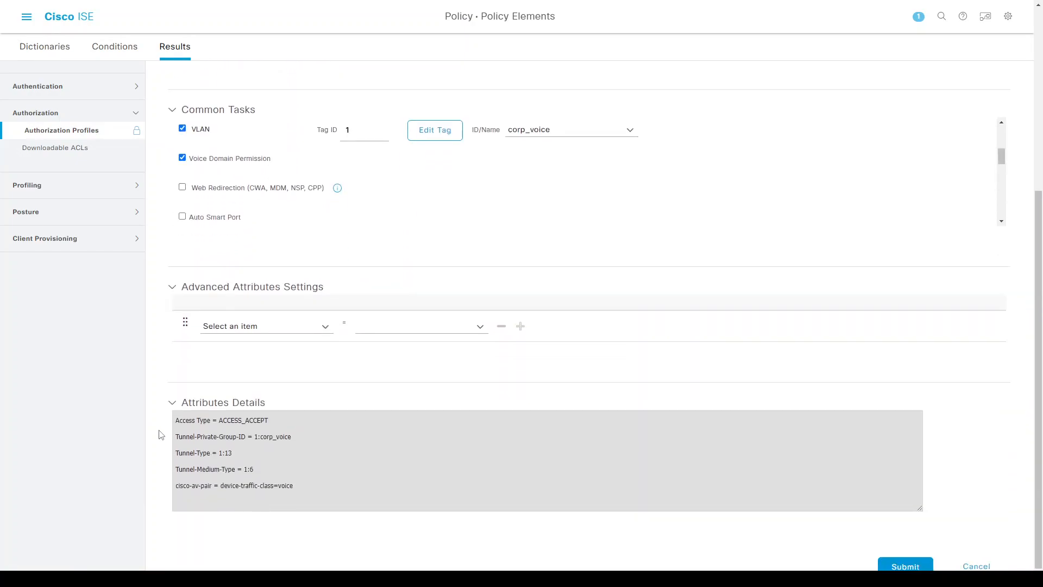
{"action": "mouse_move", "coordinate": [874, 555]}
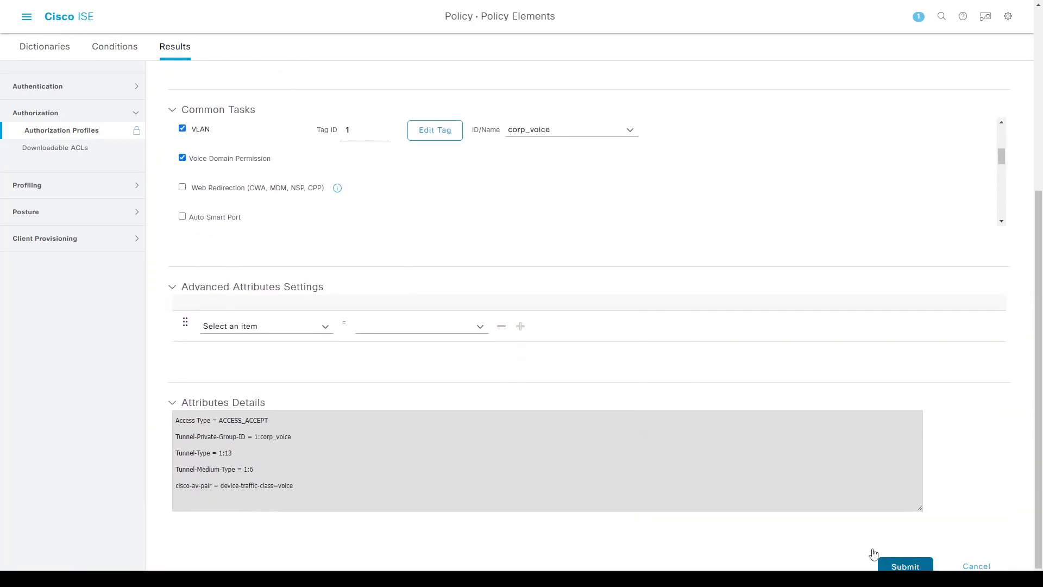
{"action": "left_click", "coordinate": [904, 567]}
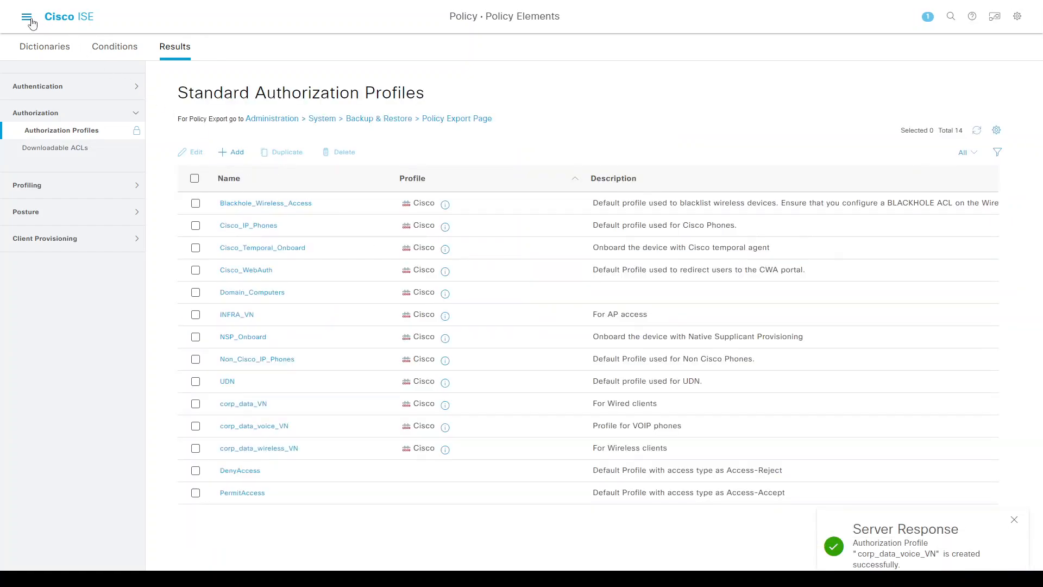
Step: Browse Work Centers > Profiler > Policy Elements and add a new logical profile
{"action": "left_click", "coordinate": [27, 17]}
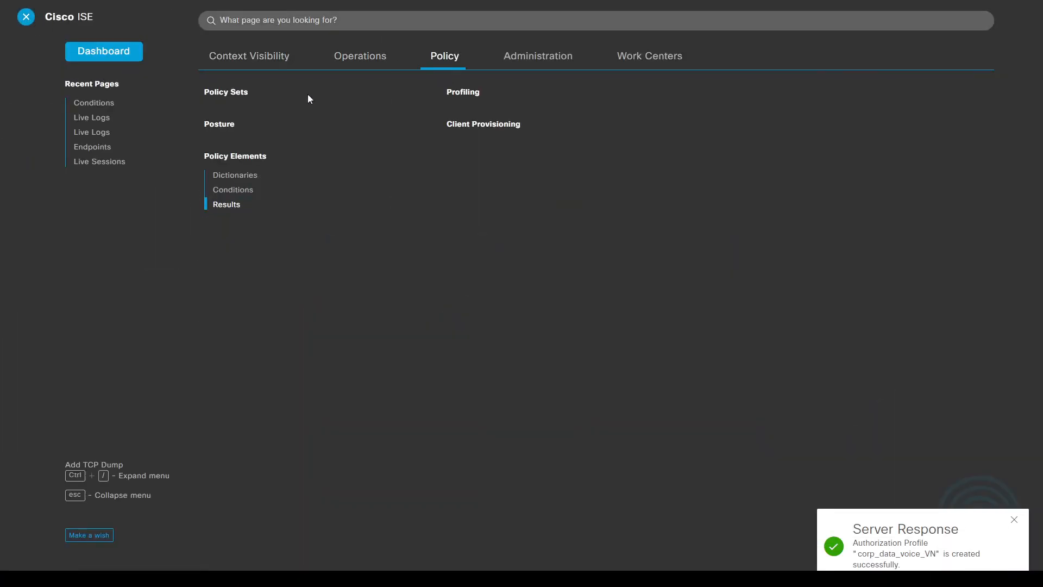
{"action": "mouse_move", "coordinate": [537, 56]}
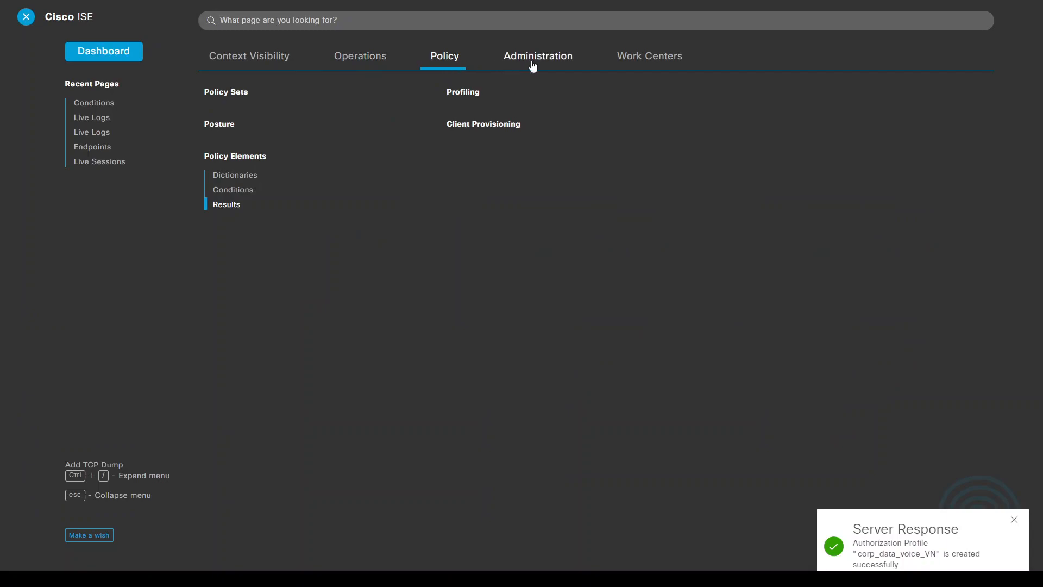
{"action": "left_click", "coordinate": [649, 55]}
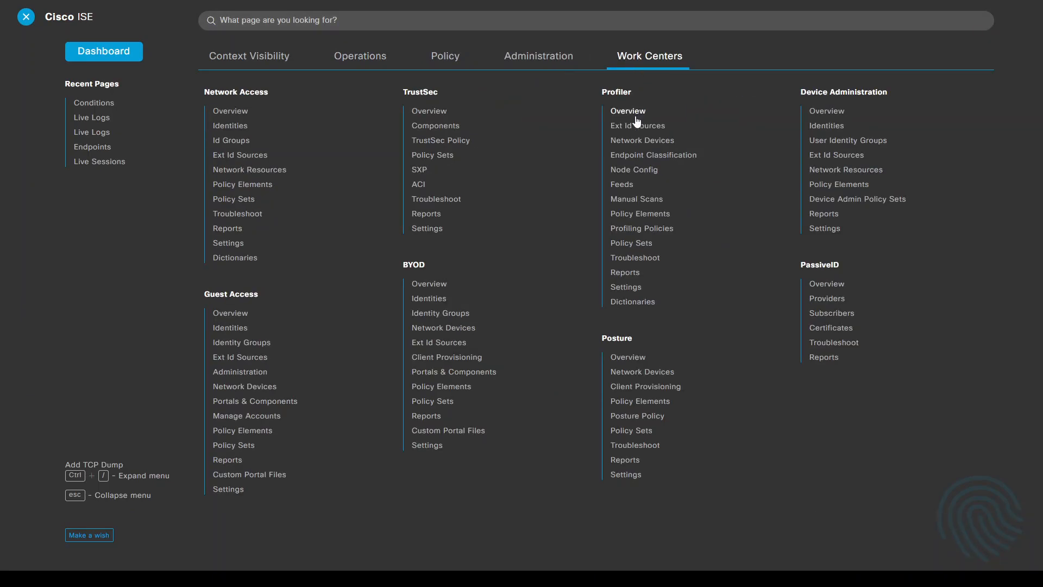
{"action": "mouse_move", "coordinate": [369, 62]}
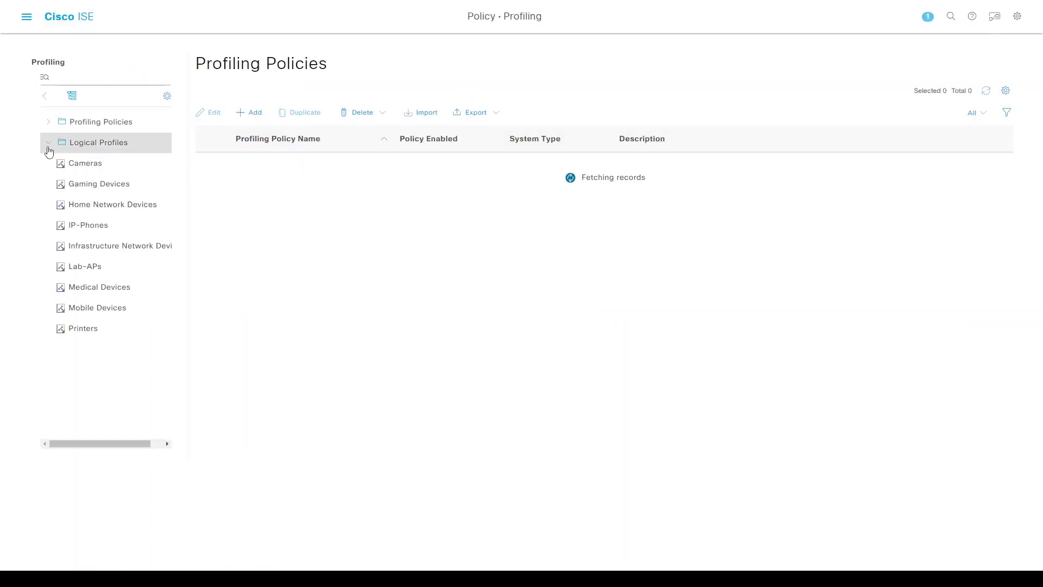
{"action": "left_click", "coordinate": [98, 141]}
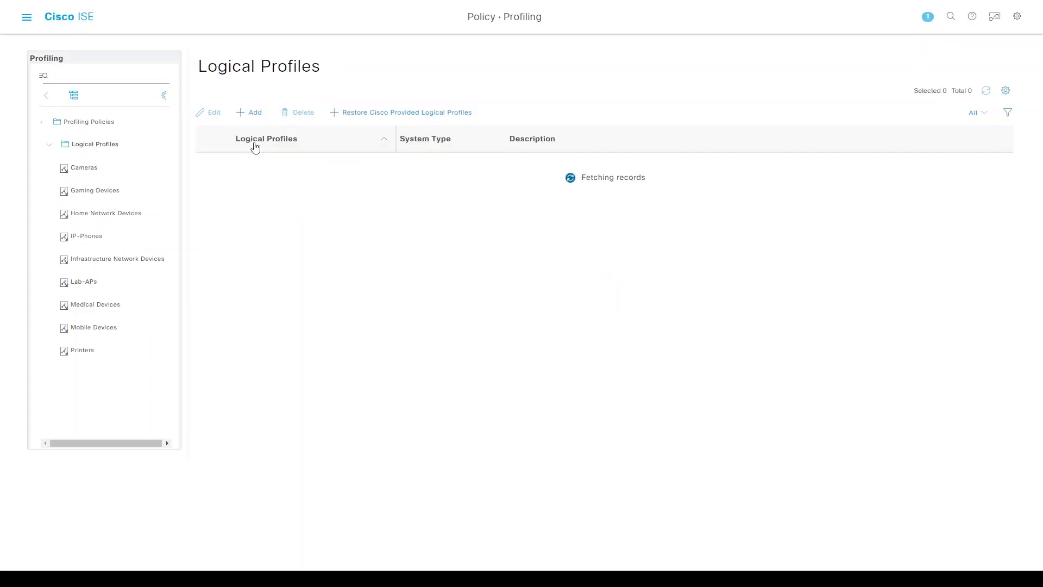
{"action": "left_click", "coordinate": [251, 112]}
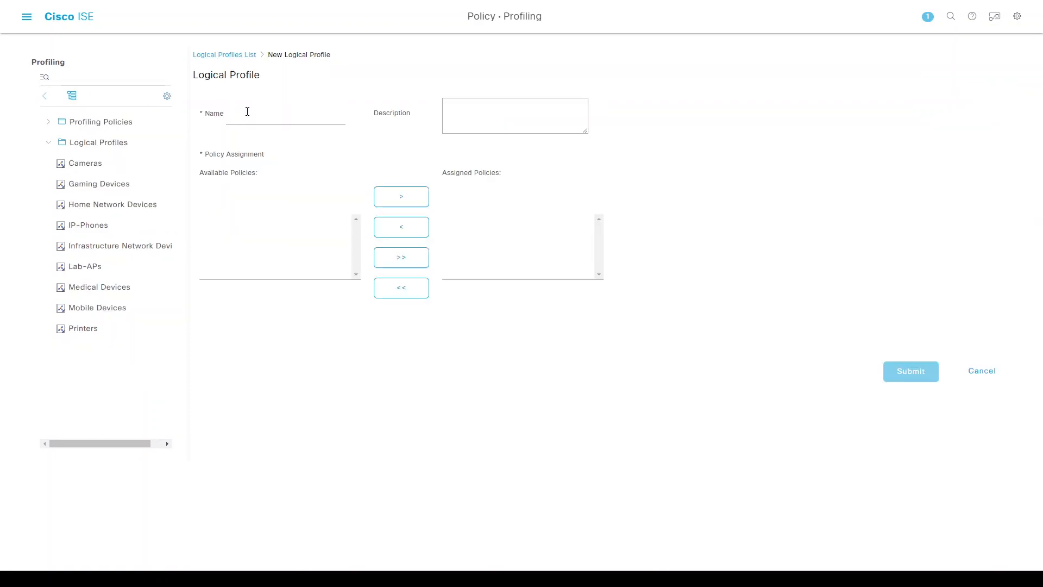
Step: Enter Lab-Phones as the profile name, fixing typos, and '7841 & 9971' as its description
{"action": "type", "text": "V"}
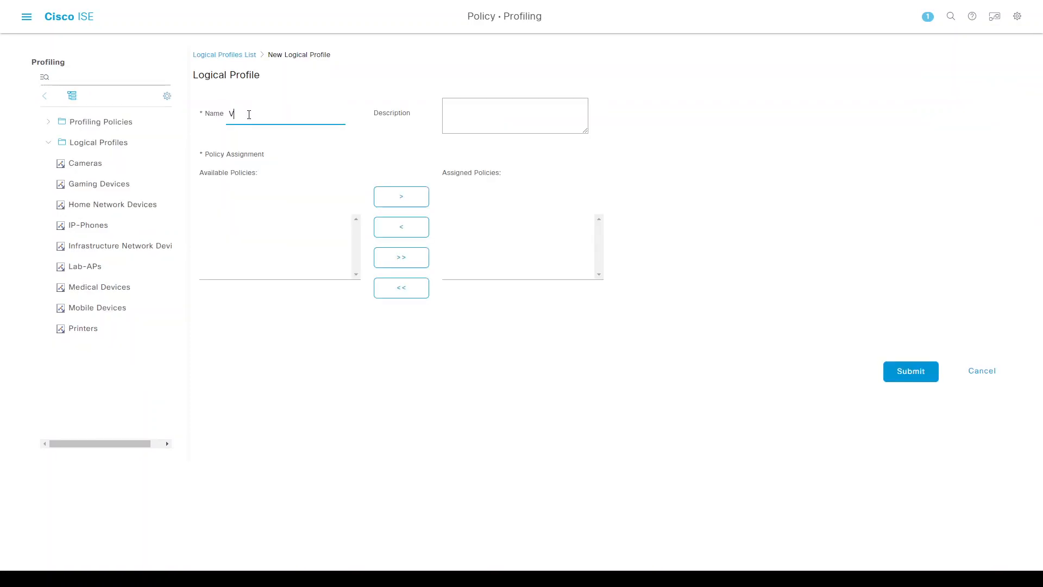
{"action": "type", "text": "oIP"}
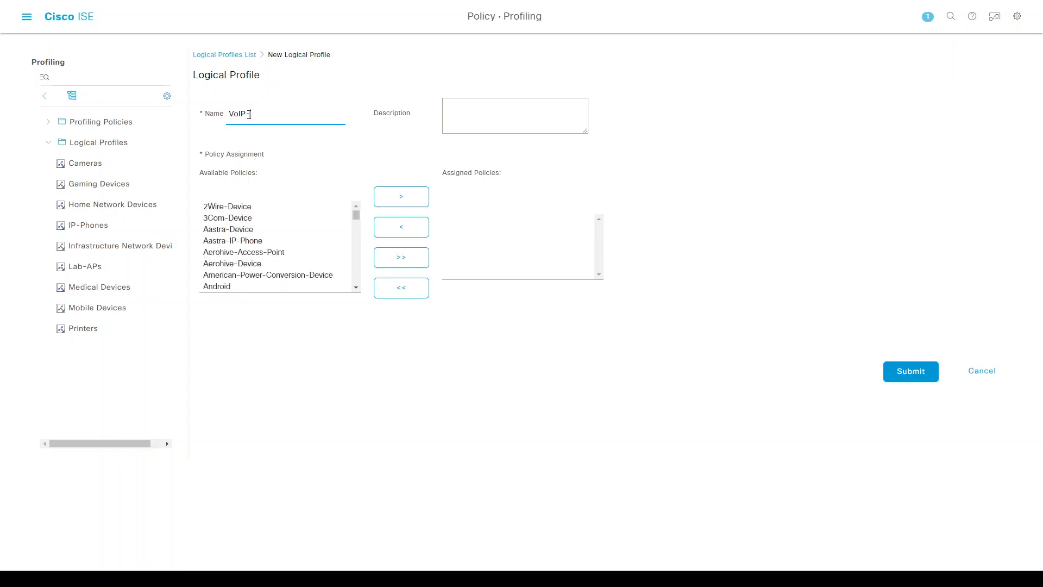
{"action": "key", "text": "BackSpace"}
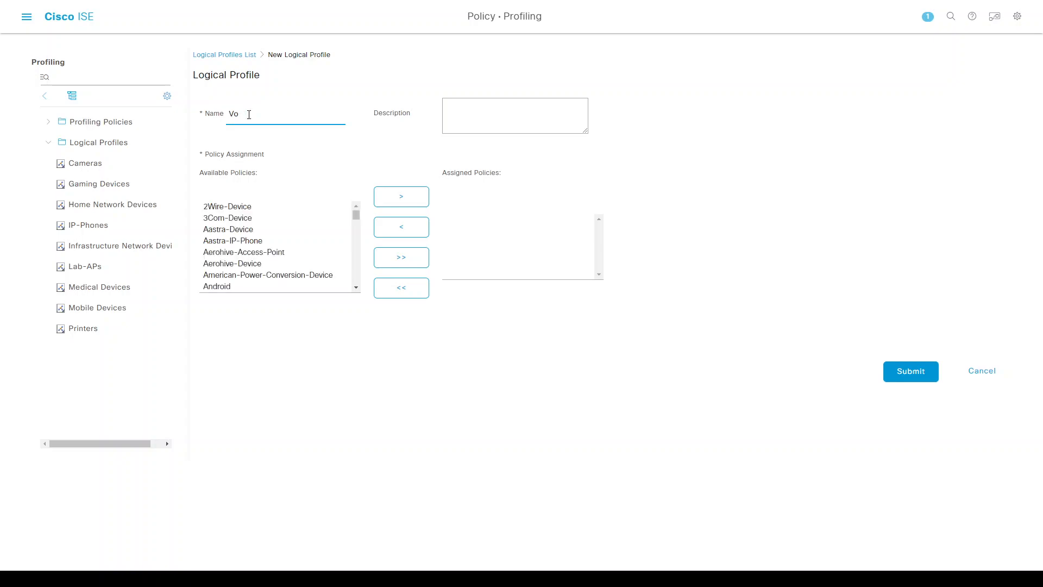
{"action": "type", "text": "Phones"}
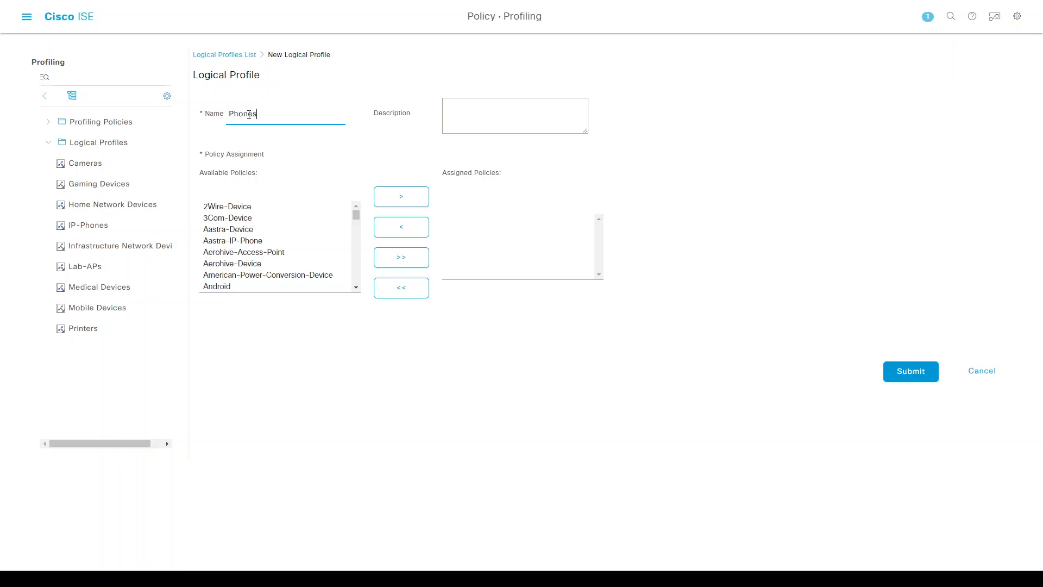
{"action": "key", "text": "Backspace"}
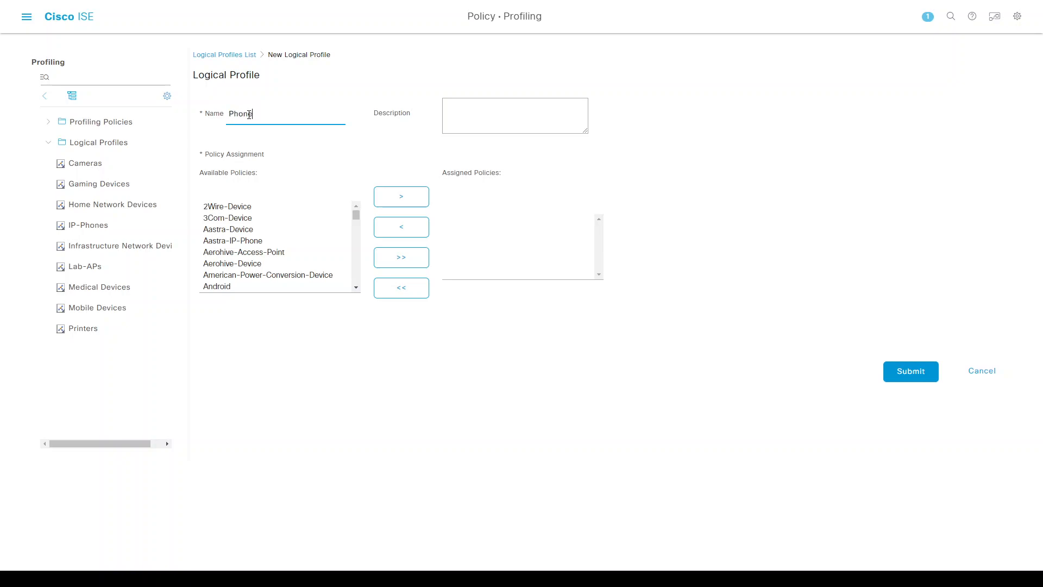
{"action": "type", "text": "Lab_"}
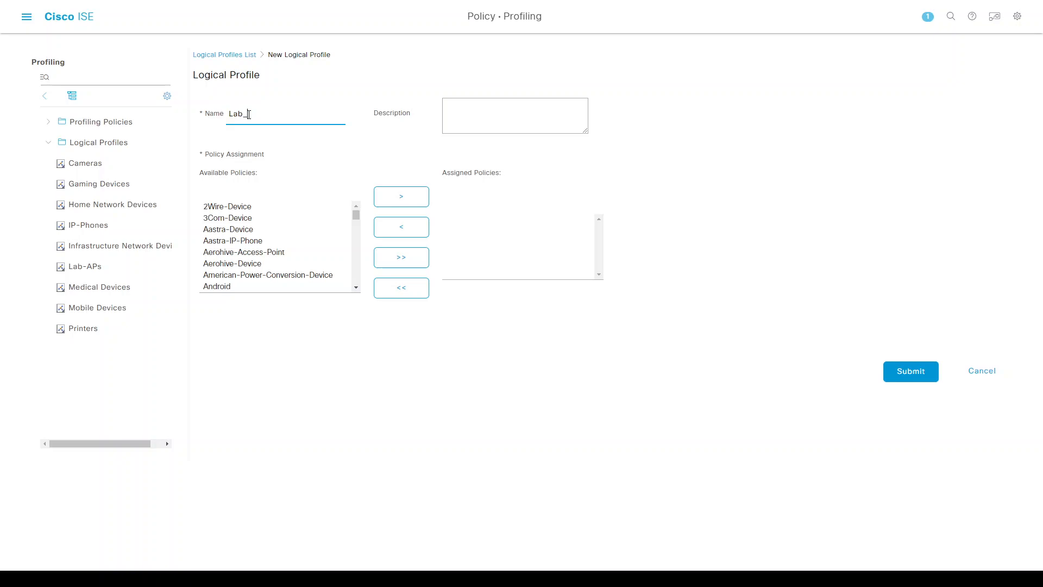
{"action": "type", "text": "-"}
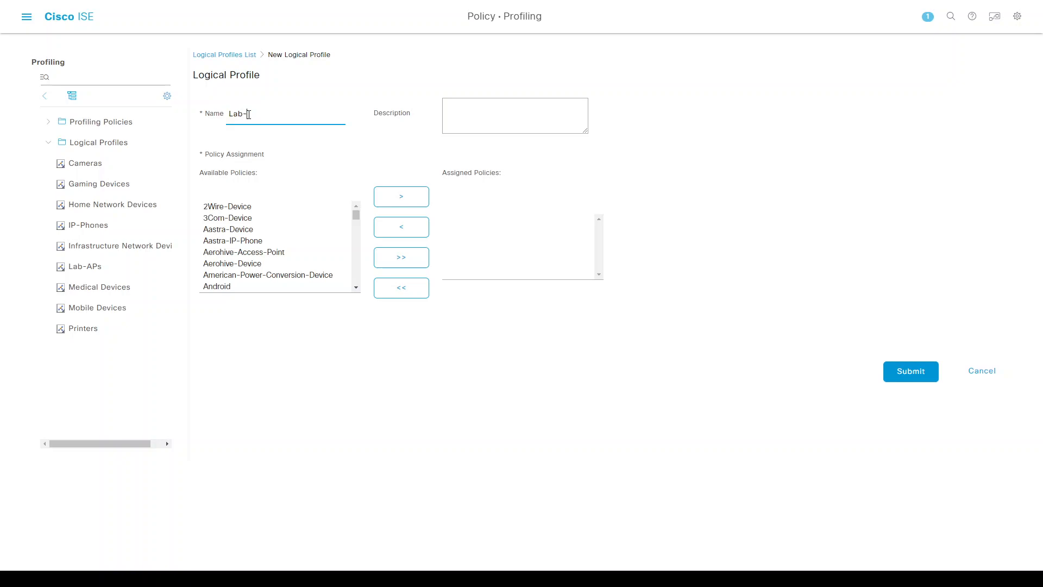
{"action": "type", "text": "Phones"}
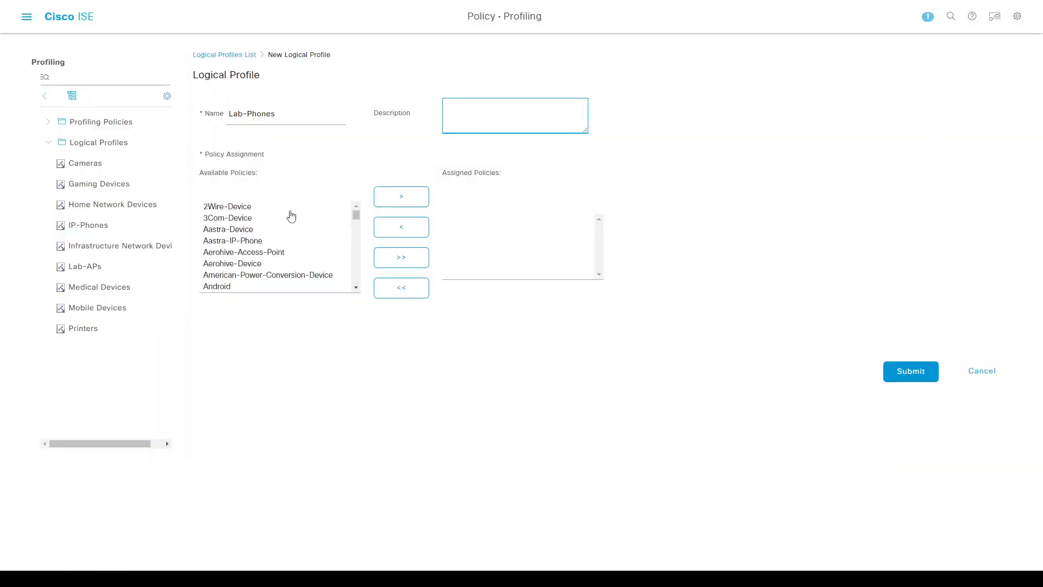
{"action": "type", "text": "7841 & 9971"}
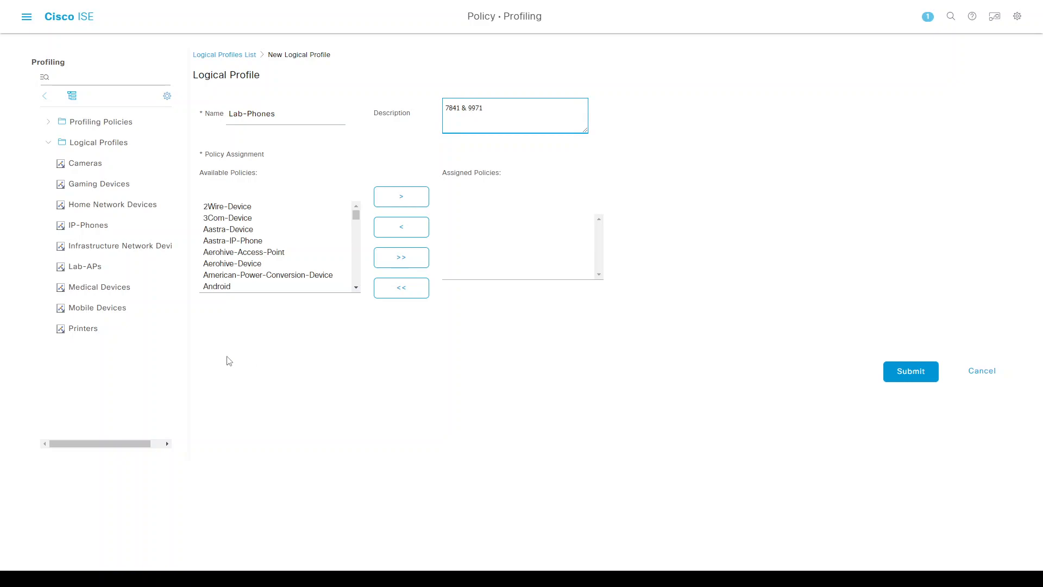
Step: Find the Cisco-IP-Phone-7841 policy and assign it to the Lab-Phones profile
{"action": "left_click", "coordinate": [237, 286]}
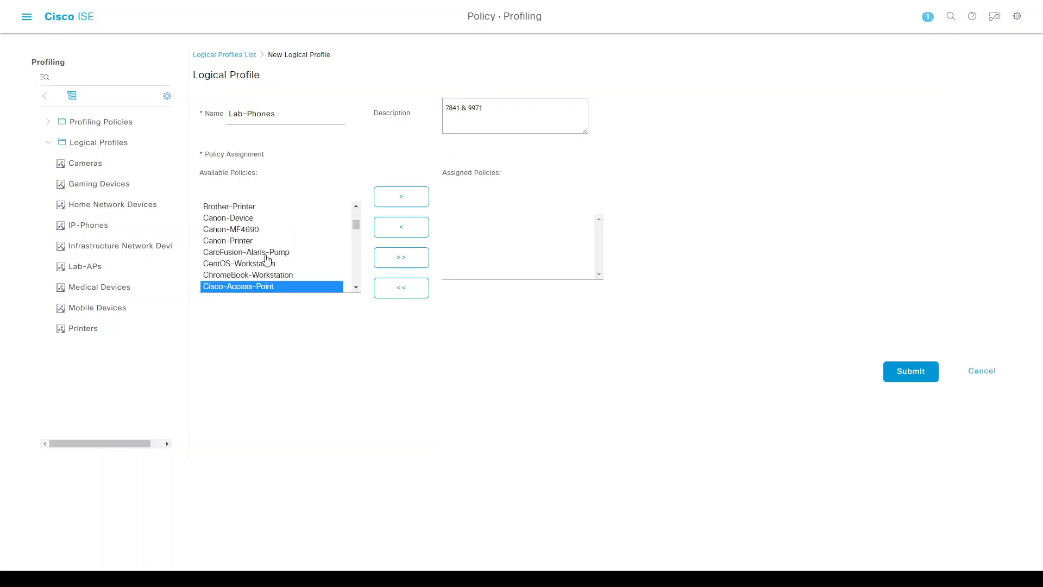
{"action": "scroll", "scroll_direction": "down", "scroll_amount": 3}
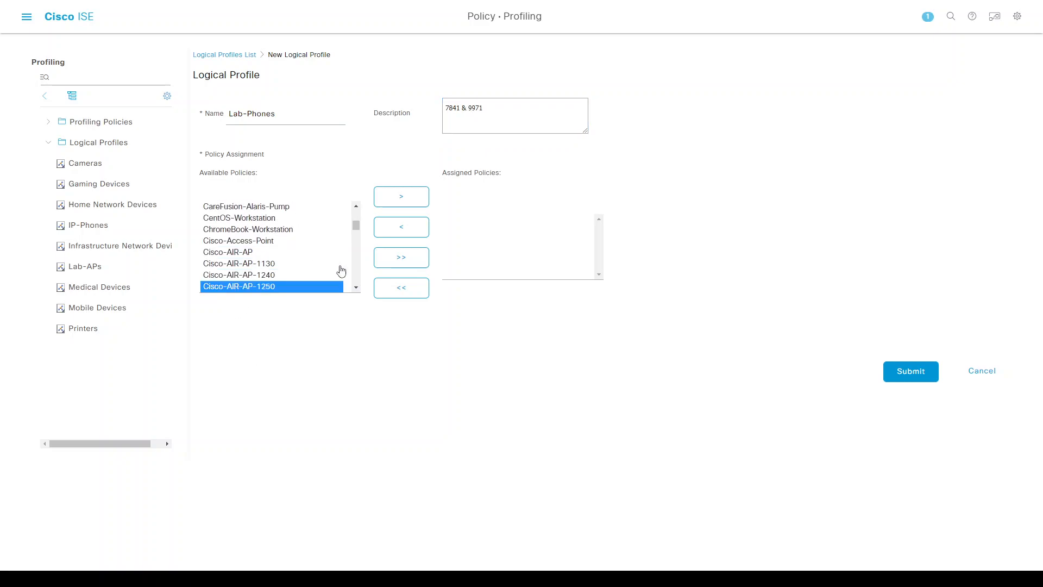
{"action": "scroll", "scroll_direction": "down", "scroll_amount": 3}
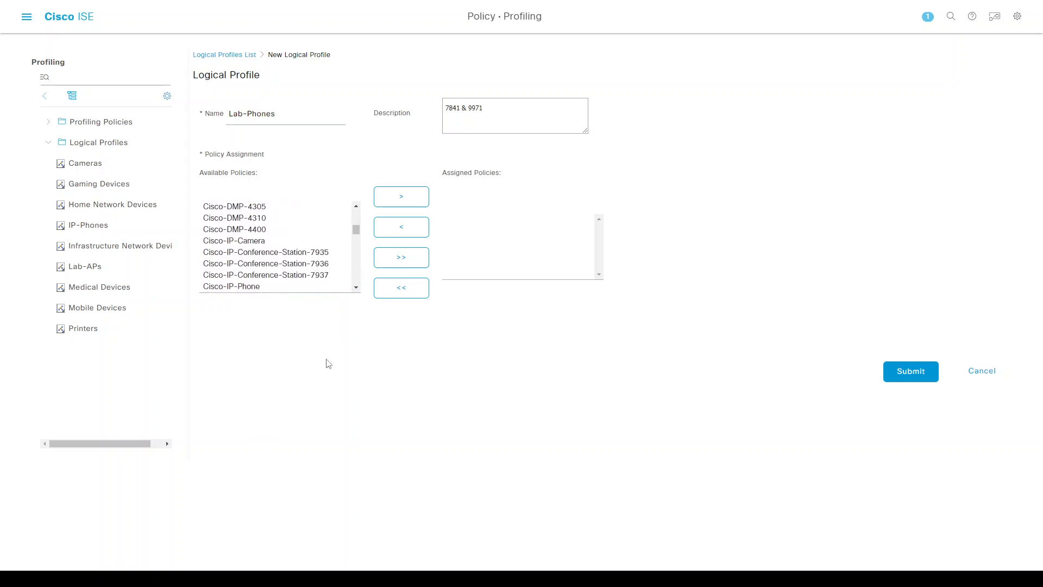
{"action": "type", "text": "78"}
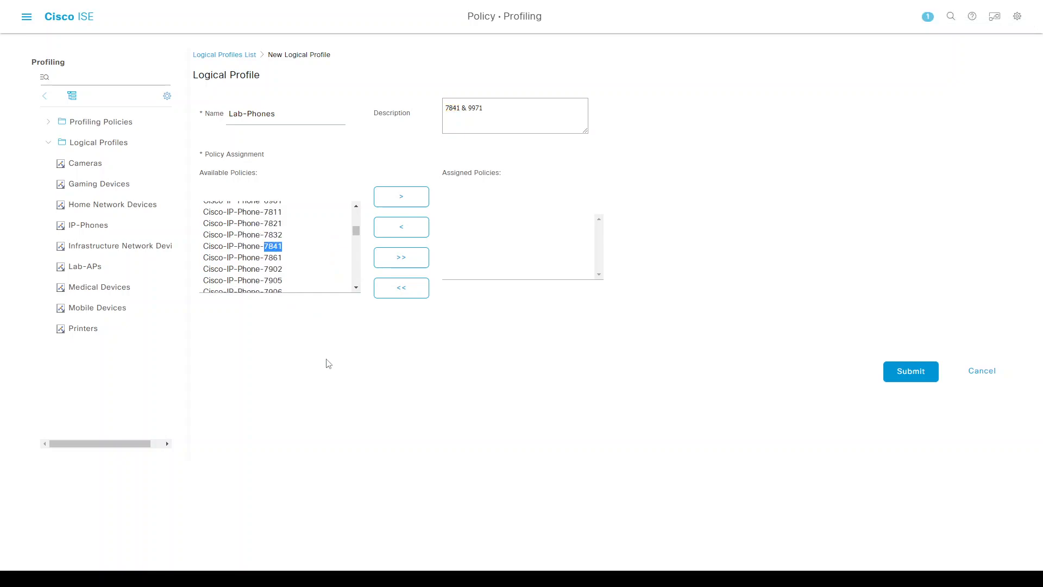
{"action": "left_click", "coordinate": [242, 246]}
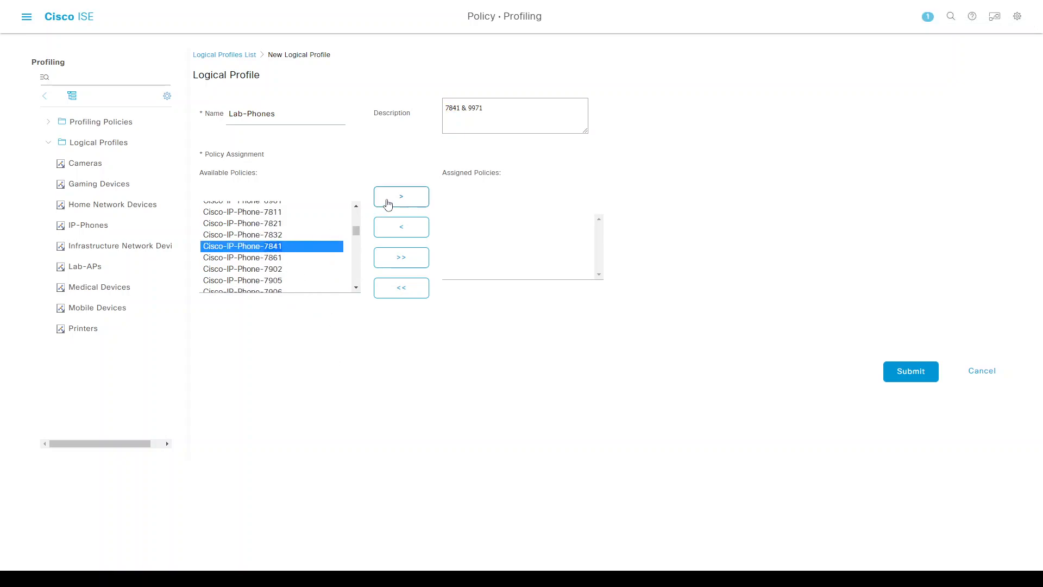
{"action": "left_click", "coordinate": [401, 196]}
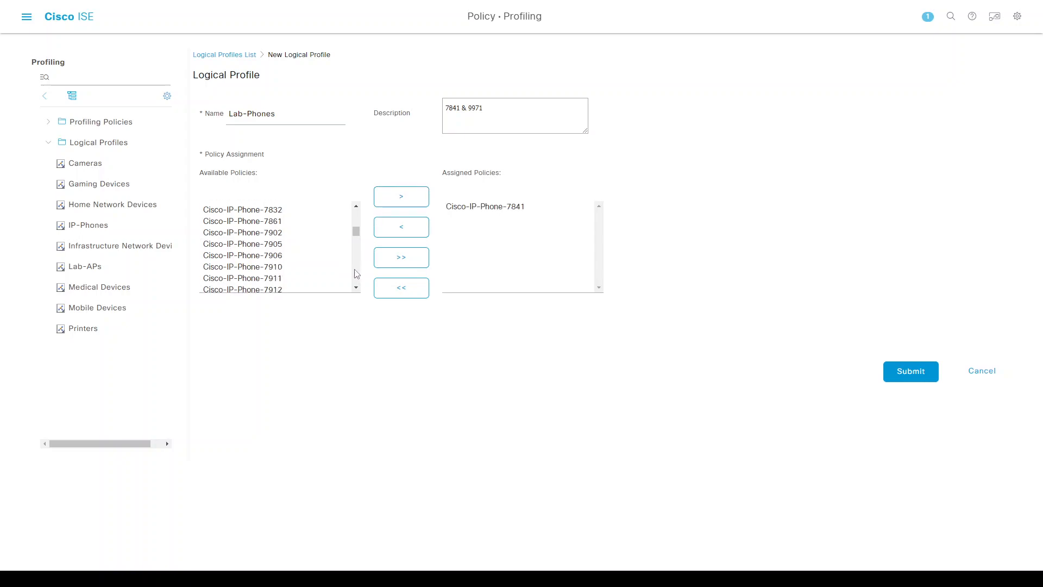
Step: Assign the Cisco-IP-Phone-9971 policy as well and submit the profile
{"action": "scroll", "scroll_direction": "down", "scroll_amount": 3}
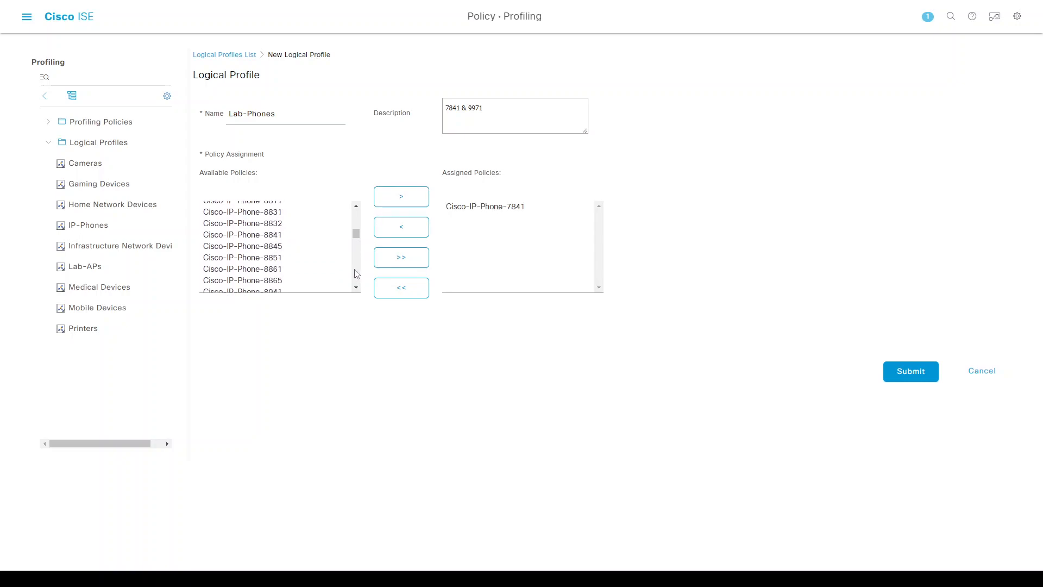
{"action": "left_click", "coordinate": [246, 258]}
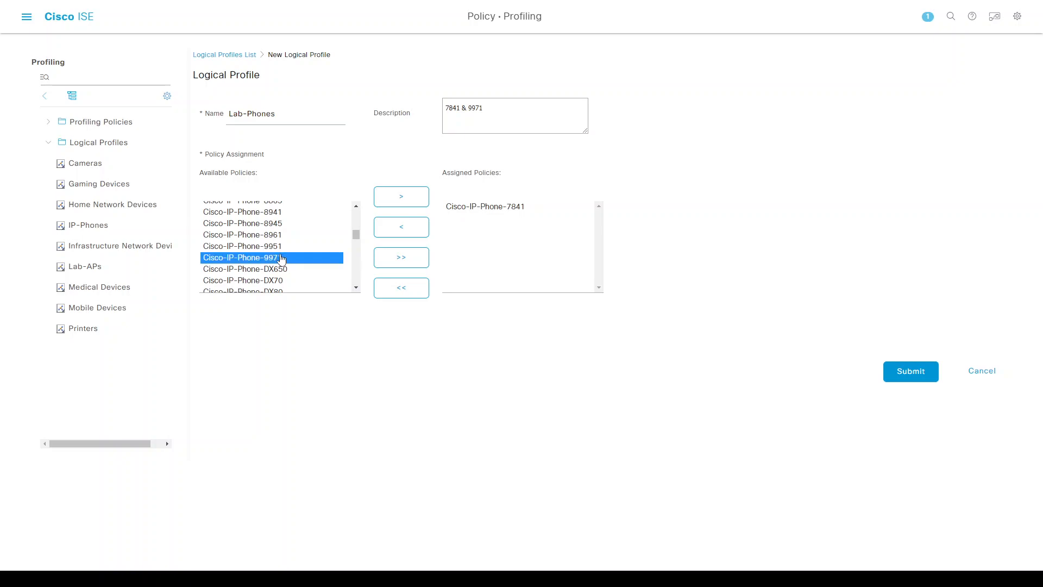
{"action": "left_click", "coordinate": [401, 196]}
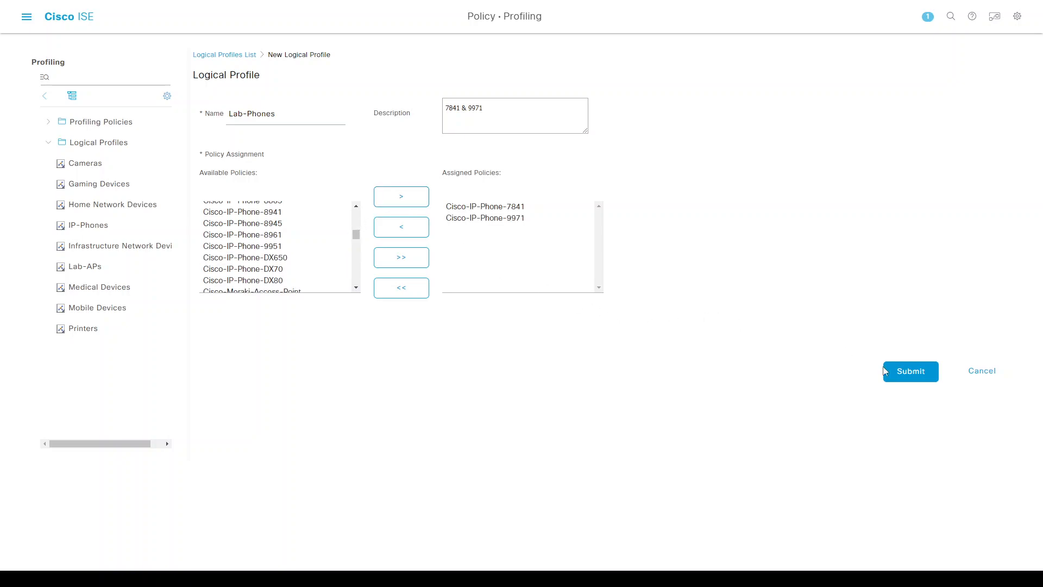
{"action": "left_click", "coordinate": [909, 371]}
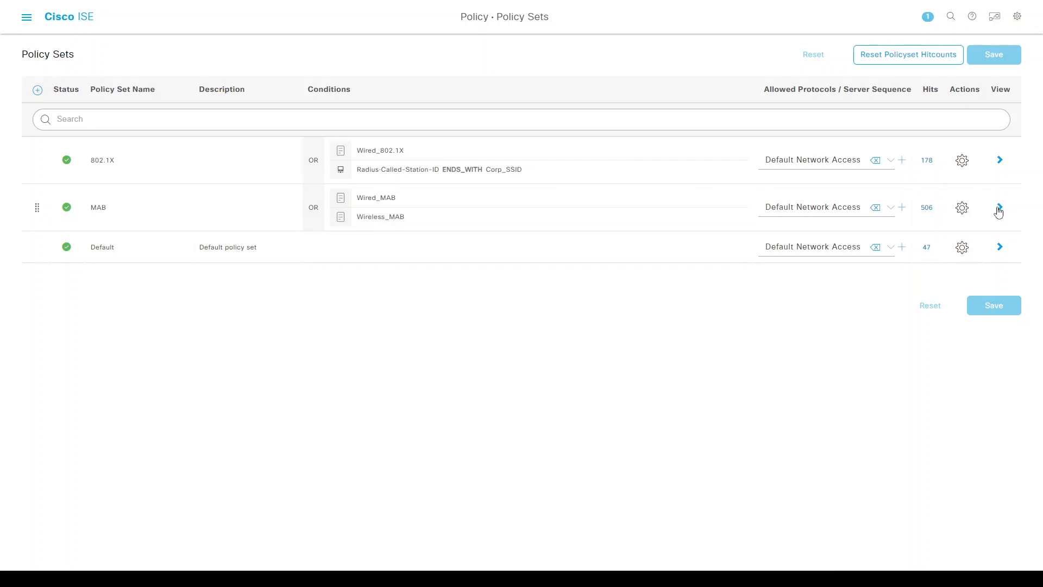
Step: Duplicate the MAB set's Lab APs authorization rule and start renaming the copy Lab Phones
{"action": "left_click", "coordinate": [999, 207]}
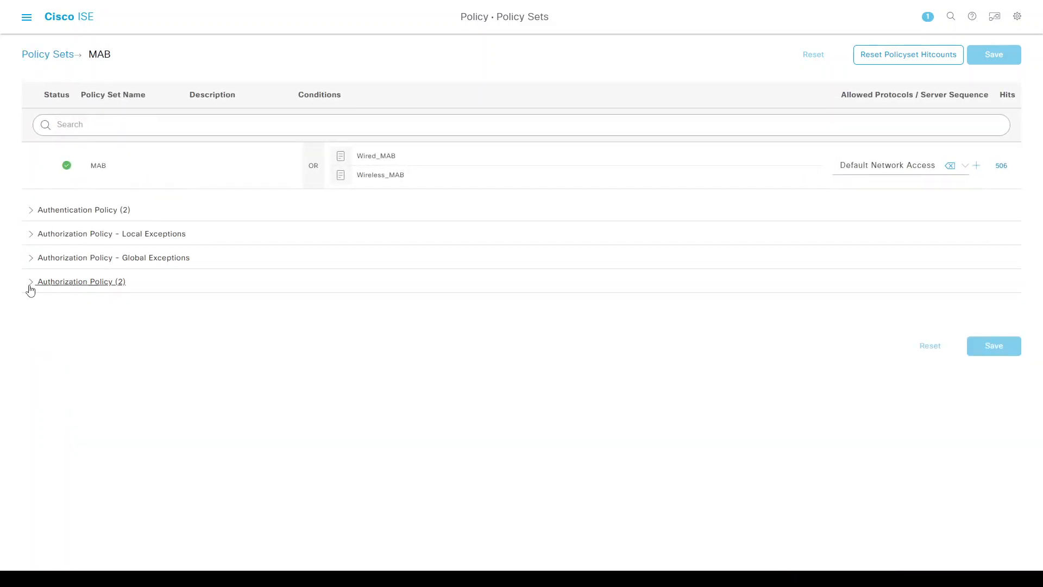
{"action": "left_click", "coordinate": [81, 281]}
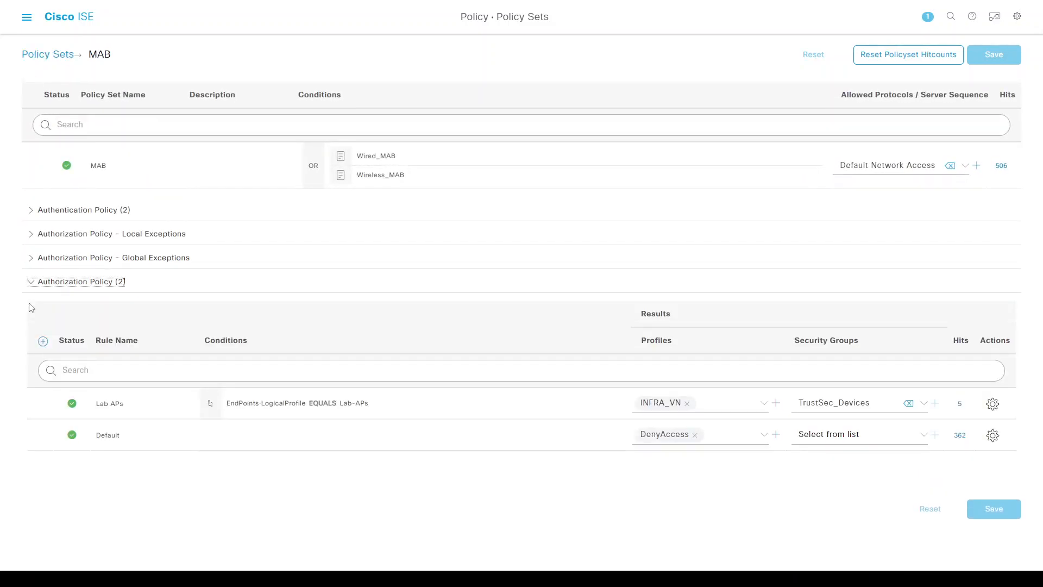
{"action": "left_click", "coordinate": [992, 404]}
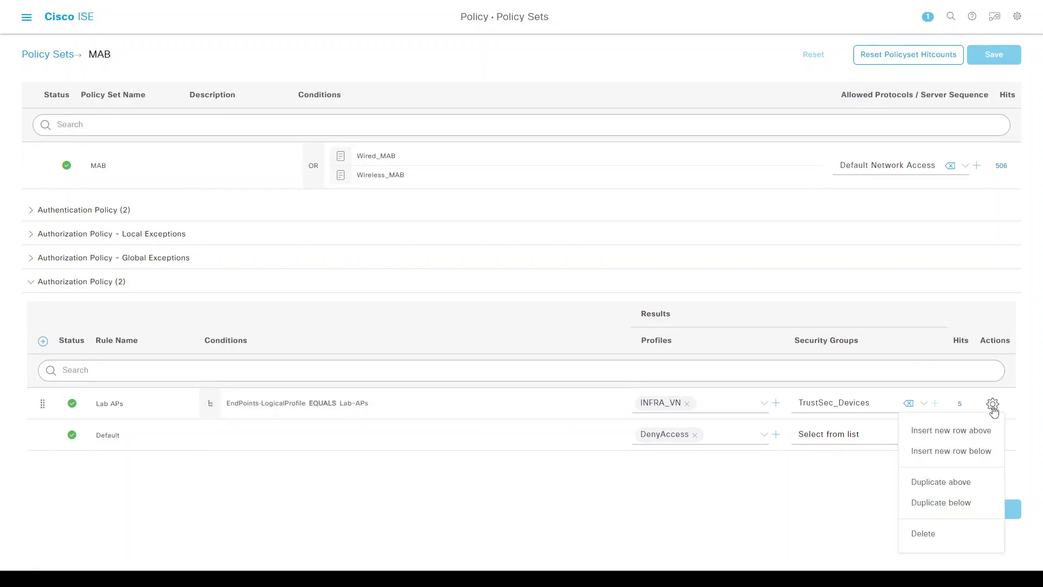
{"action": "left_click", "coordinate": [940, 502]}
{"action": "type", "text": "Lb"}
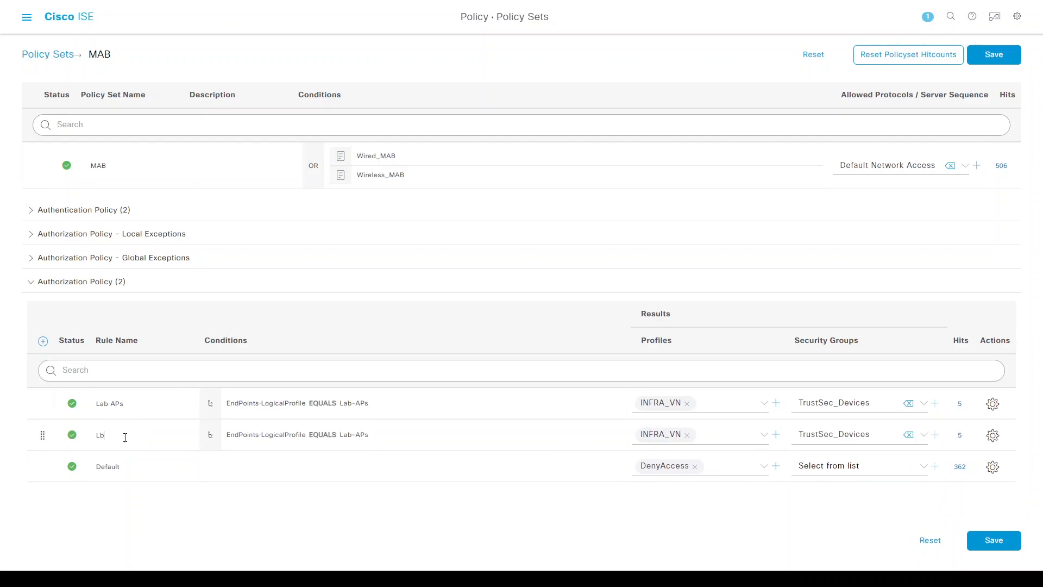
{"action": "type", "text": "ab Phon"}
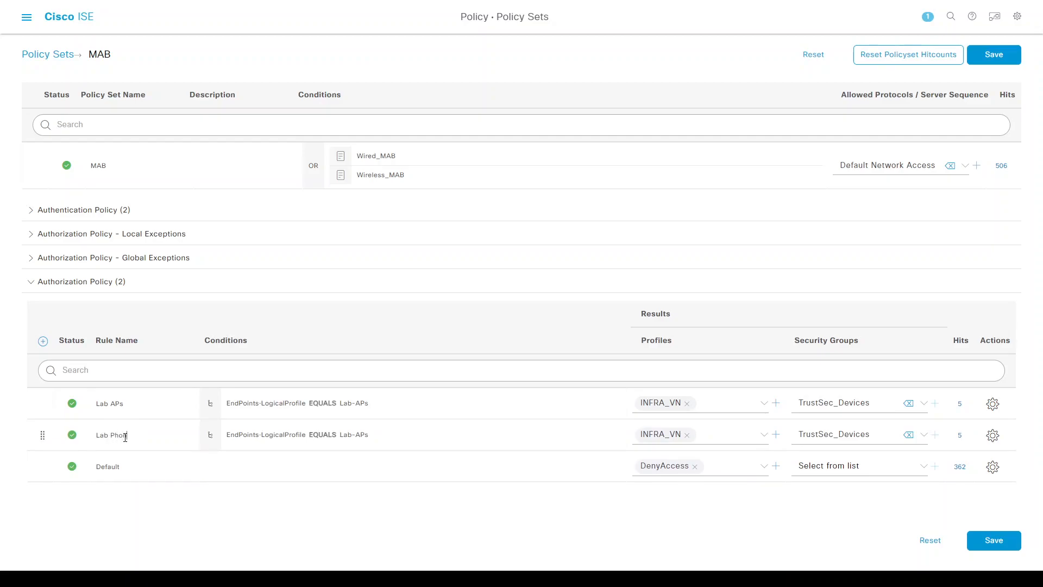
Step: Add Wired_MAB to Lab APs, and match the Lab Phones rule on Wired_MAB and Lab-Phones
{"action": "left_click", "coordinate": [211, 402]}
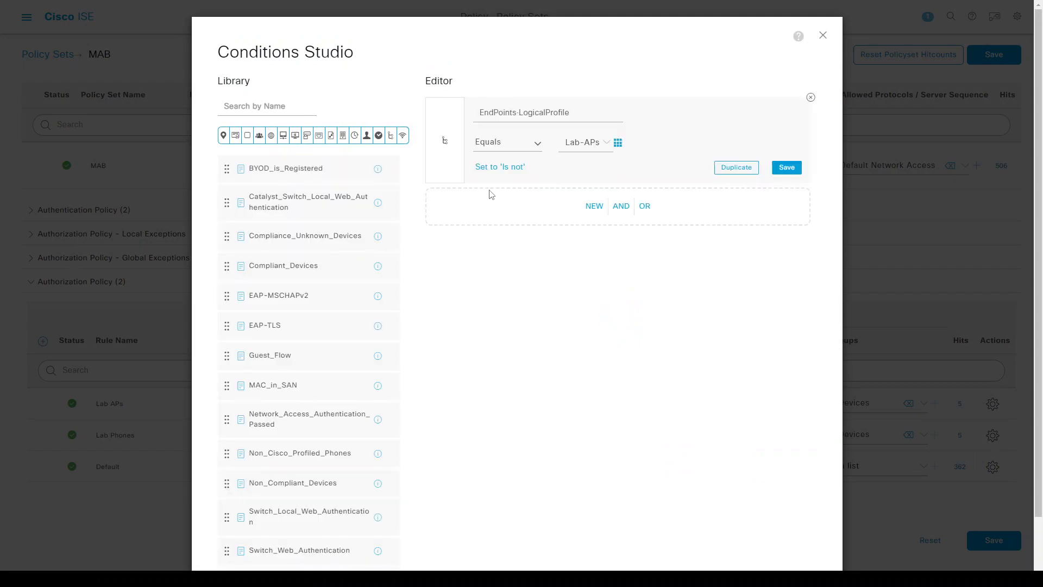
{"action": "left_click", "coordinate": [585, 142]}
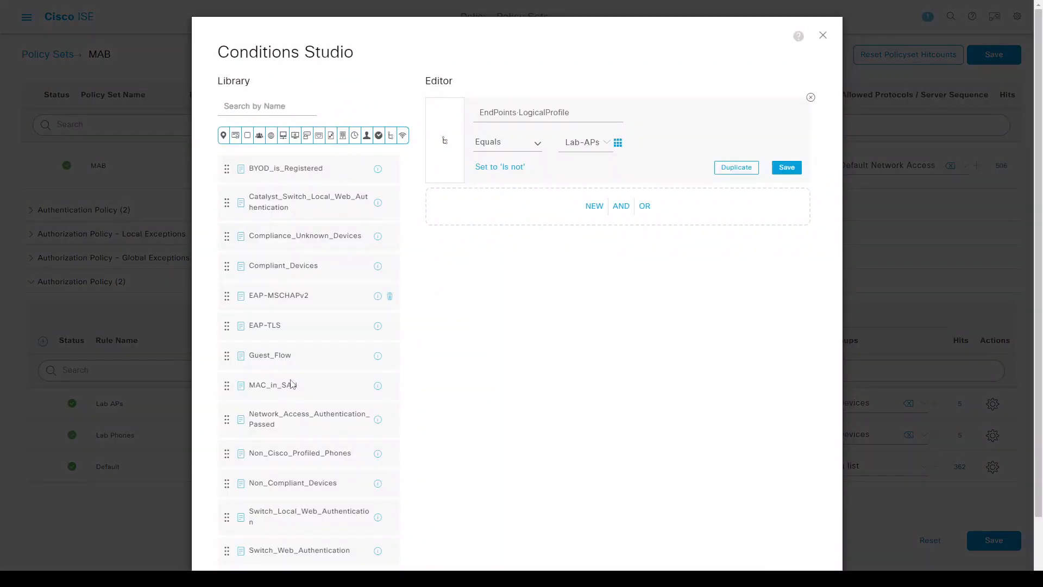
{"action": "scroll", "scroll_direction": "down", "scroll_amount": 3}
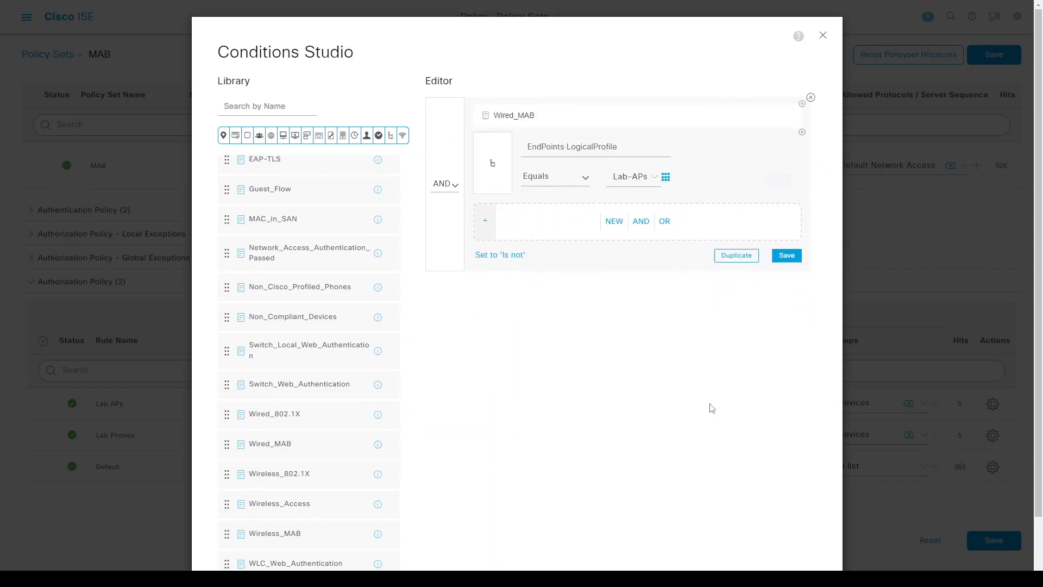
{"action": "left_click", "coordinate": [785, 255]}
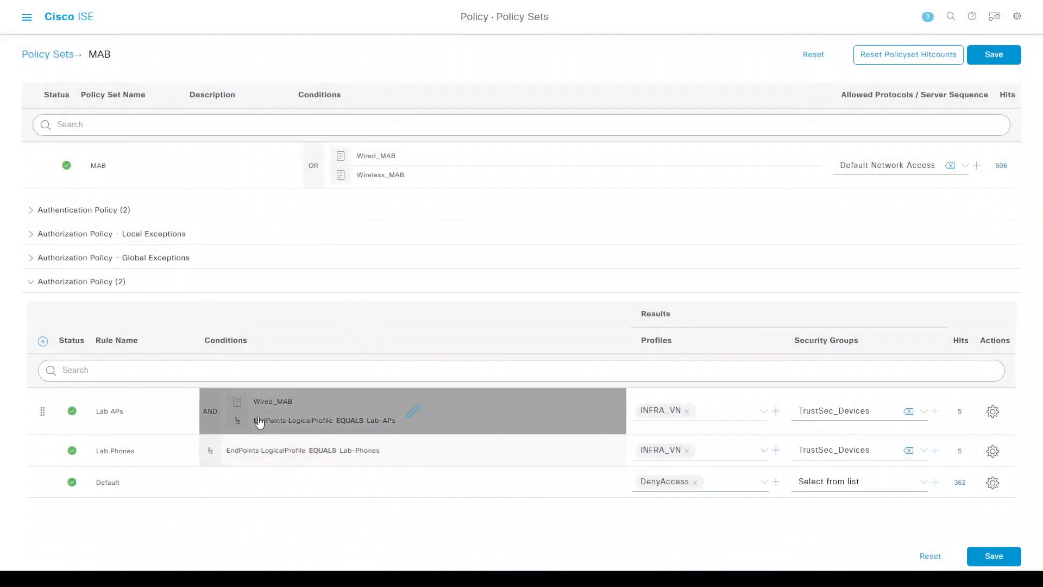
{"action": "left_click", "coordinate": [412, 408]}
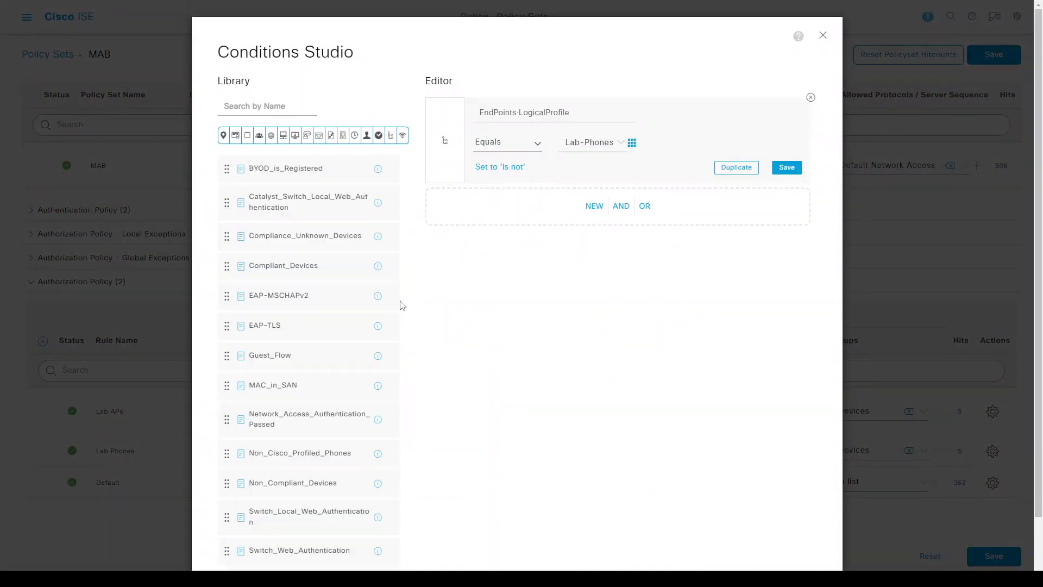
{"action": "scroll", "scroll_direction": "down", "scroll_amount": 3}
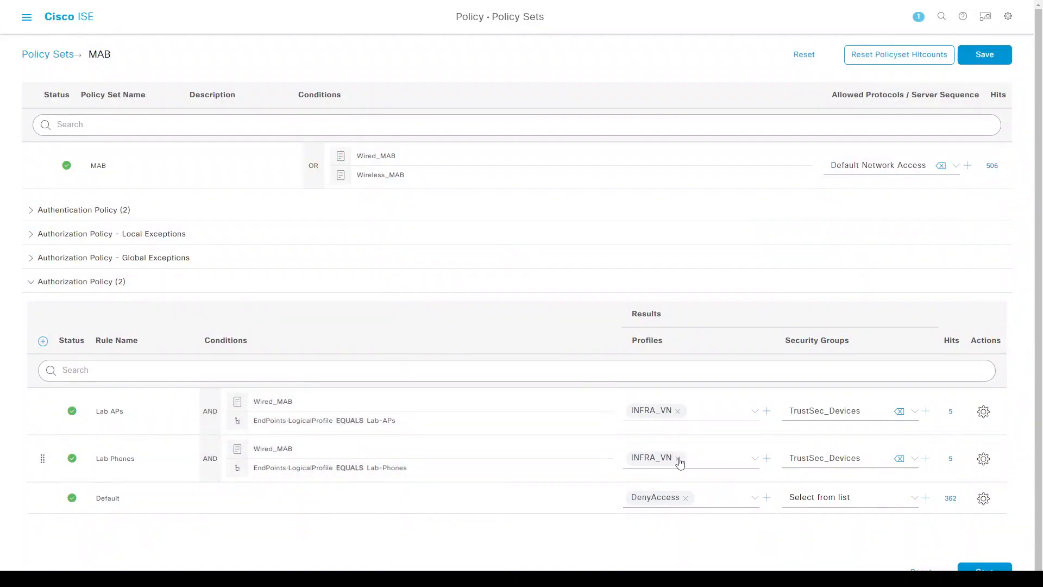
Step: Set the Lab Phones rule's profile to corp_data_voice_VN, then switch to Cisco DNA Center
{"action": "left_click", "coordinate": [688, 457]}
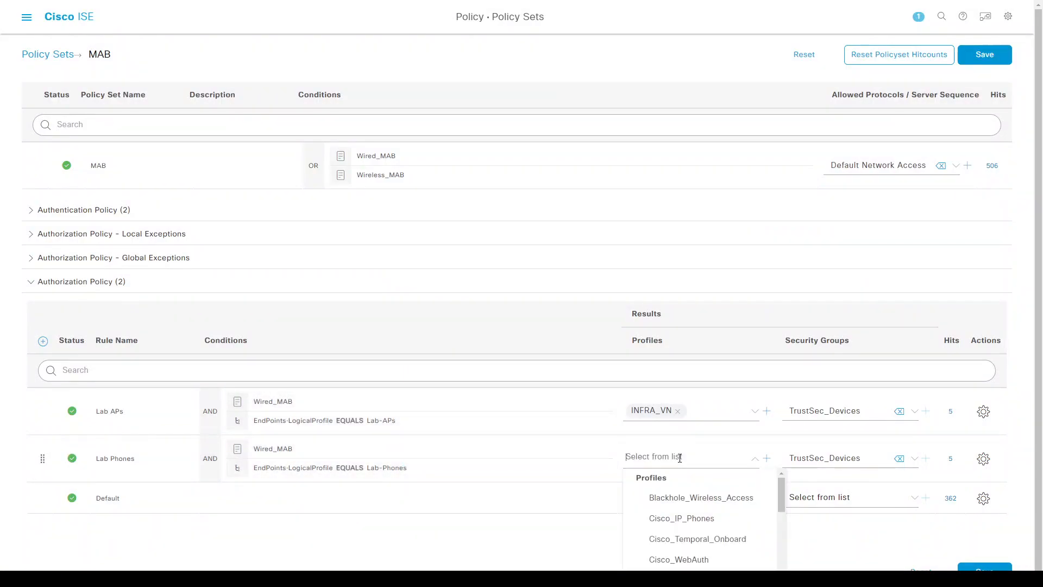
{"action": "type", "text": "corp_data_voice_VN"}
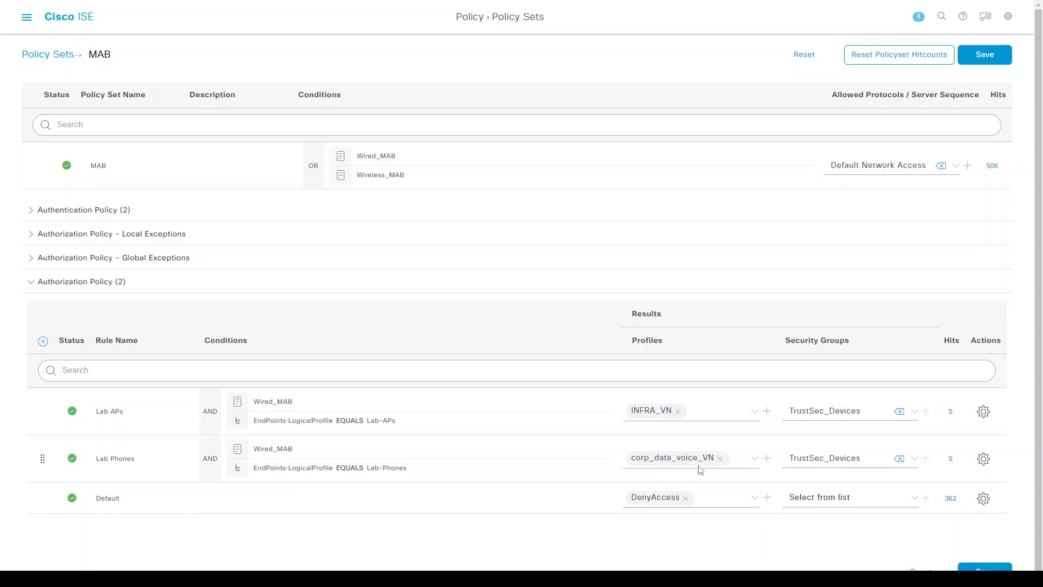
{"action": "left_click", "coordinate": [691, 457]}
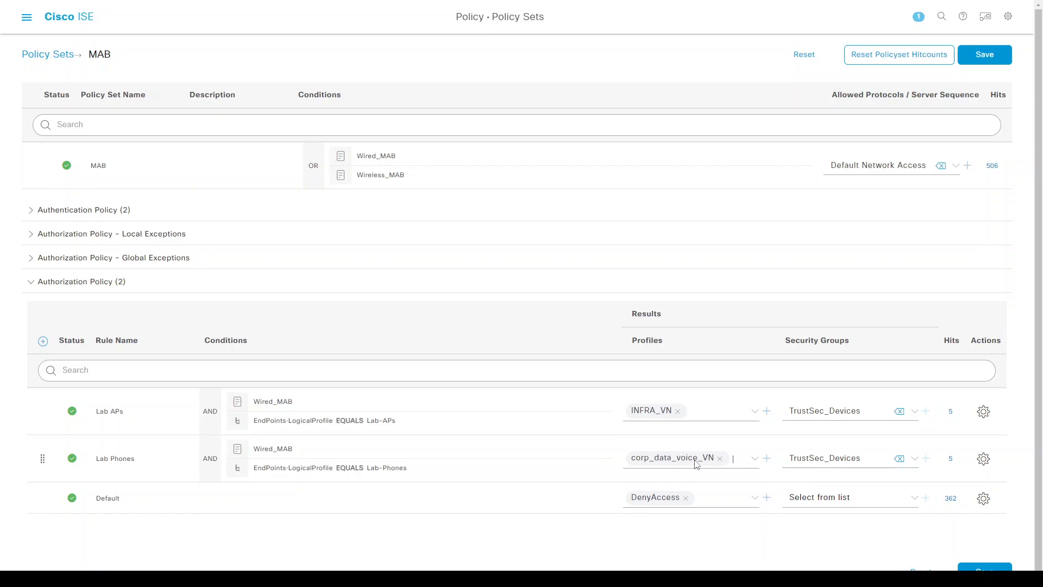
{"action": "mouse_move", "coordinate": [818, 465]}
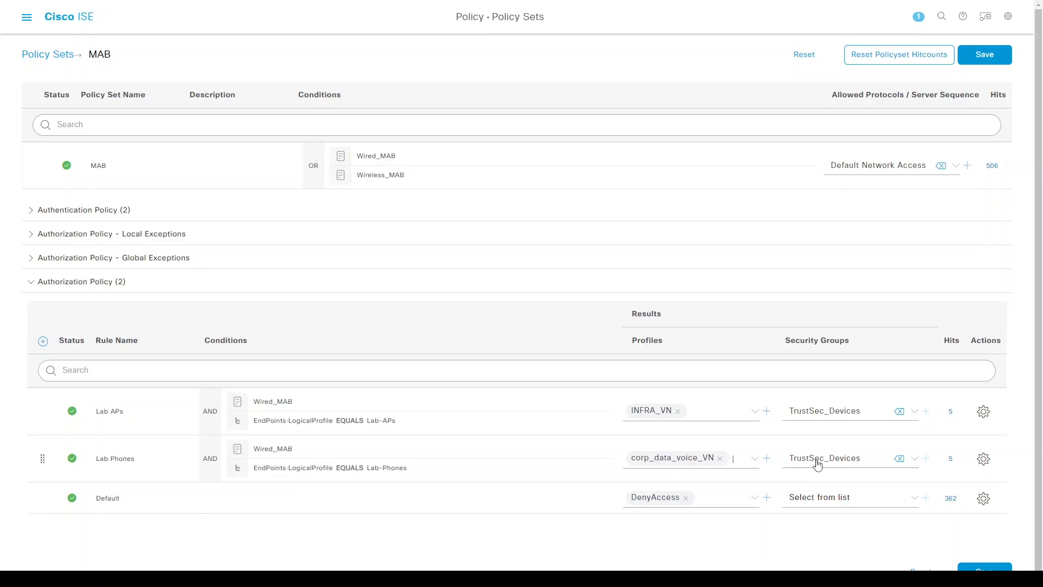
{"action": "mouse_move", "coordinate": [825, 462]}
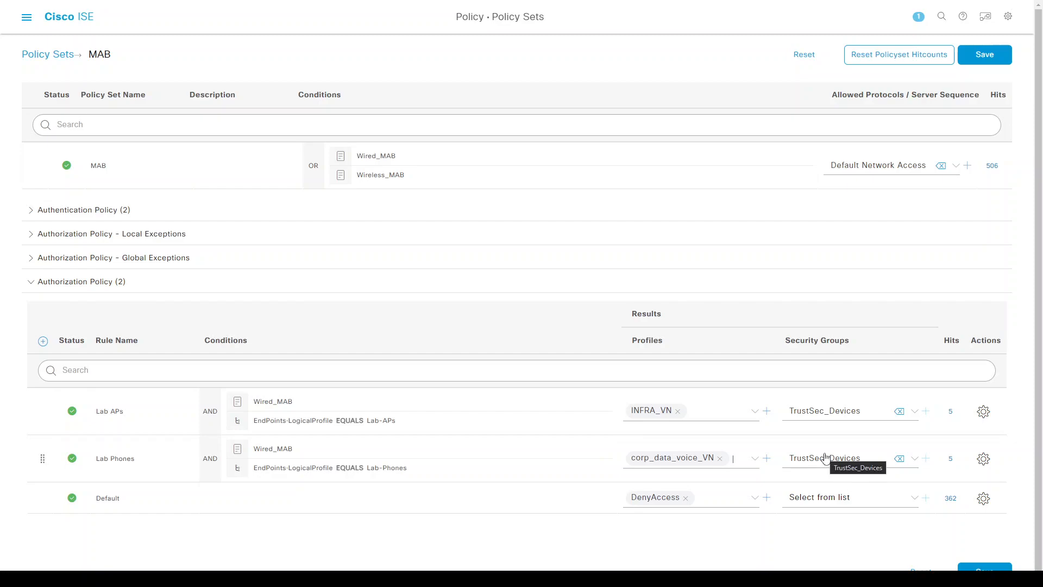
{"action": "mouse_move", "coordinate": [988, 558]}
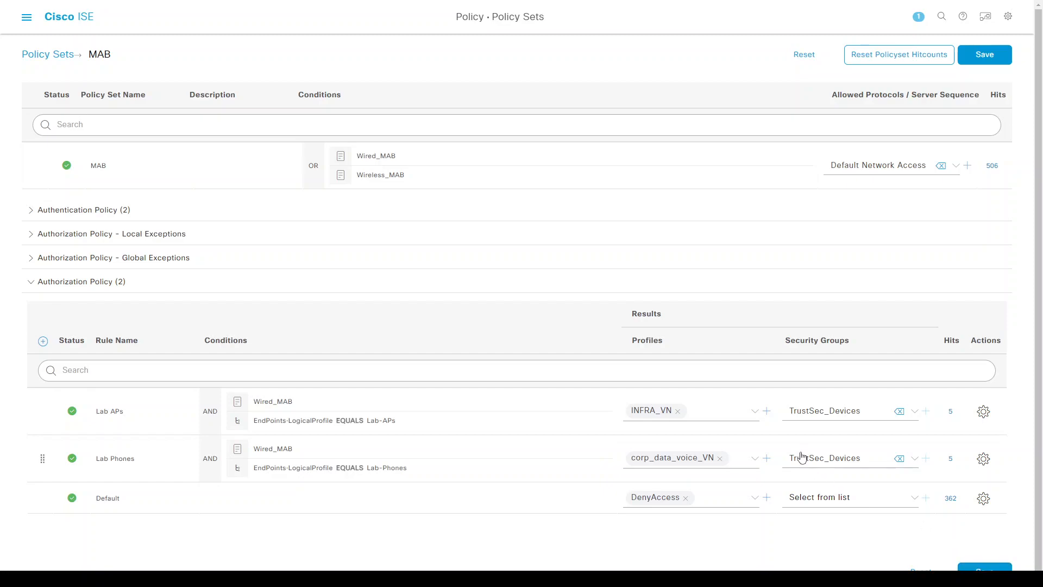
{"action": "left_click", "coordinate": [984, 54]}
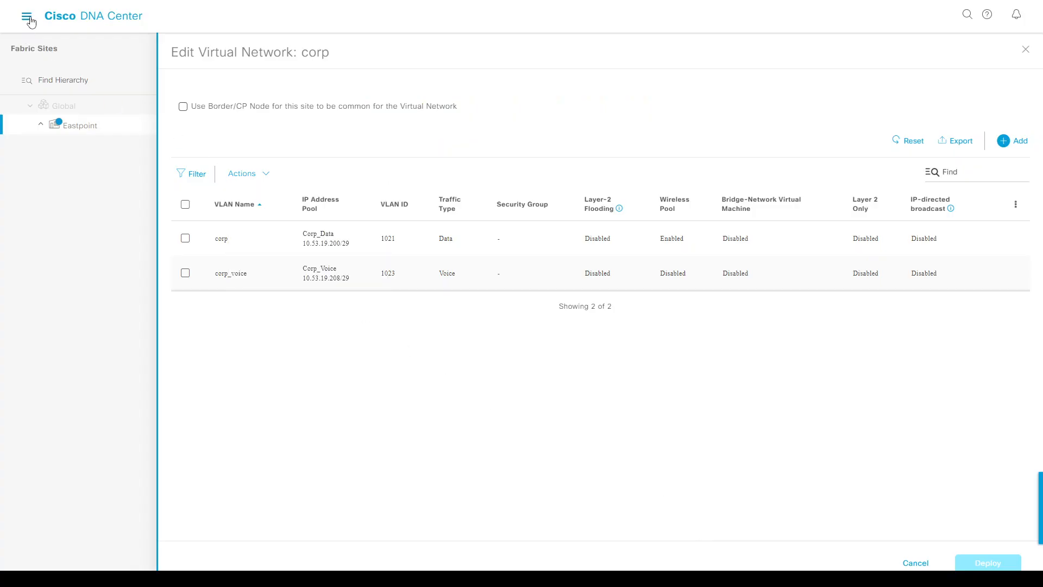
Step: Go to Policy > Group-Based Access Control and show the Security Groups tab
{"action": "left_click", "coordinate": [27, 16]}
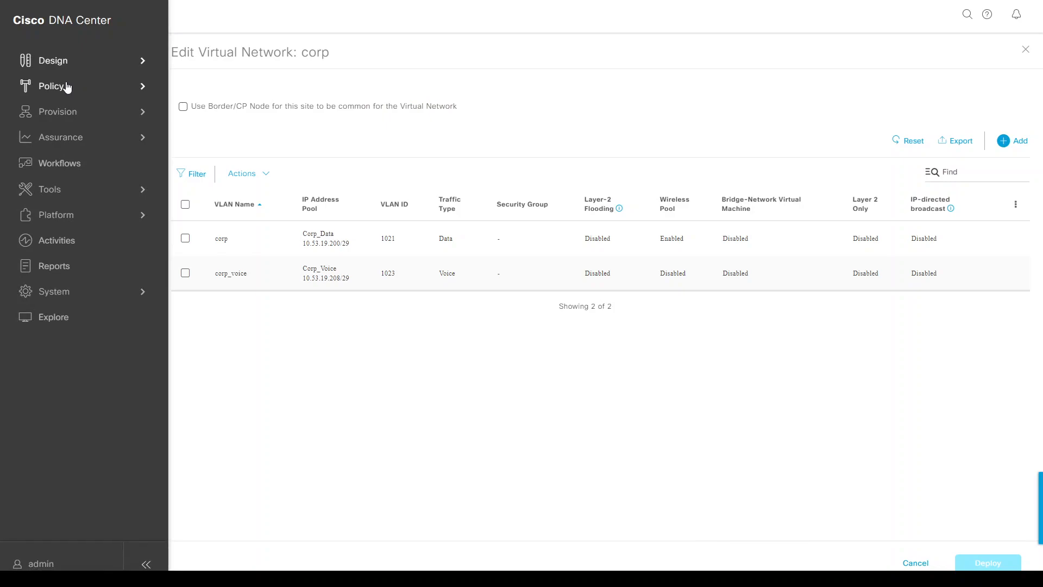
{"action": "left_click", "coordinate": [50, 86]}
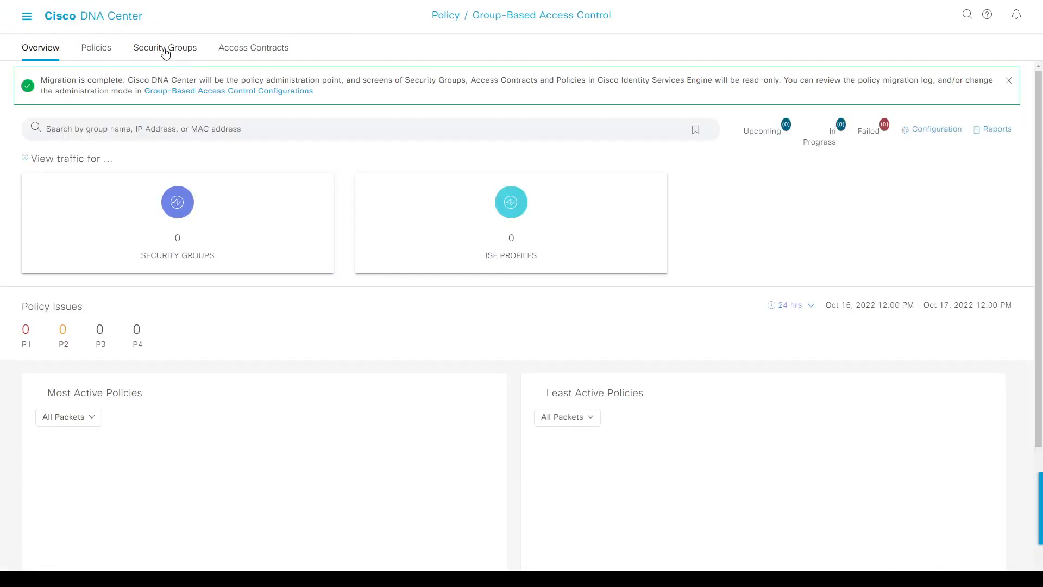
{"action": "left_click", "coordinate": [164, 48]}
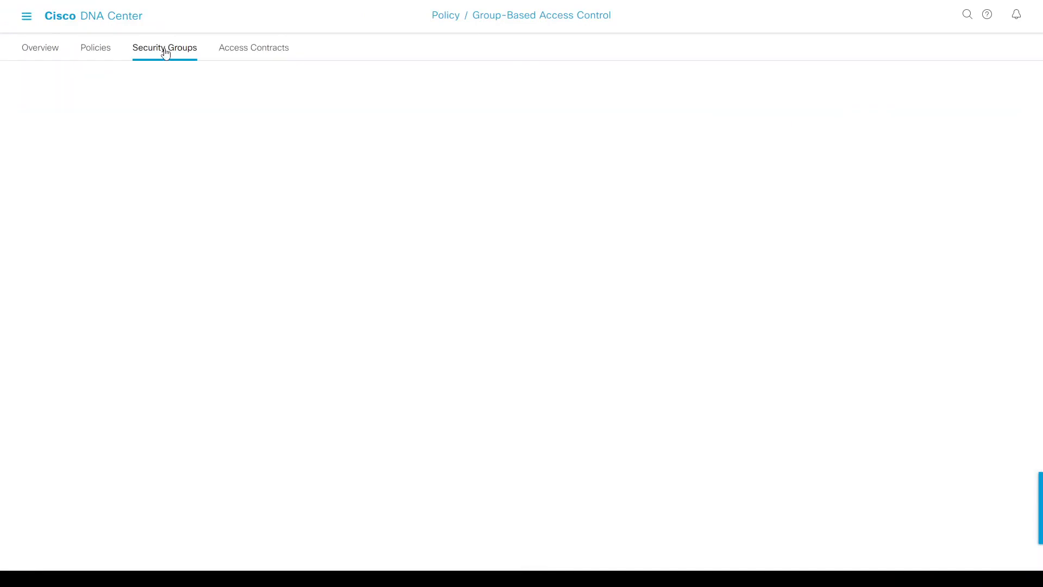
{"action": "left_click", "coordinate": [164, 47]}
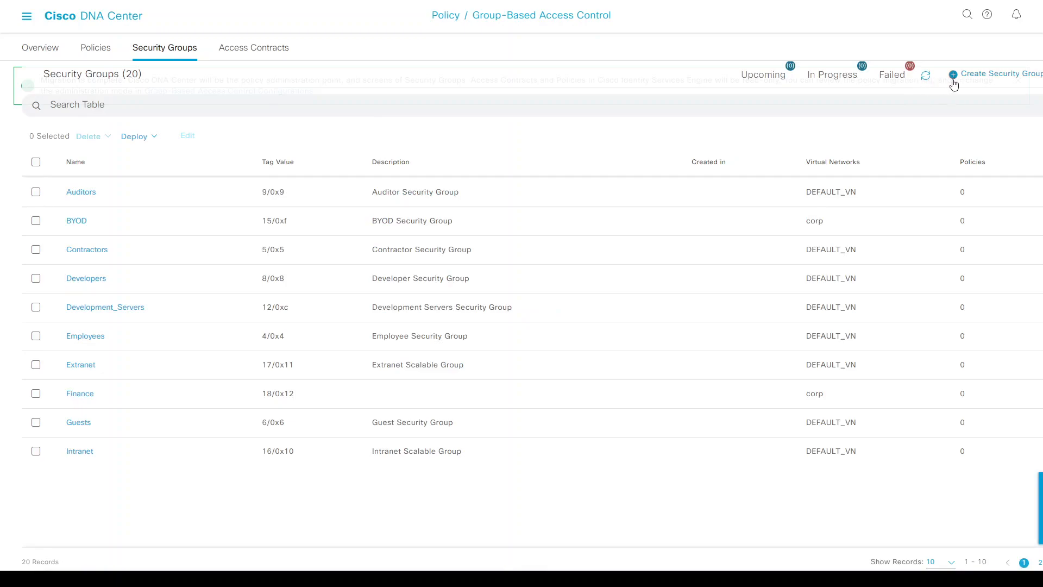
Step: Save security group VoIP_Phones (tag 20, corp VN, 'Lab phones') and find it in the table
{"action": "left_click", "coordinate": [998, 74]}
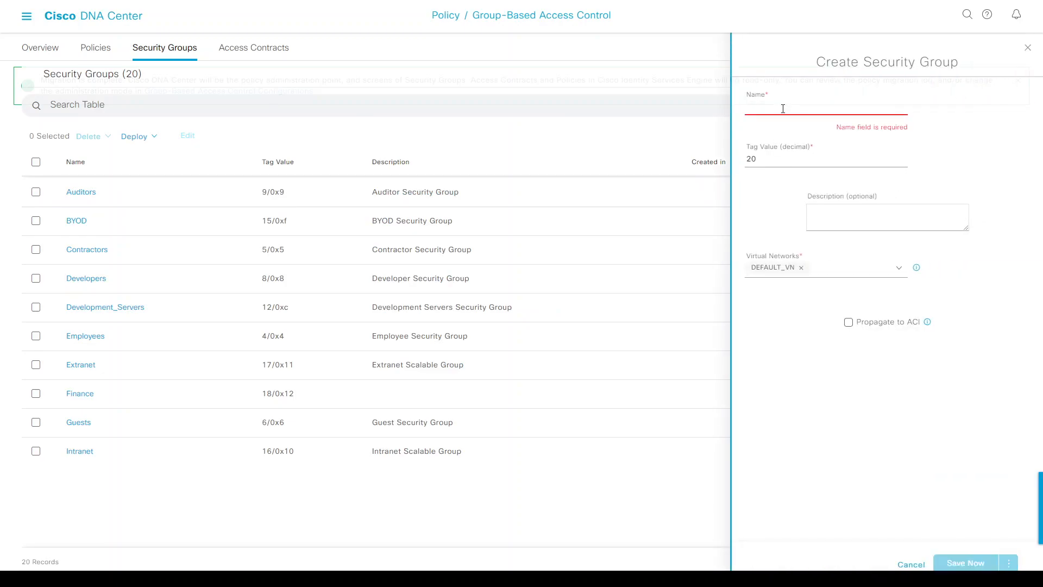
{"action": "type", "text": "VO"}
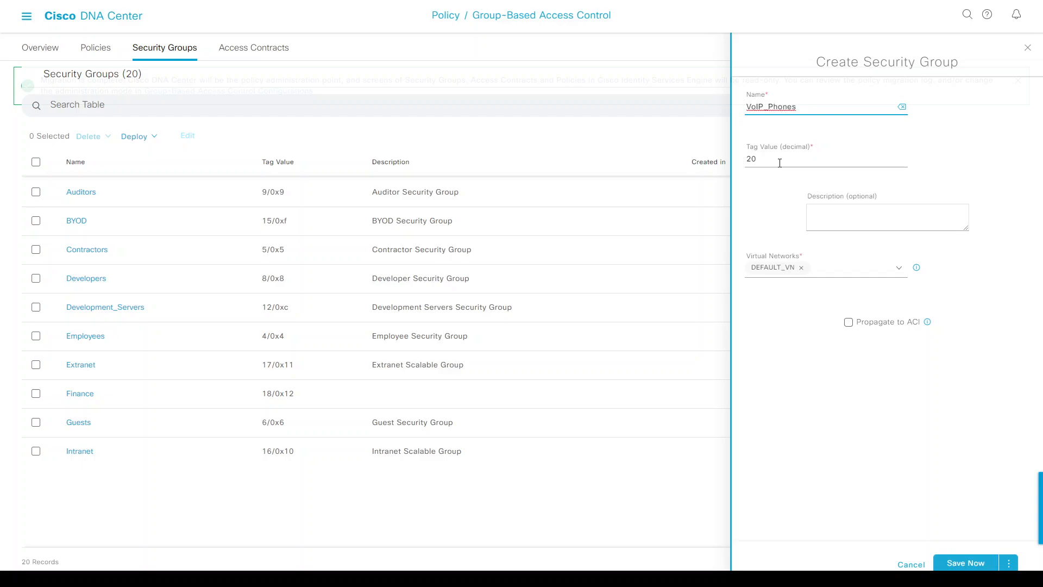
{"action": "left_click", "coordinate": [800, 267]}
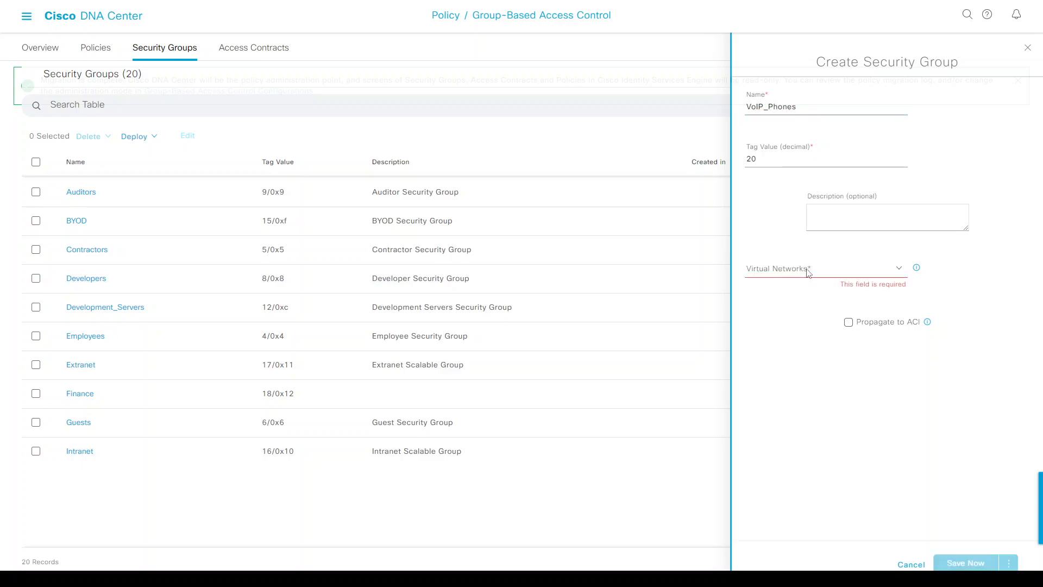
{"action": "left_click", "coordinate": [825, 268]}
{"action": "type", "text": "Ц"}
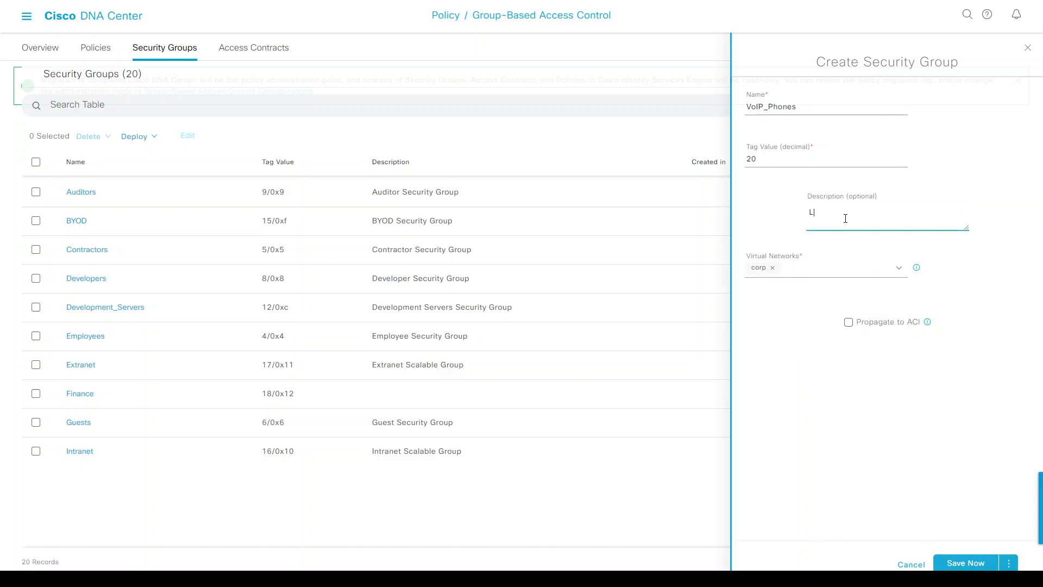
{"action": "type", "text": "ab phones"}
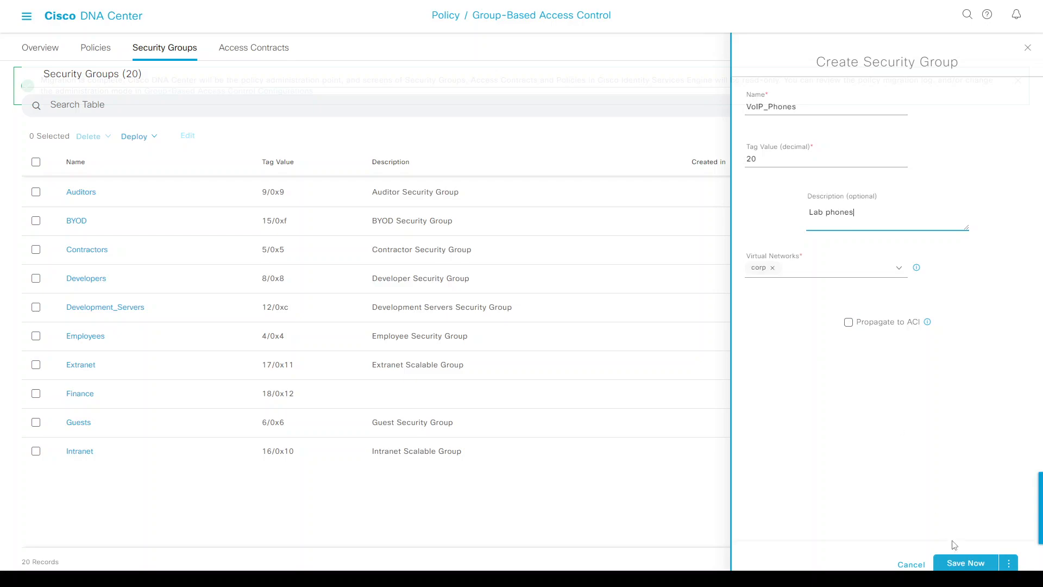
{"action": "left_click", "coordinate": [965, 563]}
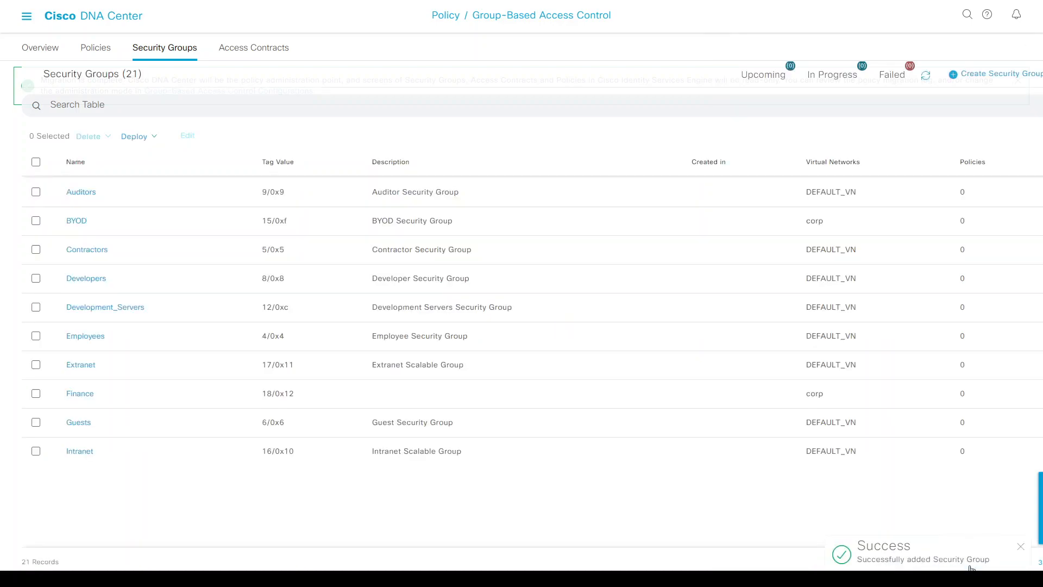
{"action": "mouse_move", "coordinate": [522, 331]}
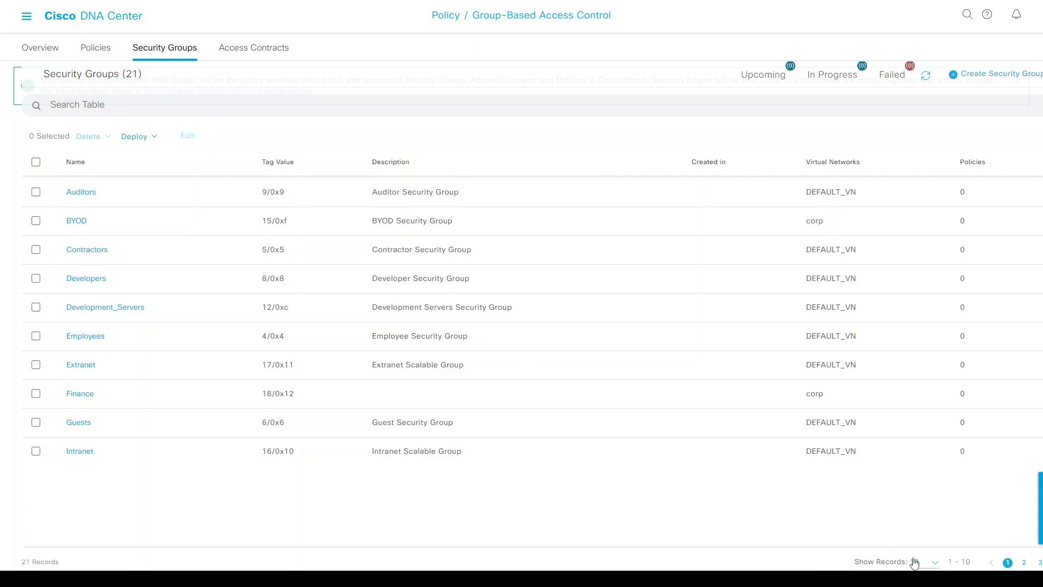
{"action": "left_click", "coordinate": [935, 561]}
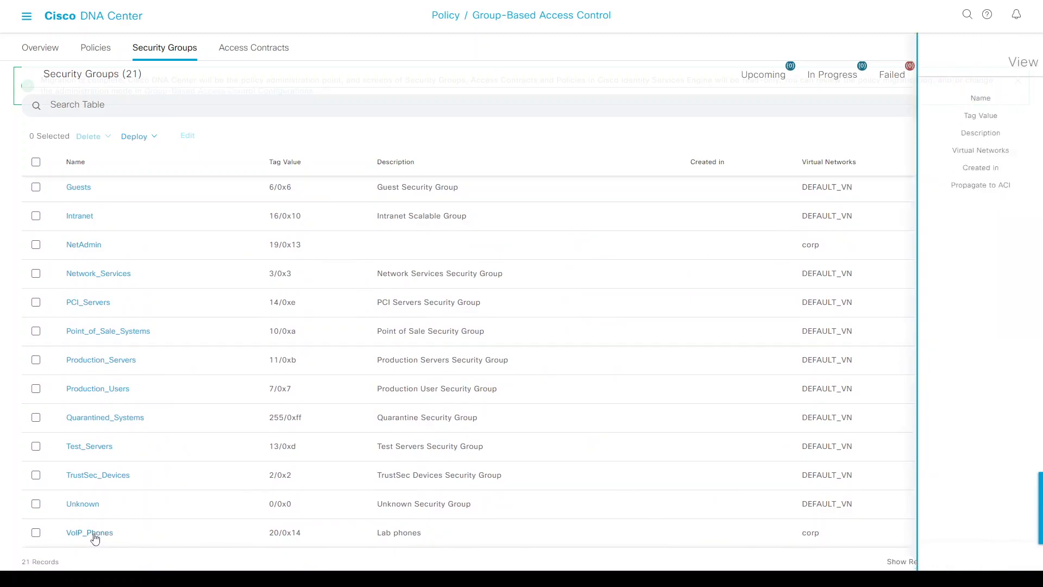
{"action": "left_click", "coordinate": [89, 533]}
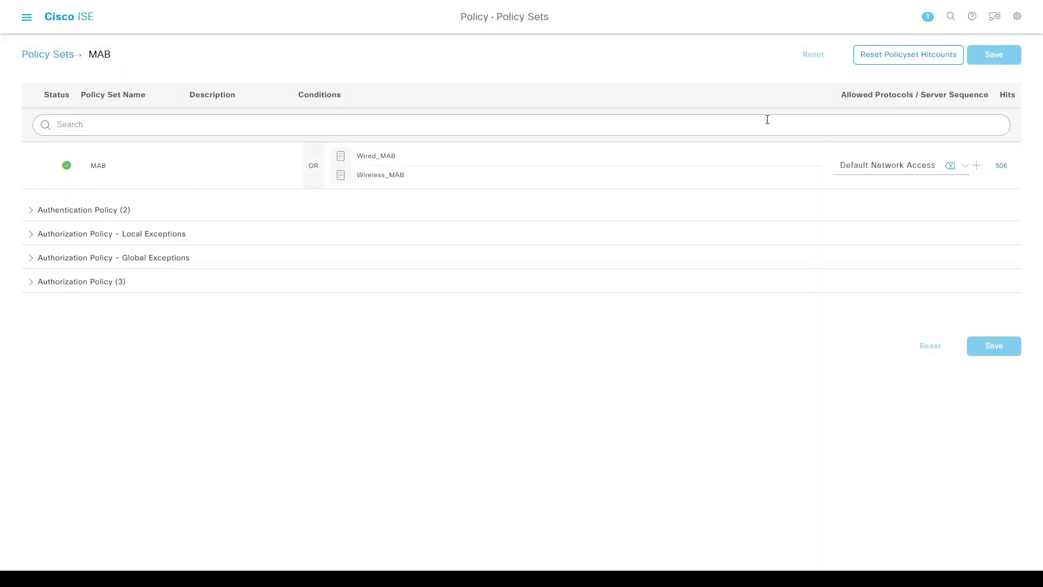
Step: Find VoIP_Phones with tag 20 in ISE's TrustSec security groups list
{"action": "left_click", "coordinate": [26, 17]}
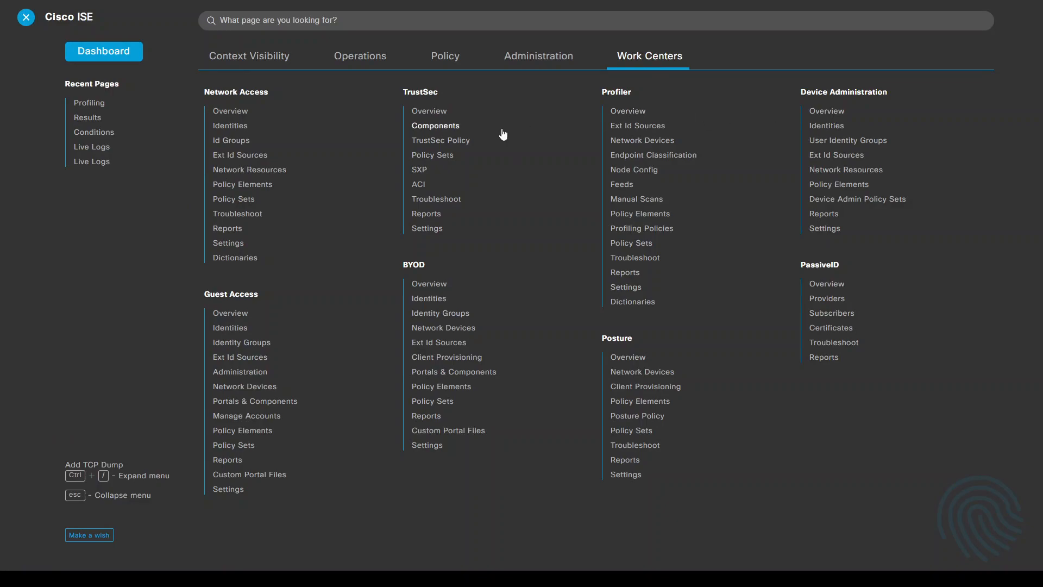
{"action": "left_click", "coordinate": [435, 126]}
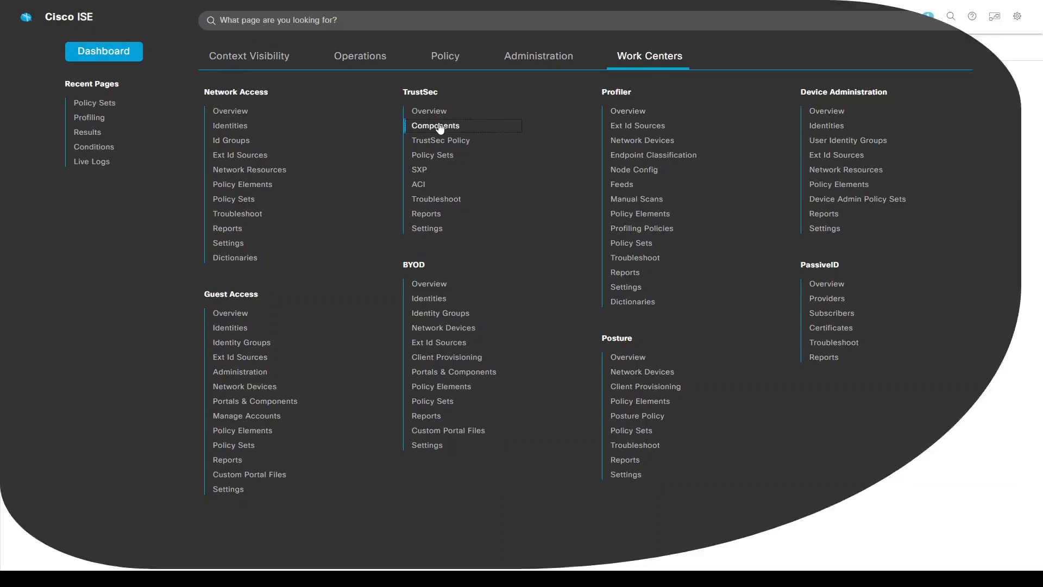
{"action": "left_click", "coordinate": [435, 127]}
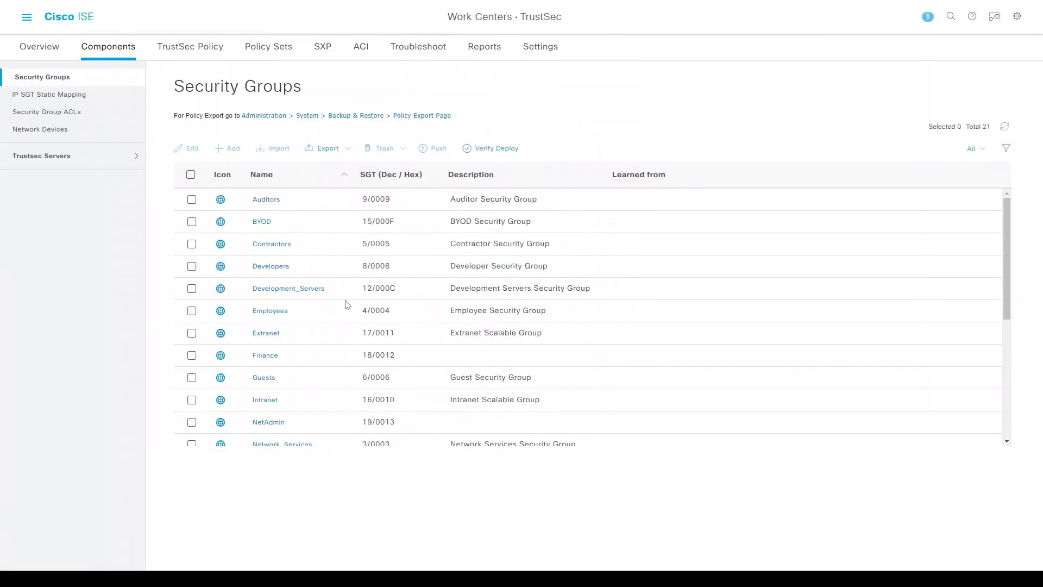
{"action": "scroll", "scroll_direction": "down", "scroll_amount": 3}
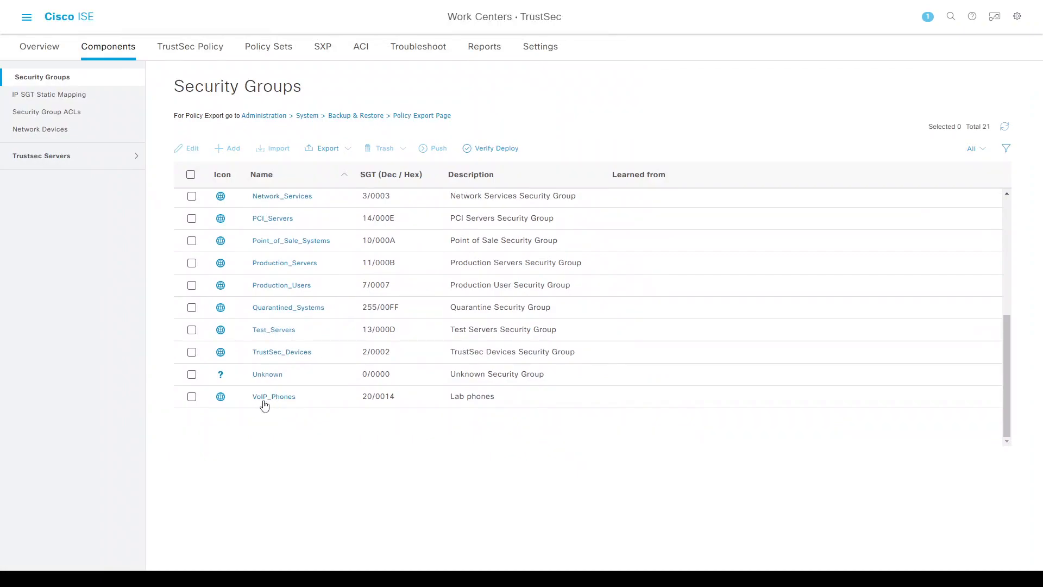
{"action": "double_click", "coordinate": [367, 397]}
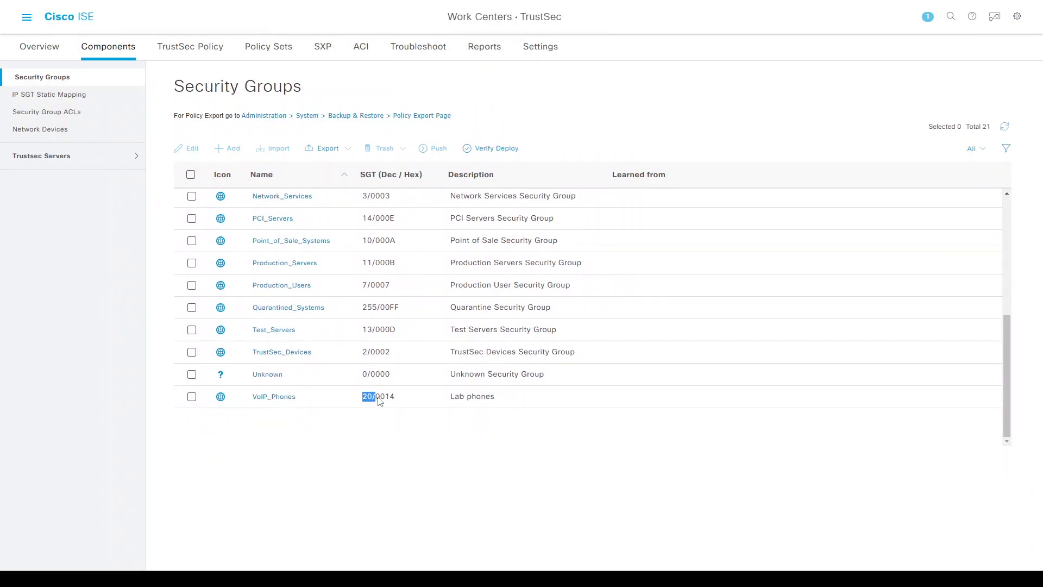
Step: Return to the Policy > Policy Sets list
{"action": "left_click", "coordinate": [26, 16]}
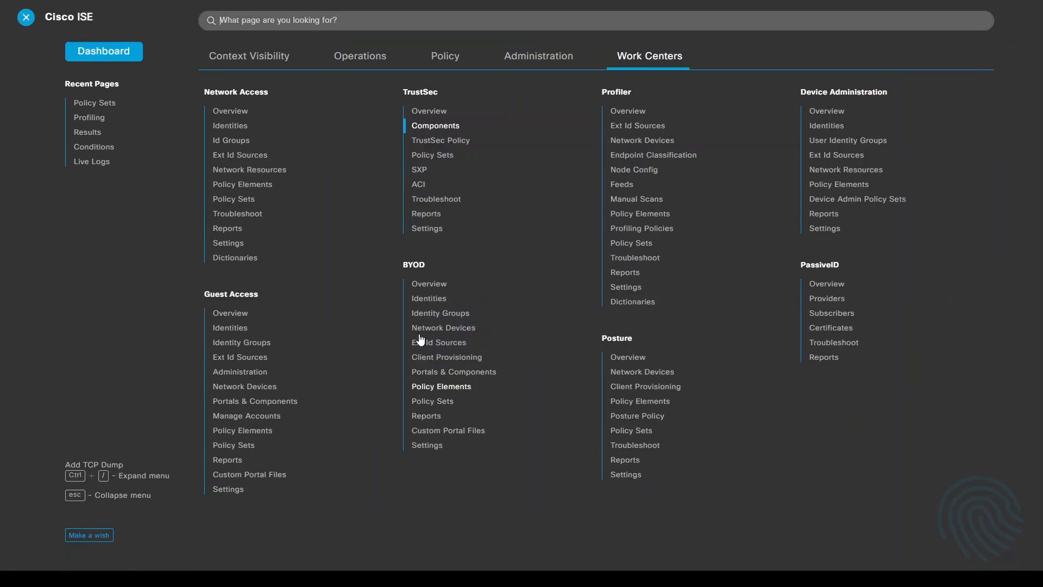
{"action": "left_click", "coordinate": [444, 56]}
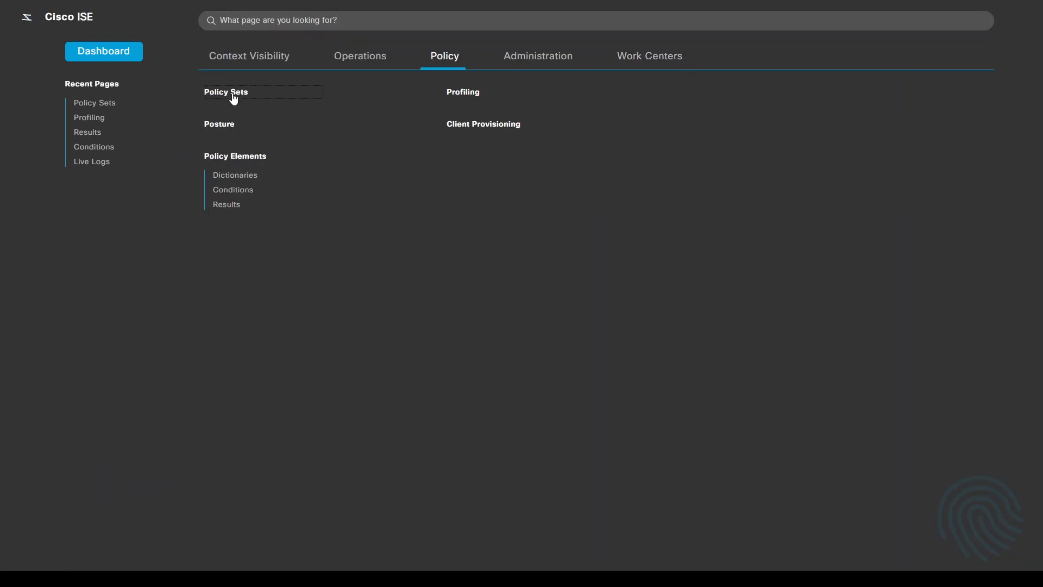
{"action": "left_click", "coordinate": [226, 92]}
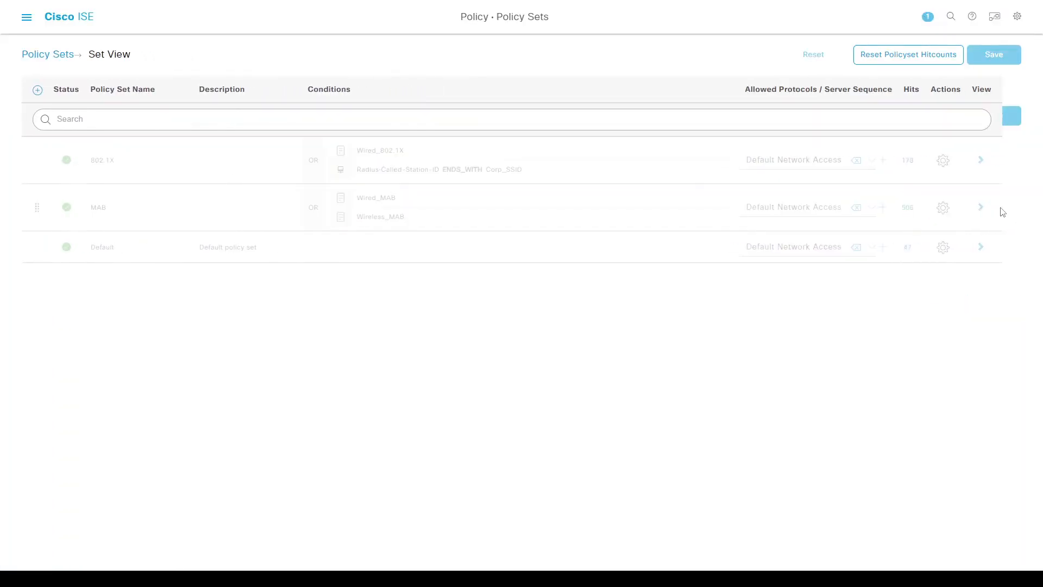
Step: Review the MAB set's Lab Phones and default rules, then move to MobaXterm
{"action": "left_click", "coordinate": [980, 207]}
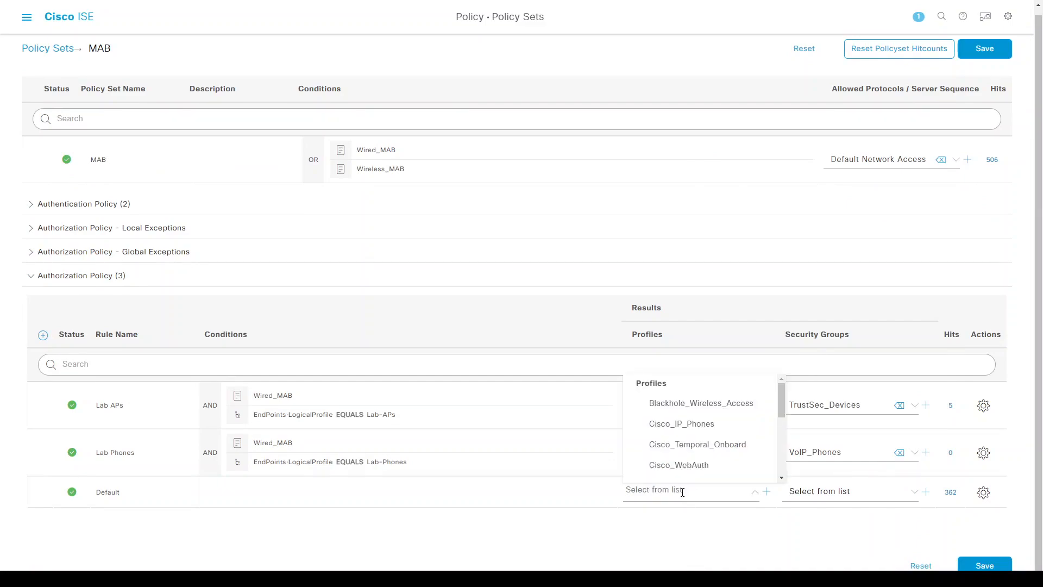
{"action": "mouse_move", "coordinate": [681, 423]}
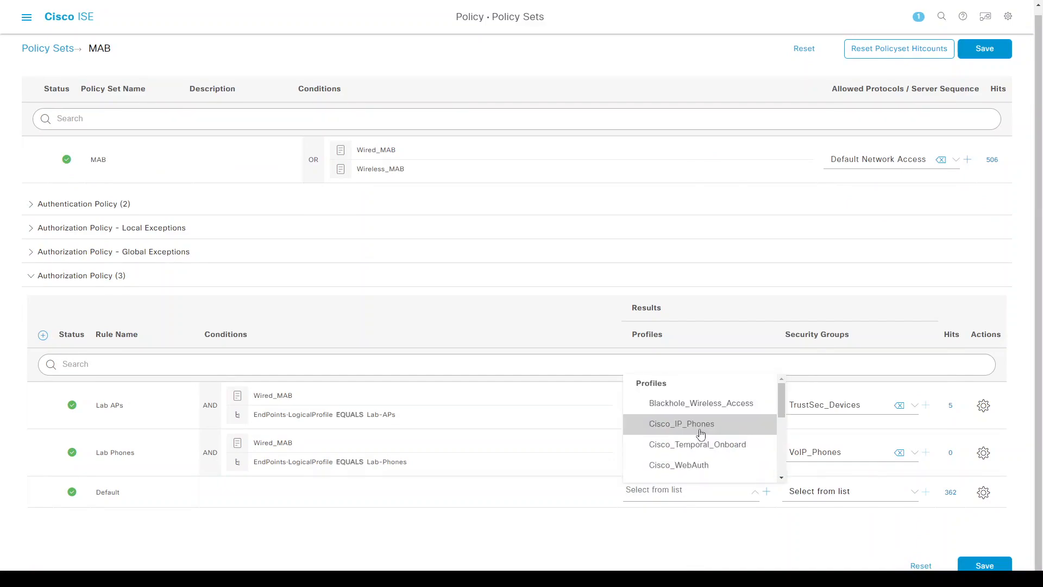
{"action": "type", "text": "corp_data_voice_VN"}
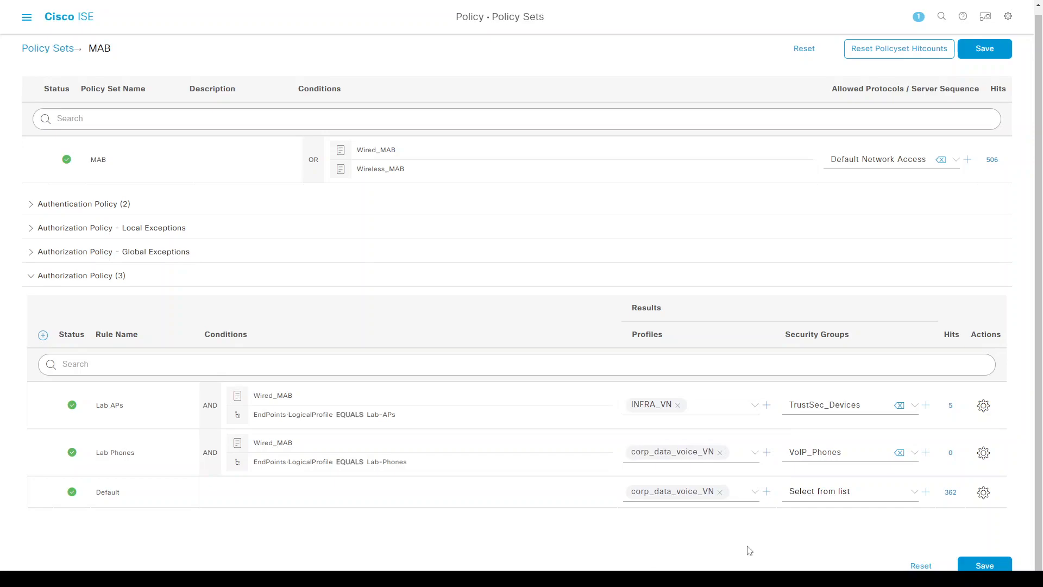
{"action": "mouse_move", "coordinate": [873, 506]}
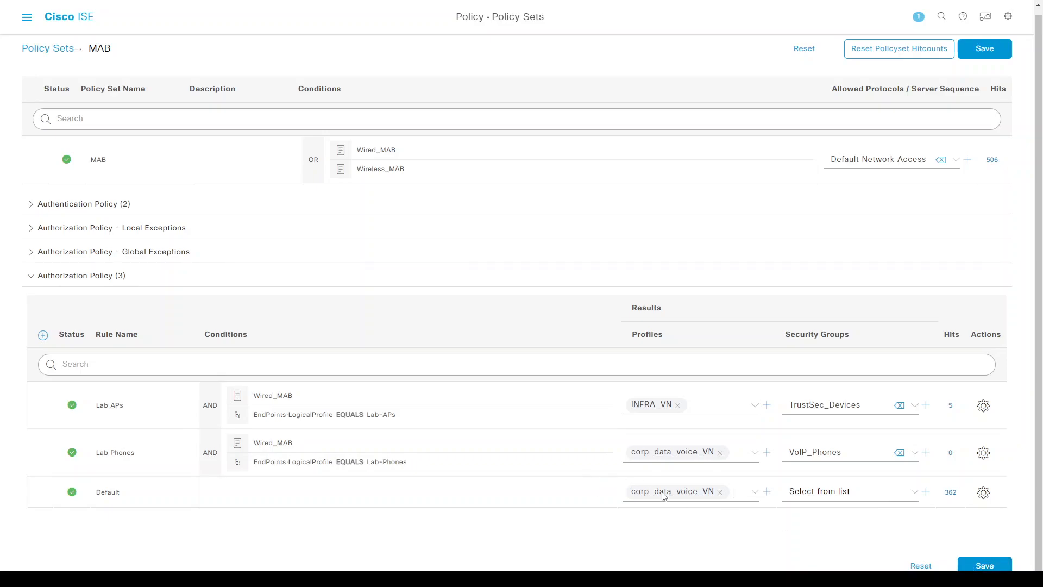
{"action": "left_click", "coordinate": [985, 48]}
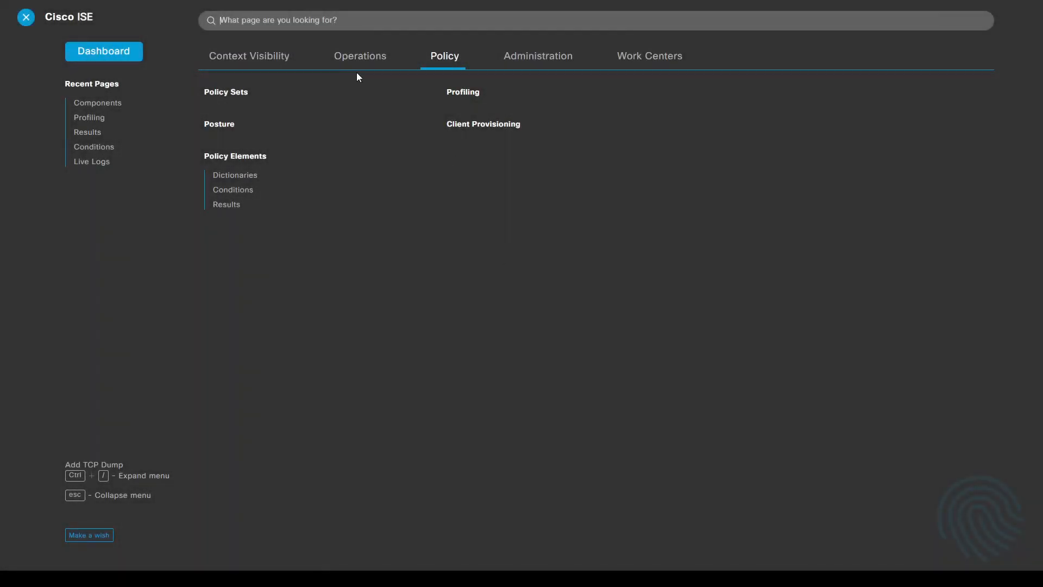
{"action": "left_click", "coordinate": [359, 56]}
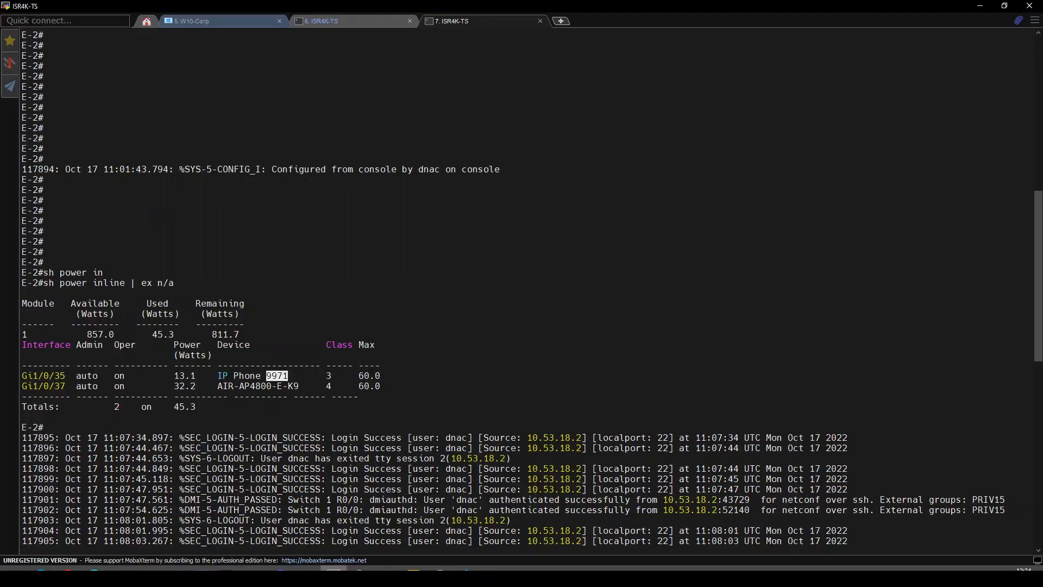
Step: Enter conf t and no shutdown on Gi1/0/35 in the E-1 and E-2 switch sessions
{"action": "left_click", "coordinate": [323, 21]}
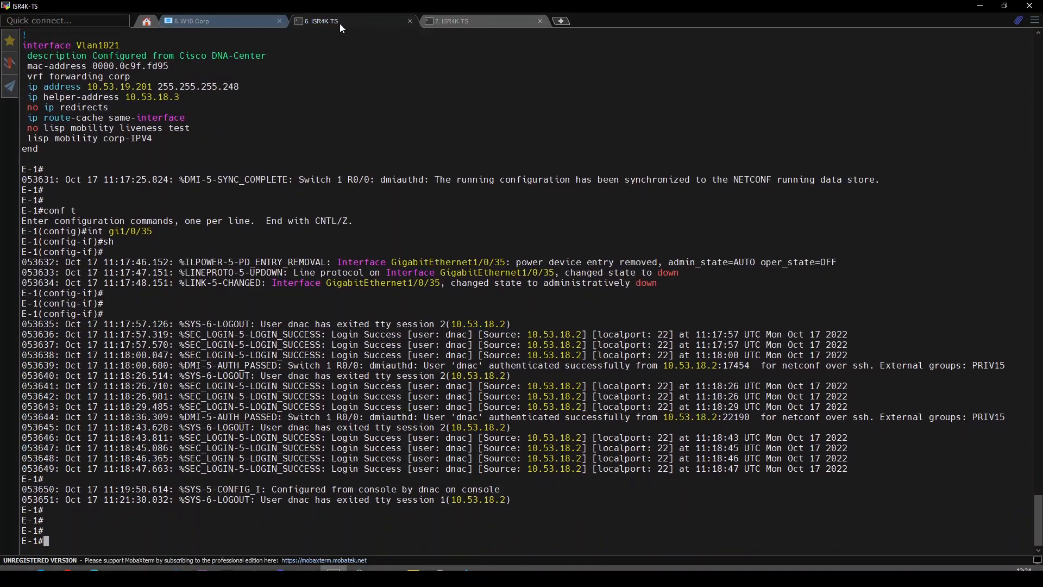
{"action": "type", "text": "conf t"}
{"action": "type", "text": "no"}
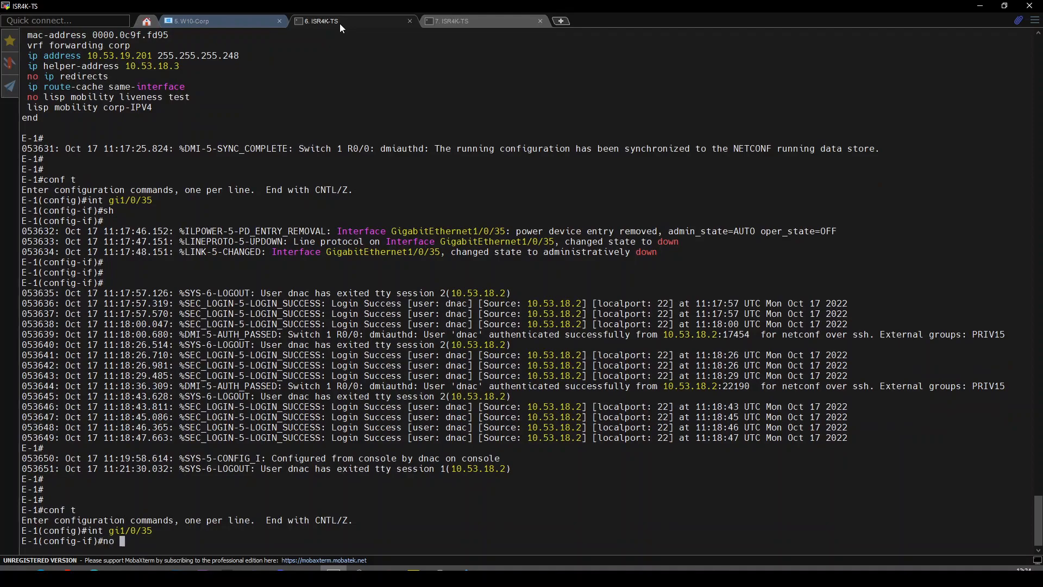
{"action": "type", "text": "sh"}
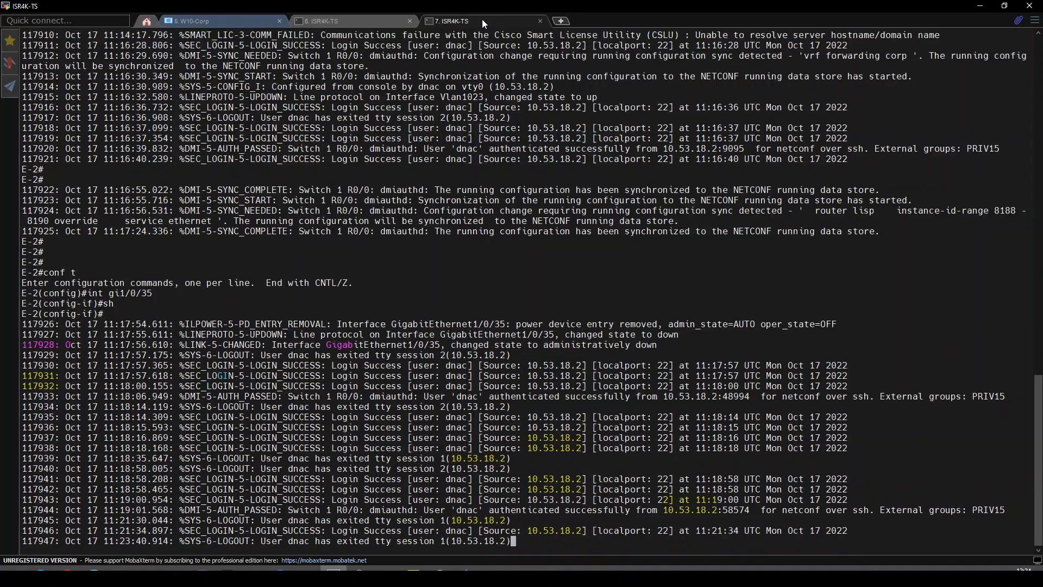
{"action": "type", "text": "no sh"}
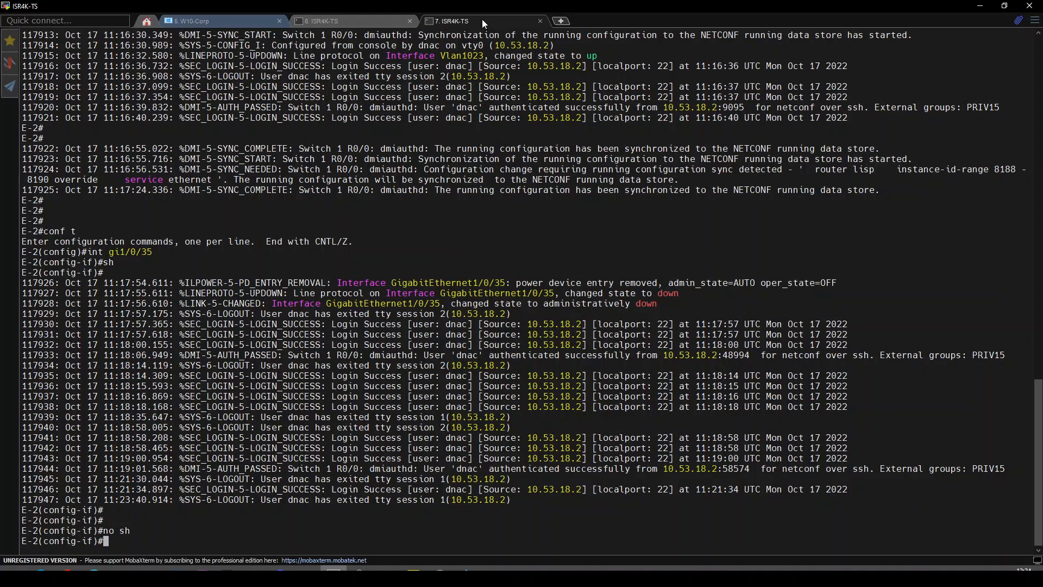
{"action": "key", "text": "Return"}
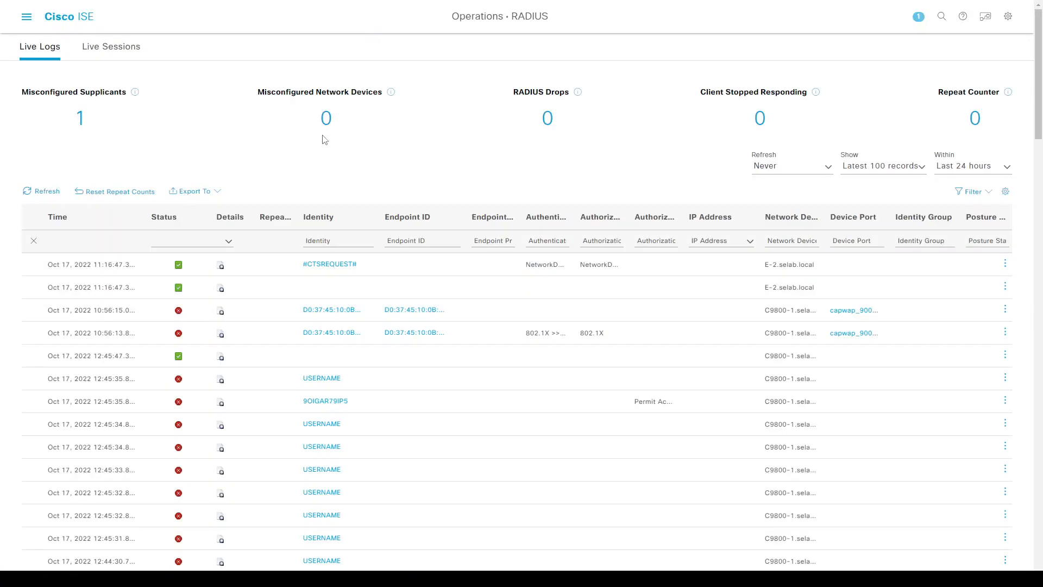
{"action": "mouse_move", "coordinate": [105, 195]}
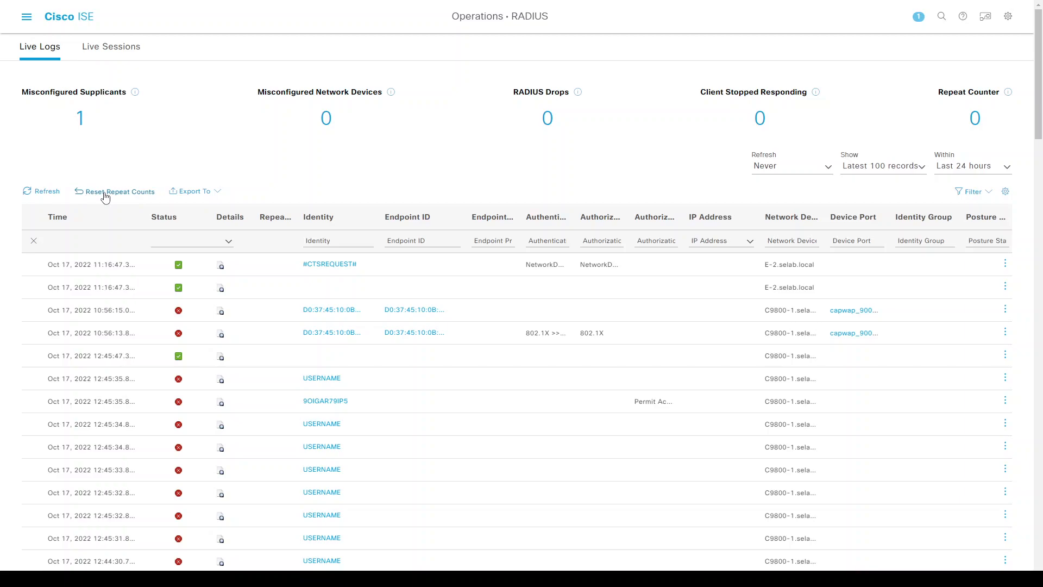
{"action": "mouse_move", "coordinate": [42, 192]}
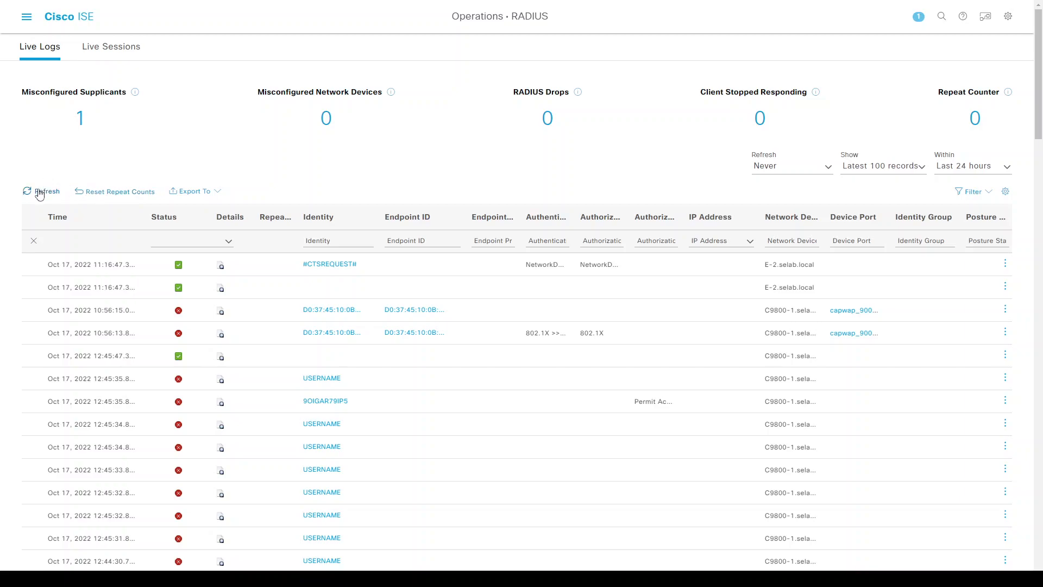
Step: Refresh the RADIUS Live Logs to check for the phones' new MAB authentications
{"action": "left_click", "coordinate": [46, 192]}
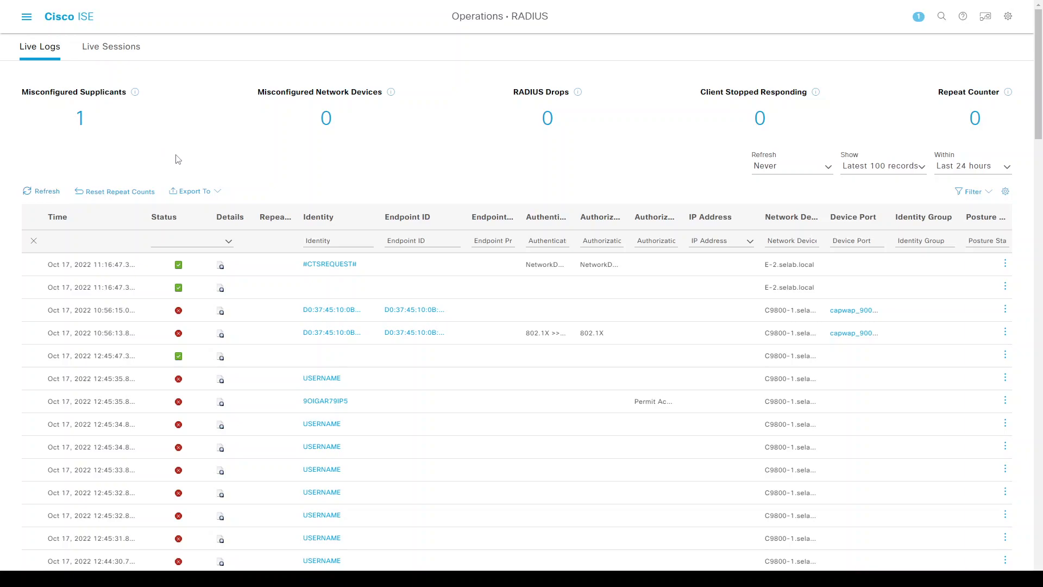
{"action": "mouse_move", "coordinate": [176, 168]}
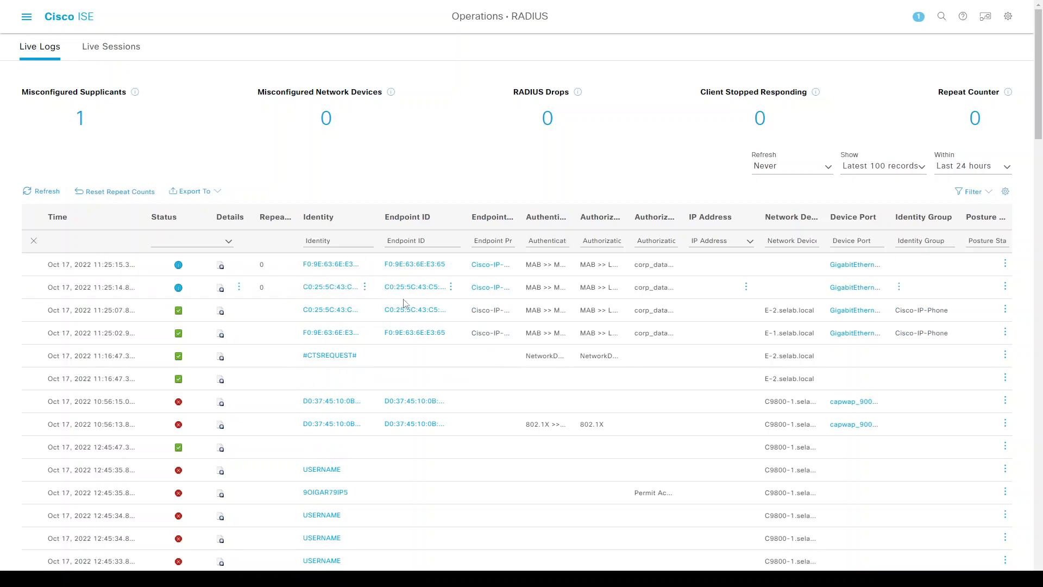
{"action": "mouse_move", "coordinate": [330, 310]}
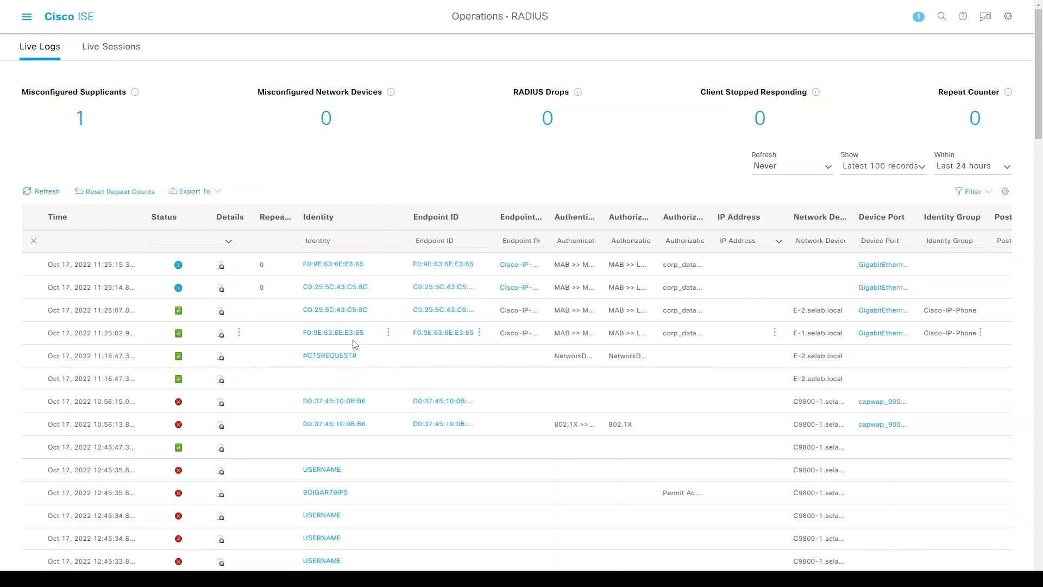
{"action": "mouse_move", "coordinate": [335, 287]}
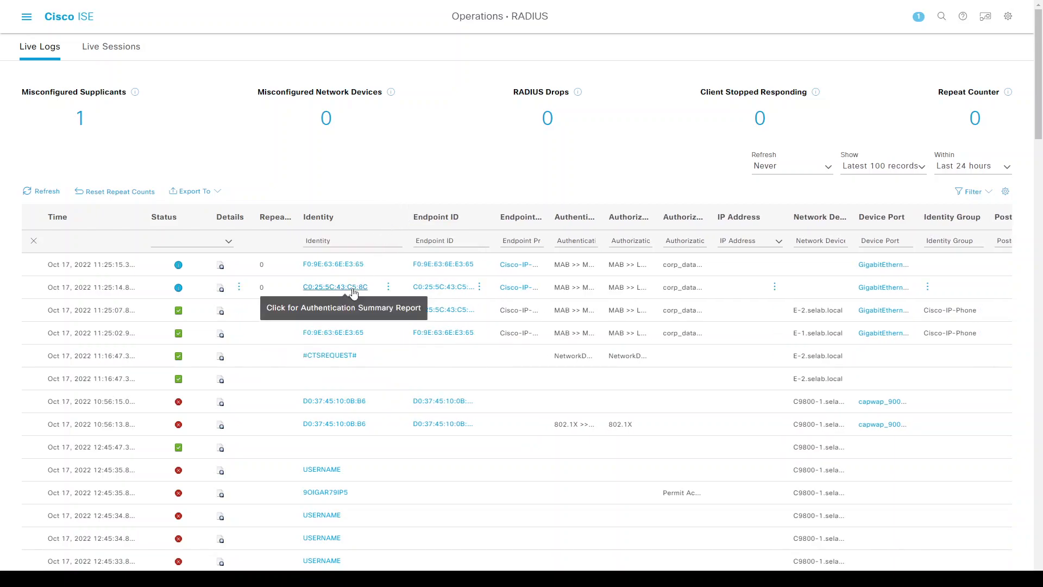
{"action": "mouse_move", "coordinate": [519, 287]}
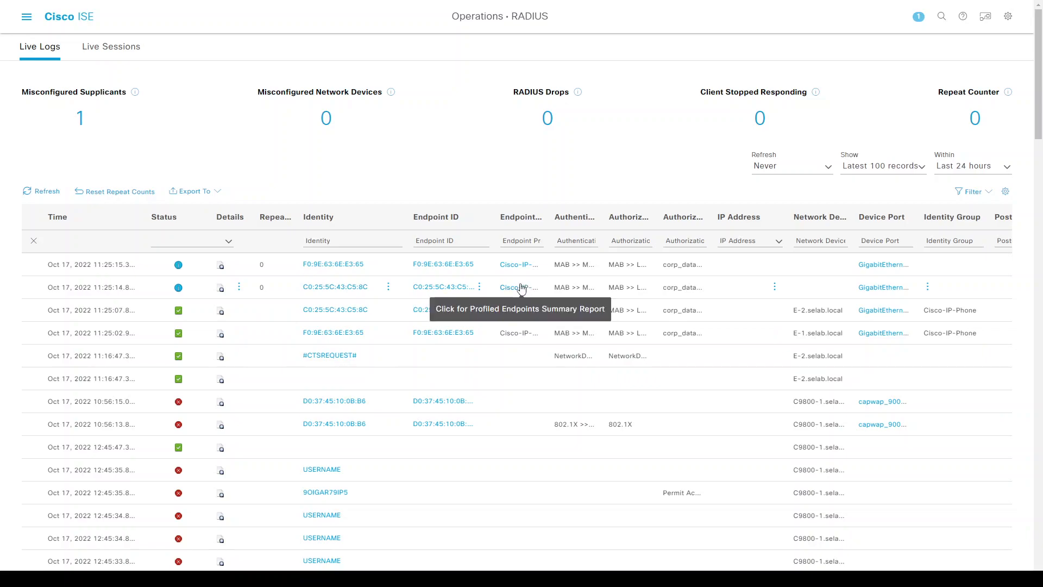
{"action": "mouse_move", "coordinate": [512, 293]}
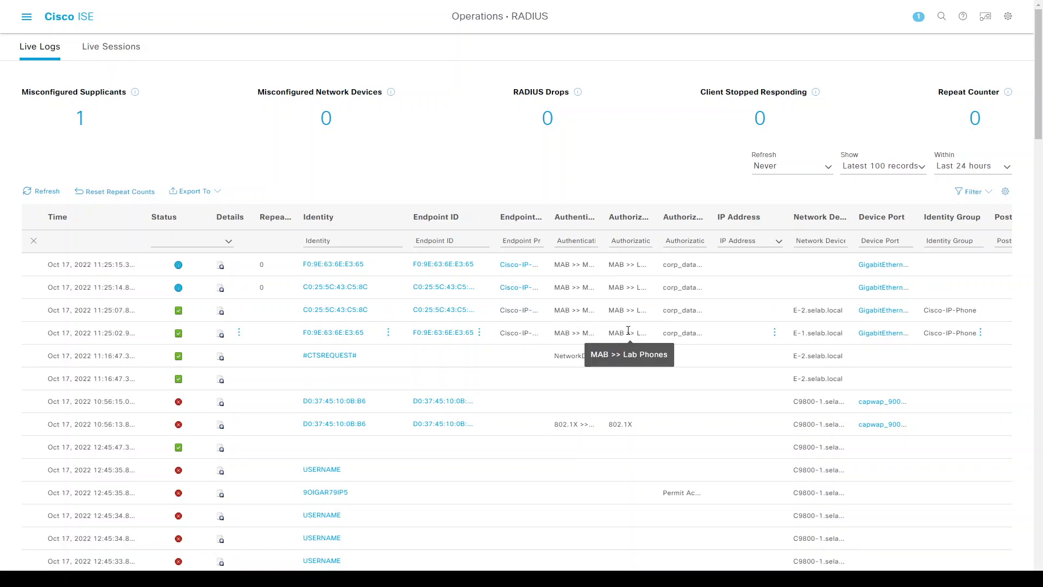
{"action": "mouse_move", "coordinate": [681, 264]}
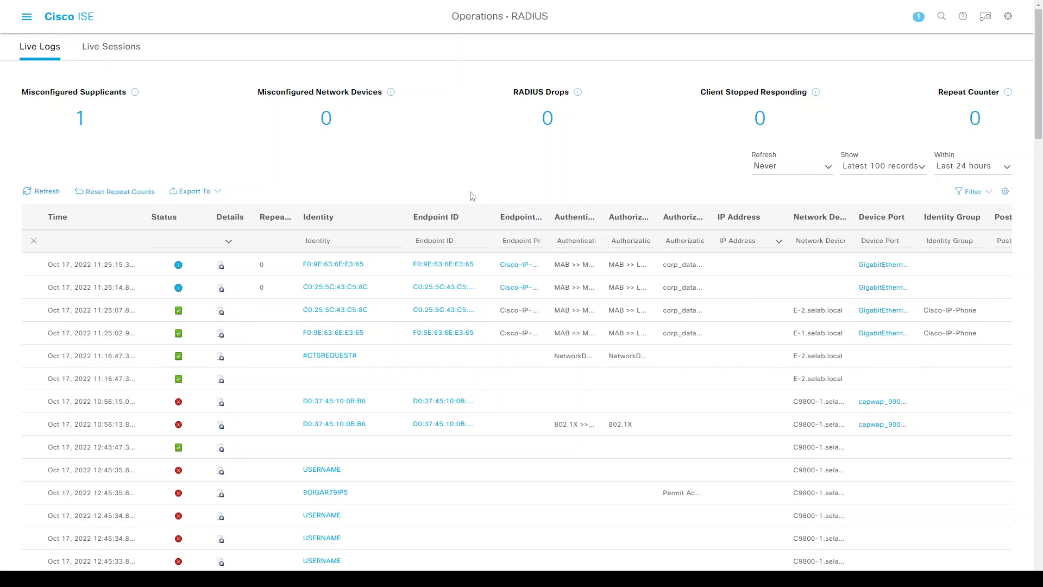
{"action": "mouse_move", "coordinate": [495, 193]}
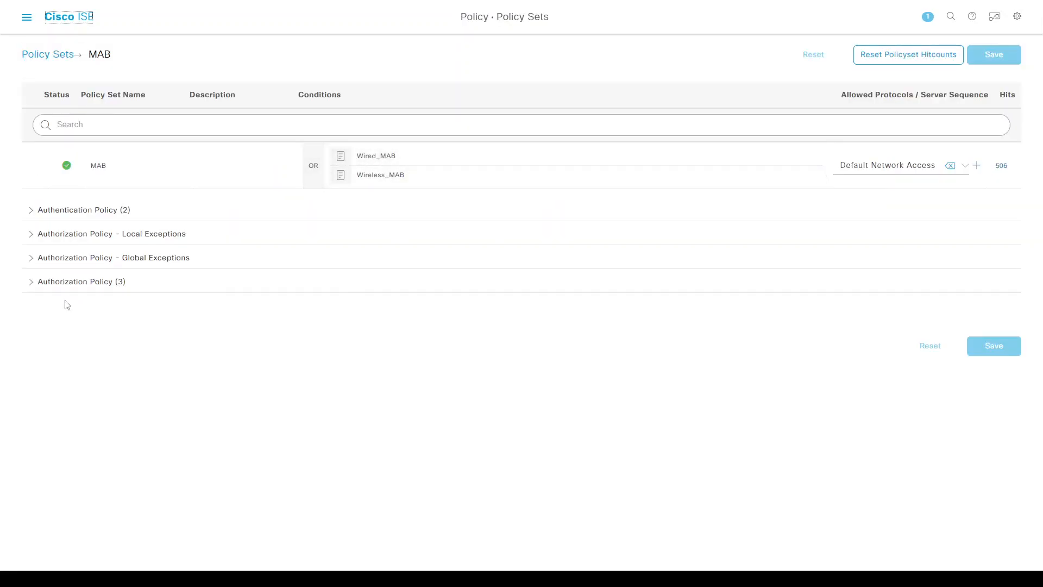
Step: Set the MAB Default authorization rule's profile to DenyAccess and save the policy set
{"action": "left_click", "coordinate": [30, 282]}
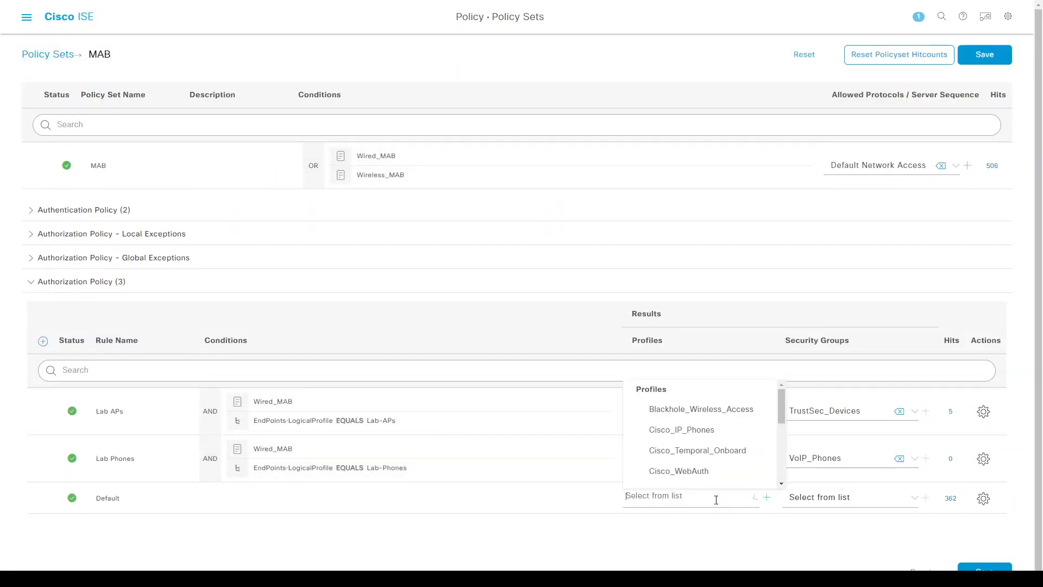
{"action": "type", "text": "de"}
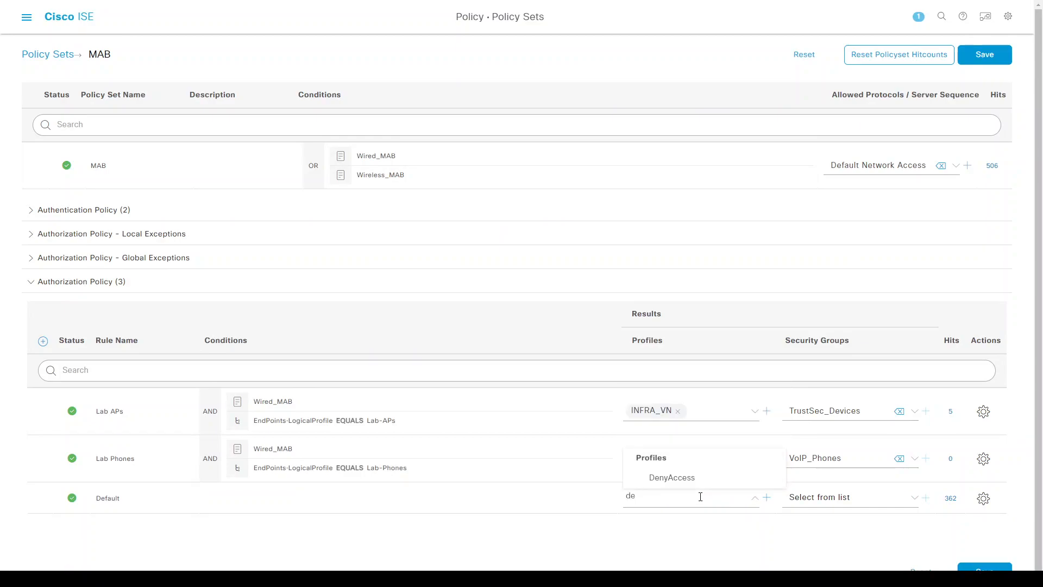
{"action": "left_click", "coordinate": [671, 477]}
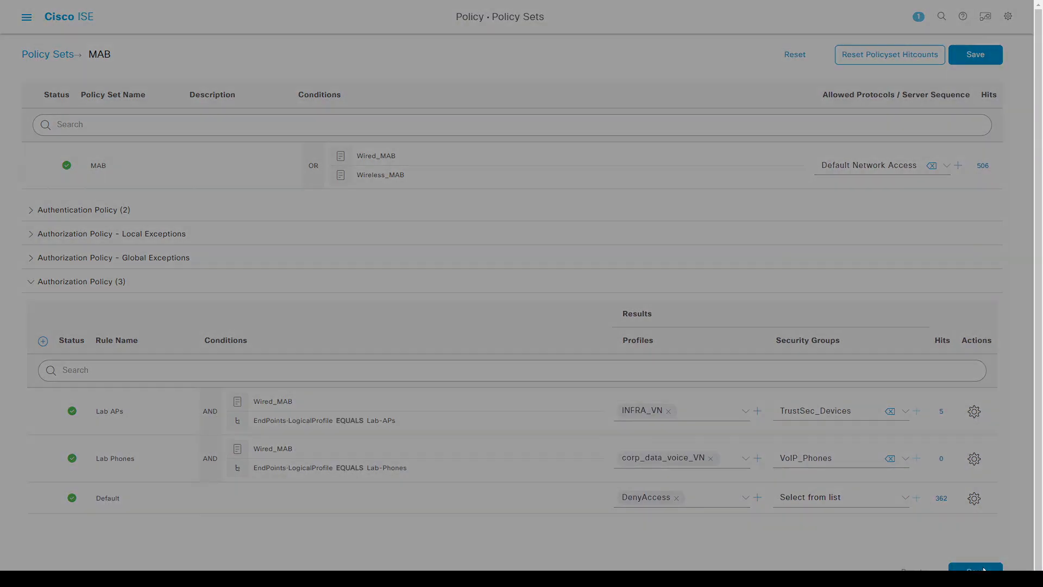
{"action": "left_click", "coordinate": [975, 55]}
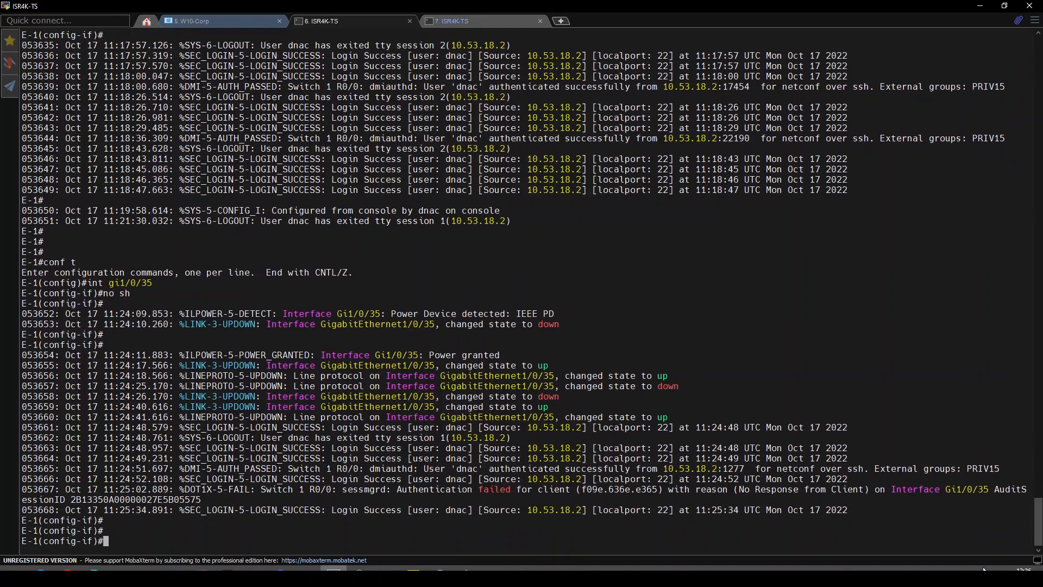
Step: Show E-1's Gi1/0/35 session details, confirming the phone's VLAN 1023 and SGT 20
{"action": "type", "text": "do sh auth sess int gi1/0"}
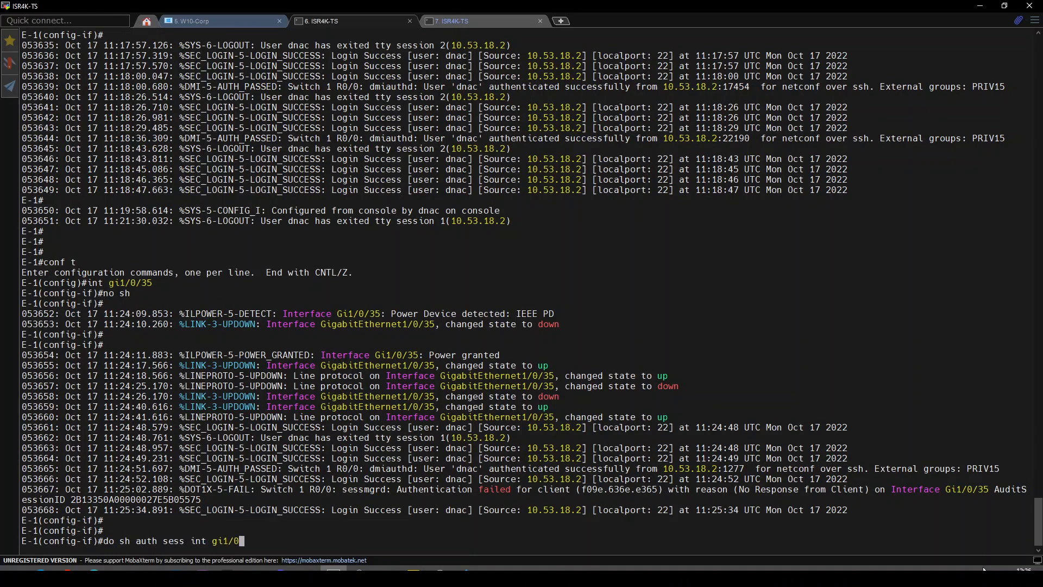
{"action": "type", "text": "35 det"}
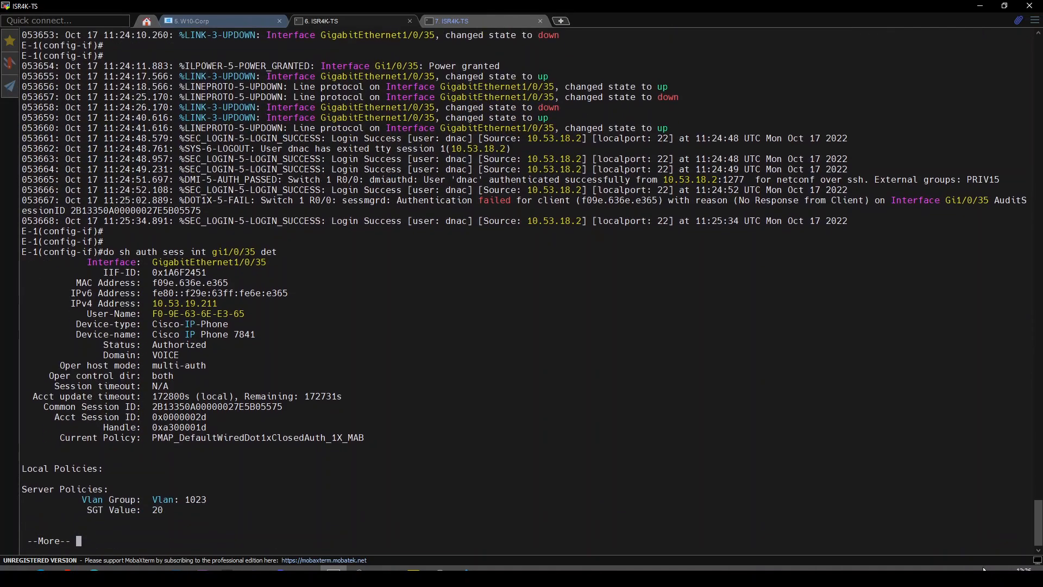
{"action": "key", "text": "space"}
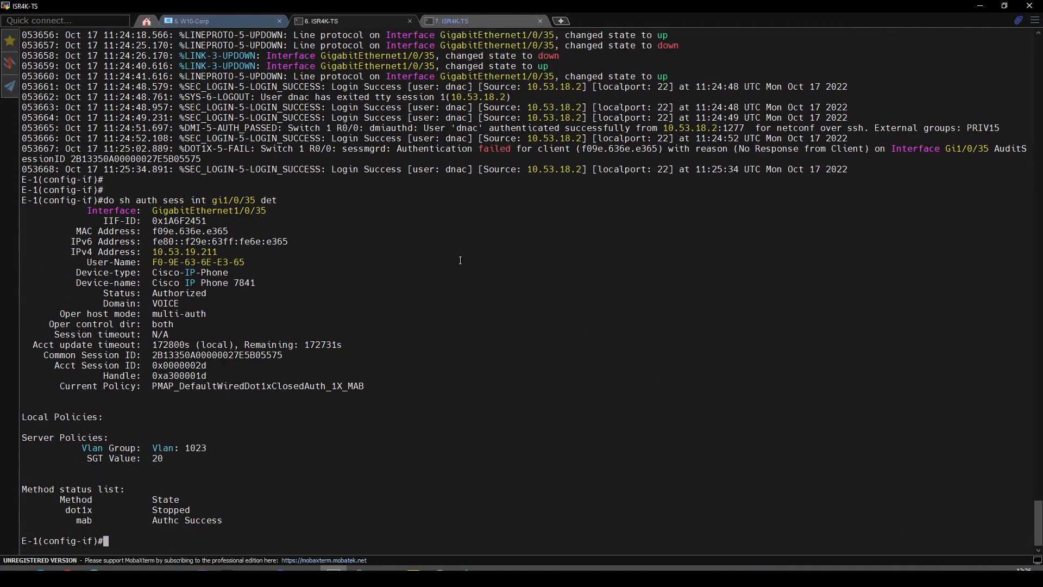
{"action": "double_click", "coordinate": [208, 210]}
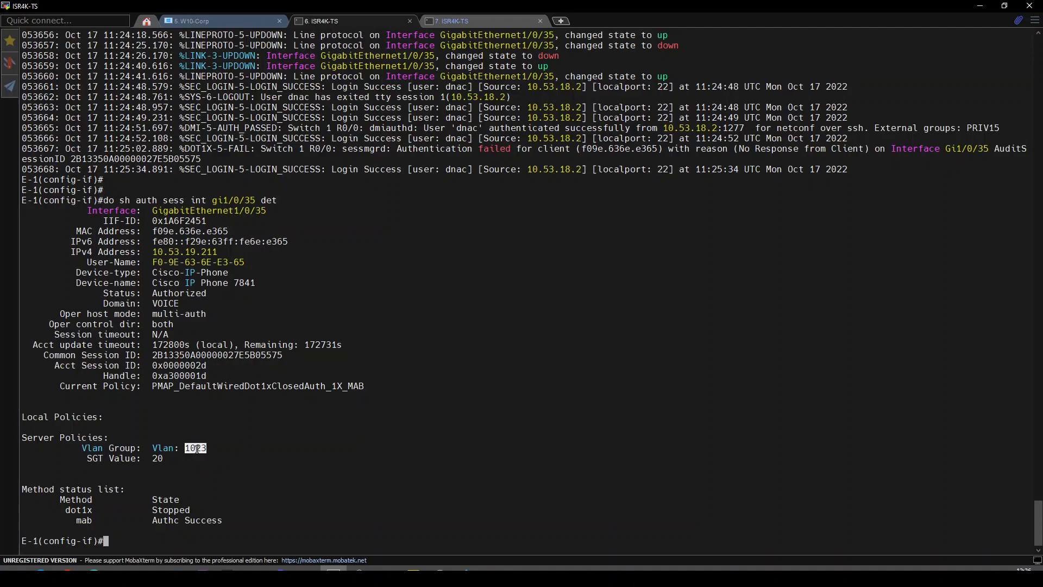
Step: Display the running configuration of interface Vlan1023 on E-1
{"action": "type", "text": "do sh ru nint"}
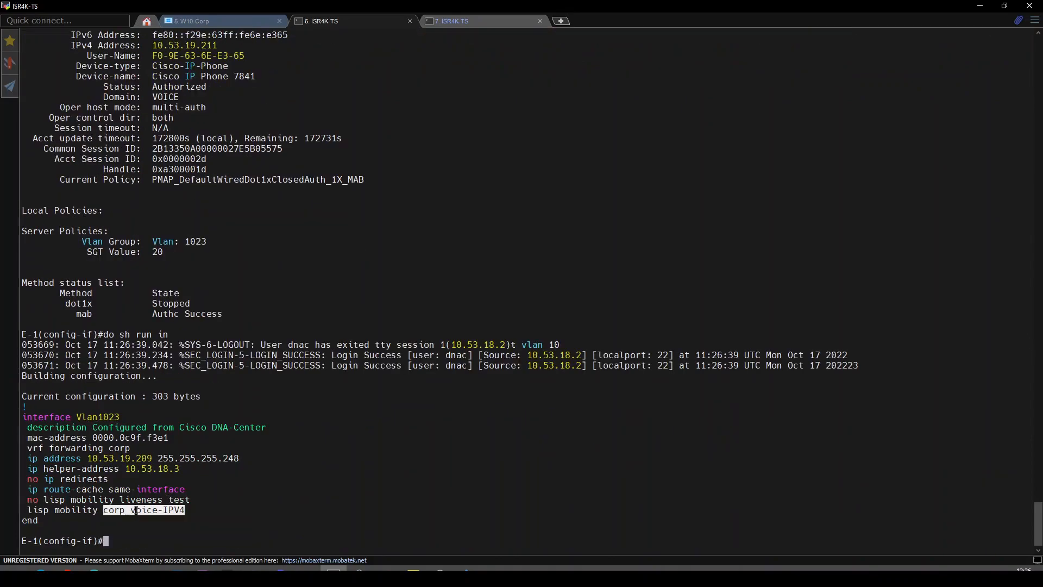
{"action": "scroll", "scroll_direction": "down", "scroll_amount": 3}
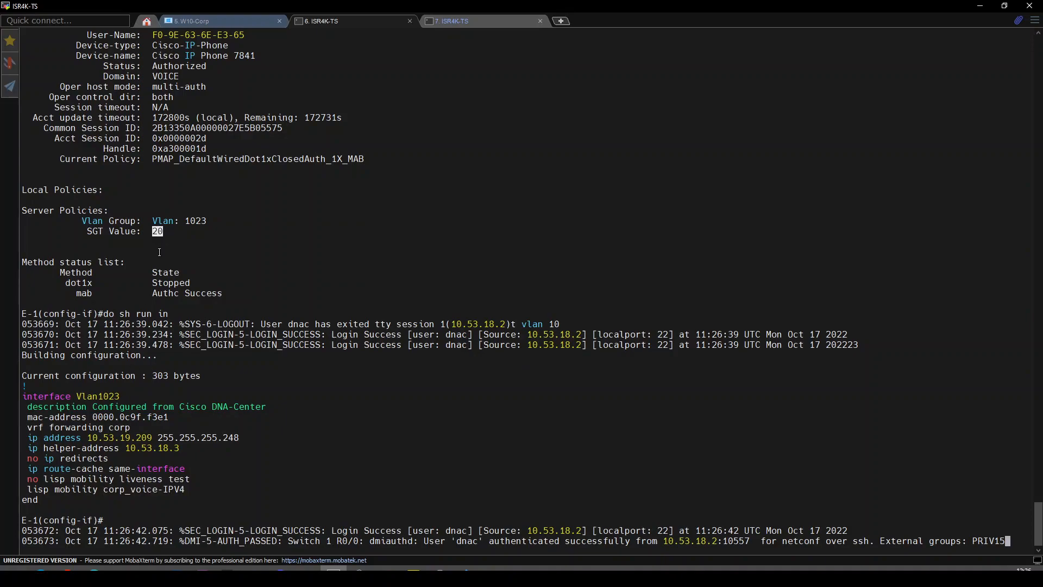
{"action": "key", "text": "enter"}
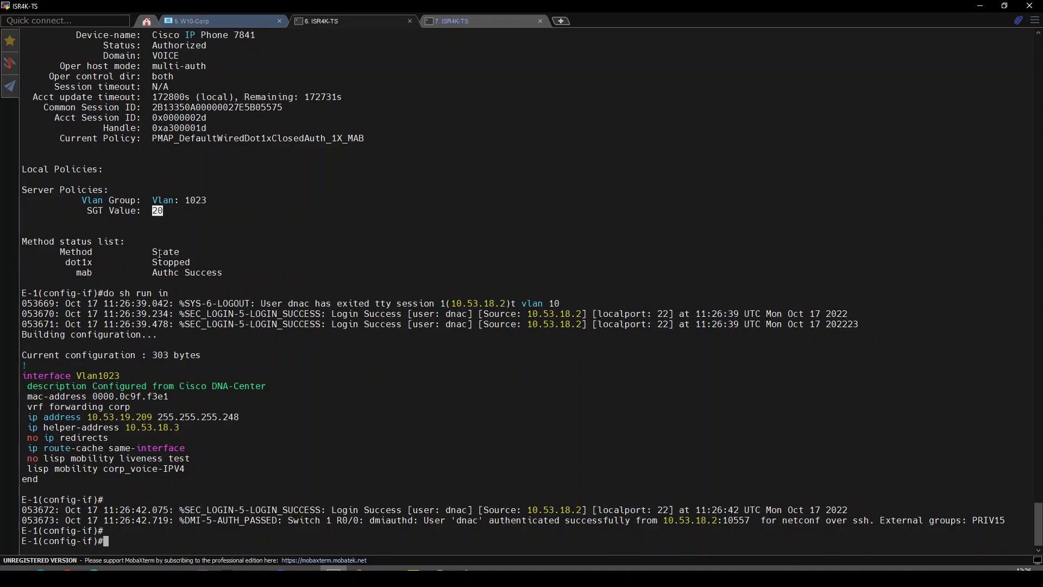
{"action": "type", "text": "do sh"}
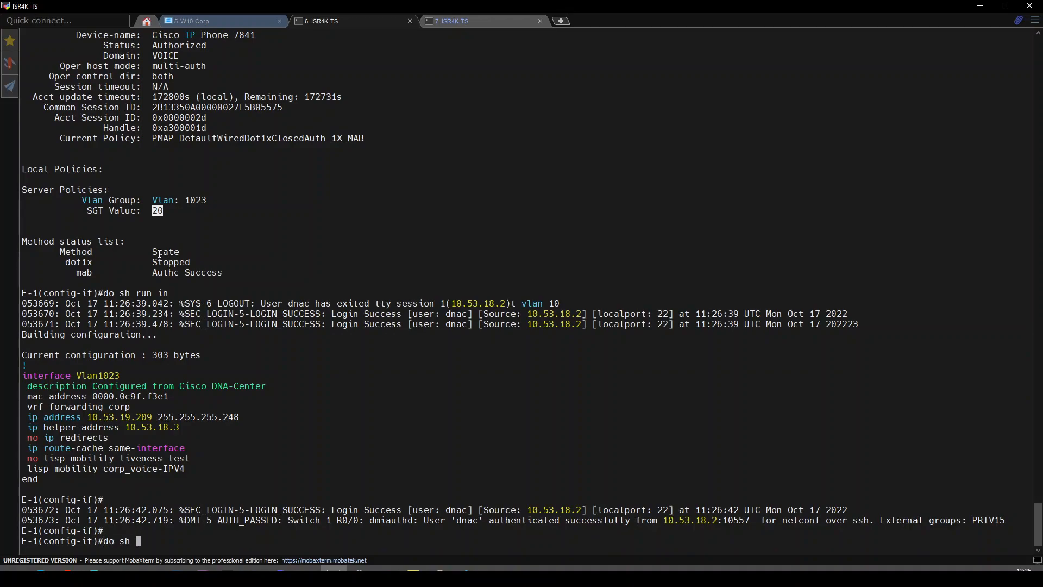
Step: Refresh E-1's CTS environment data and confirm the table lists 20-00:VoIP_Phones
{"action": "type", "text": "do sh cts envi"}
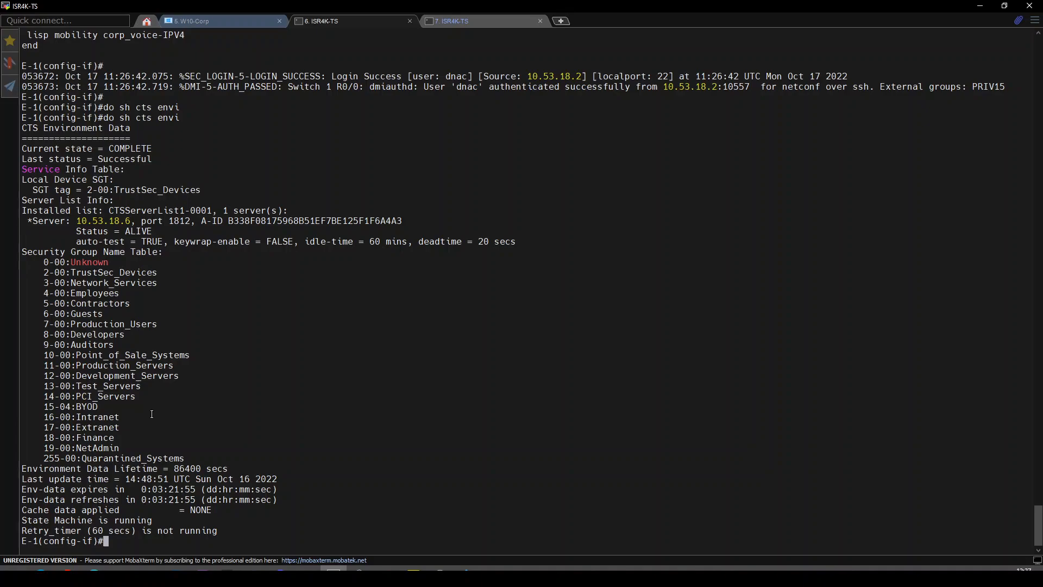
{"action": "type", "text": "end"}
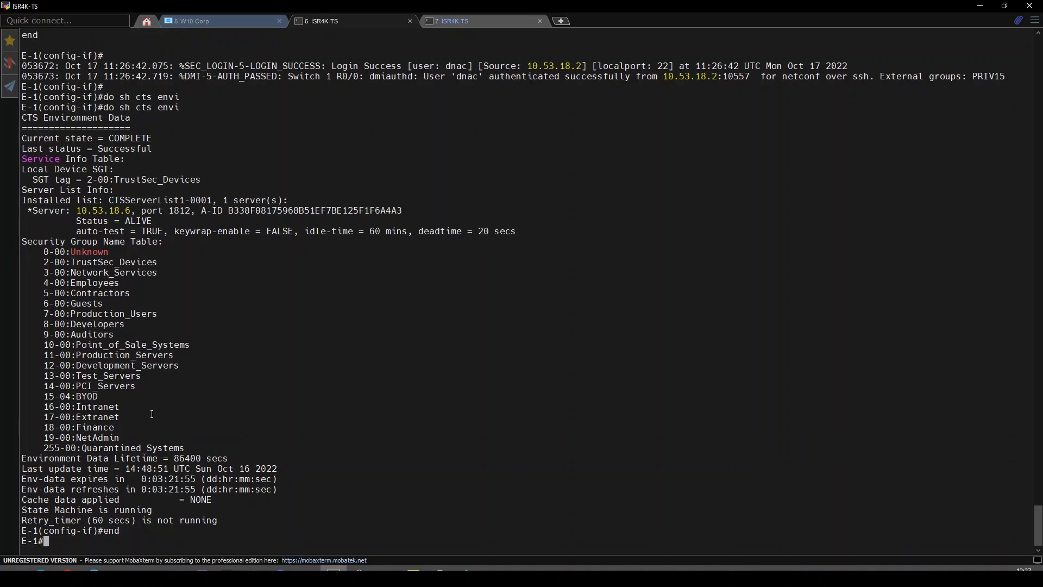
{"action": "type", "text": "cts refresh environment-data"}
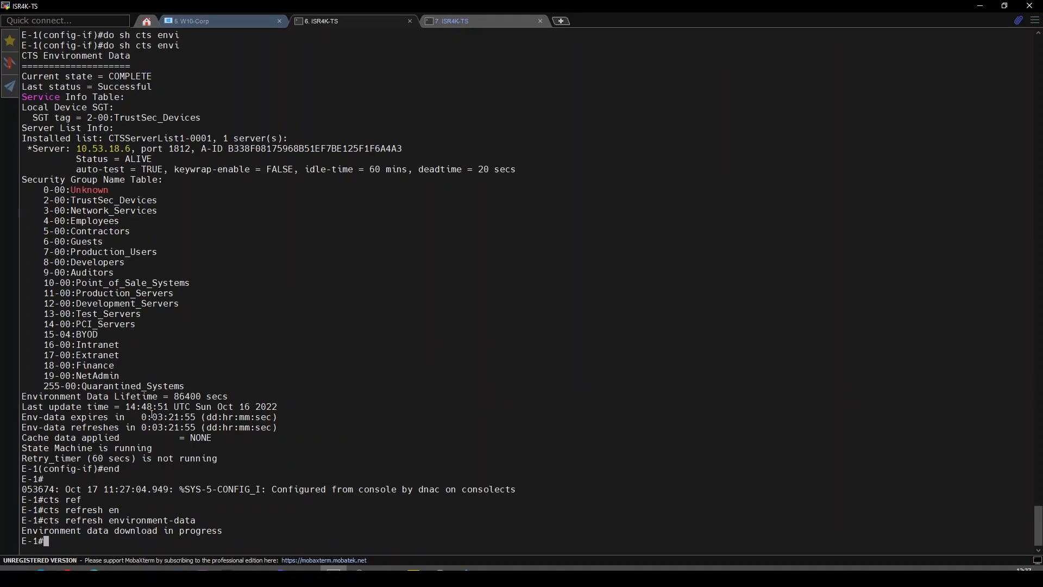
{"action": "type", "text": "conf t"}
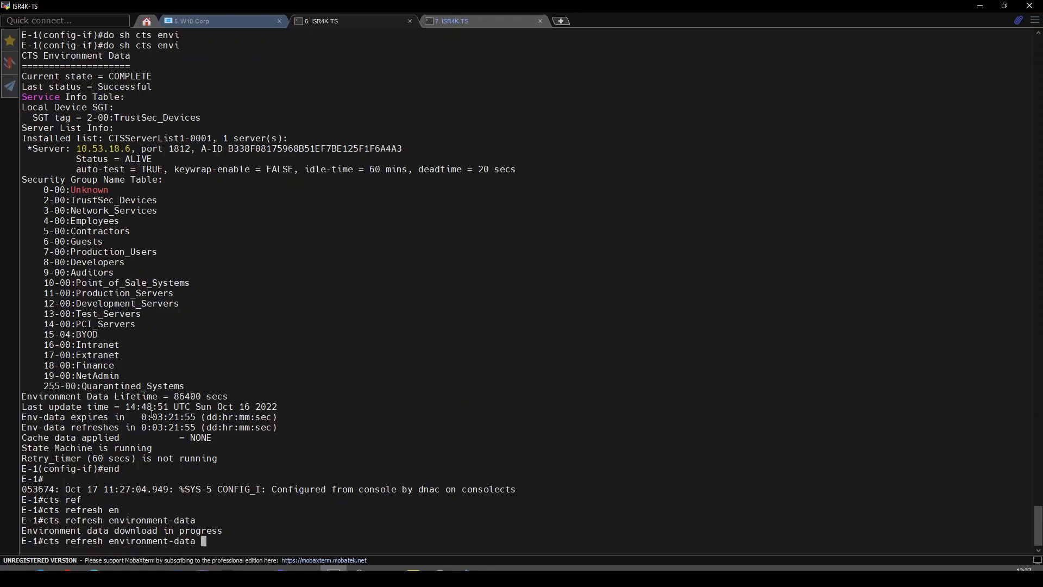
{"action": "type", "text": "sh ru"}
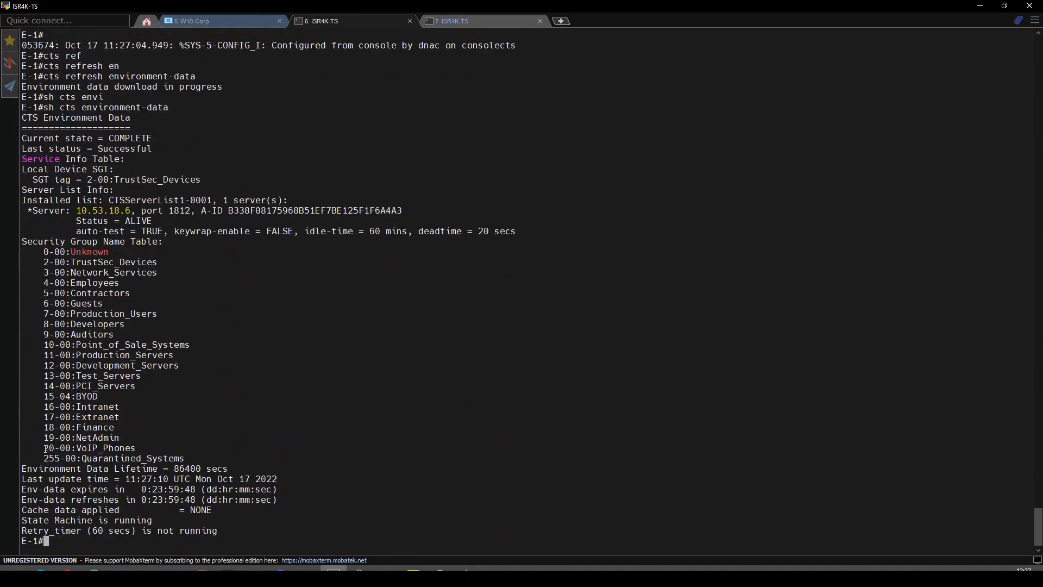
{"action": "double_click", "coordinate": [89, 448]}
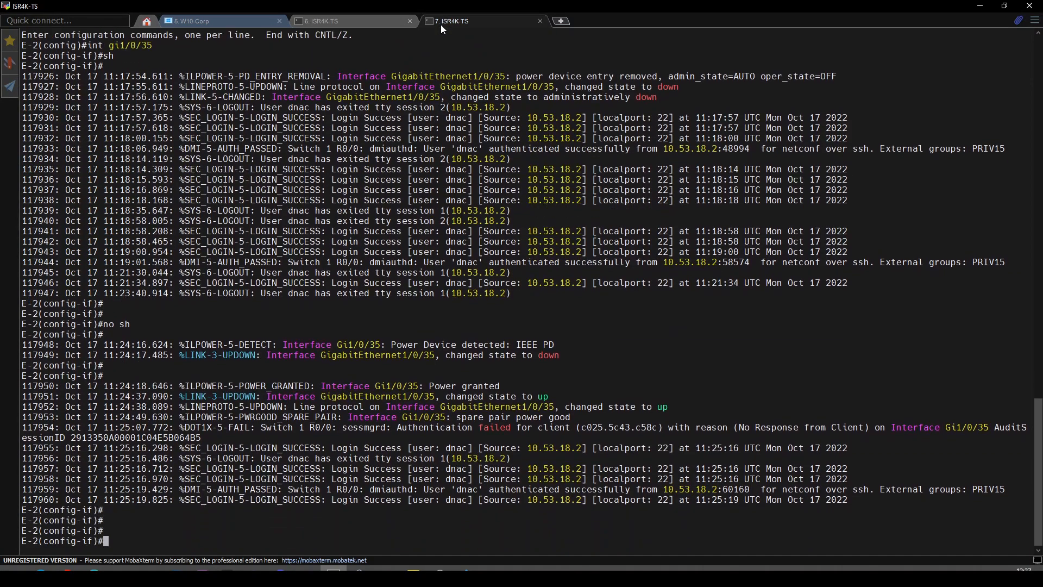
Step: Refresh E-2's CTS environment data to list VoIP_Phones, then query Gi1/0/35's session
{"action": "type", "text": "do sh cts envi"}
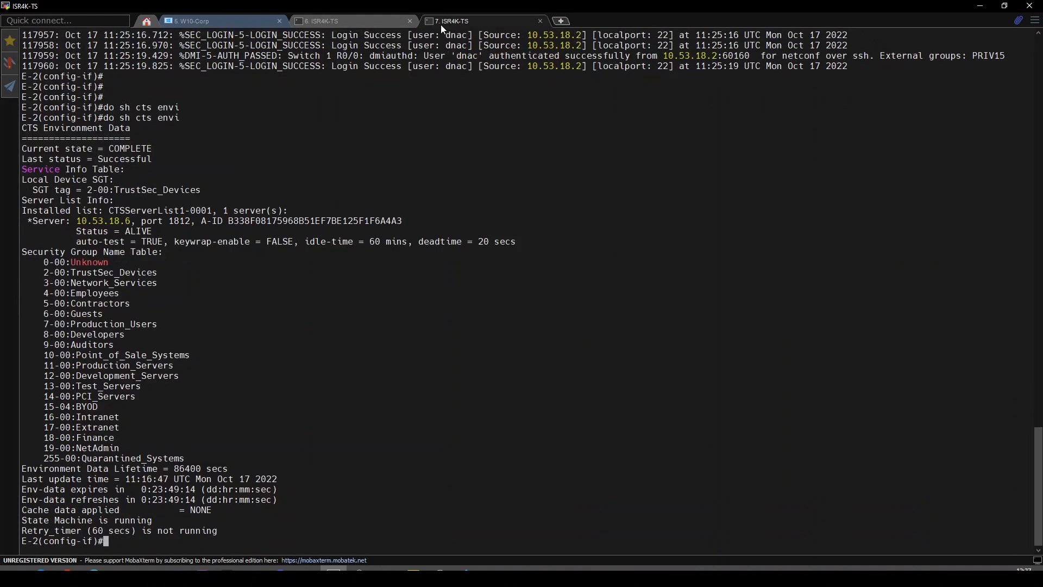
{"action": "type", "text": "do"}
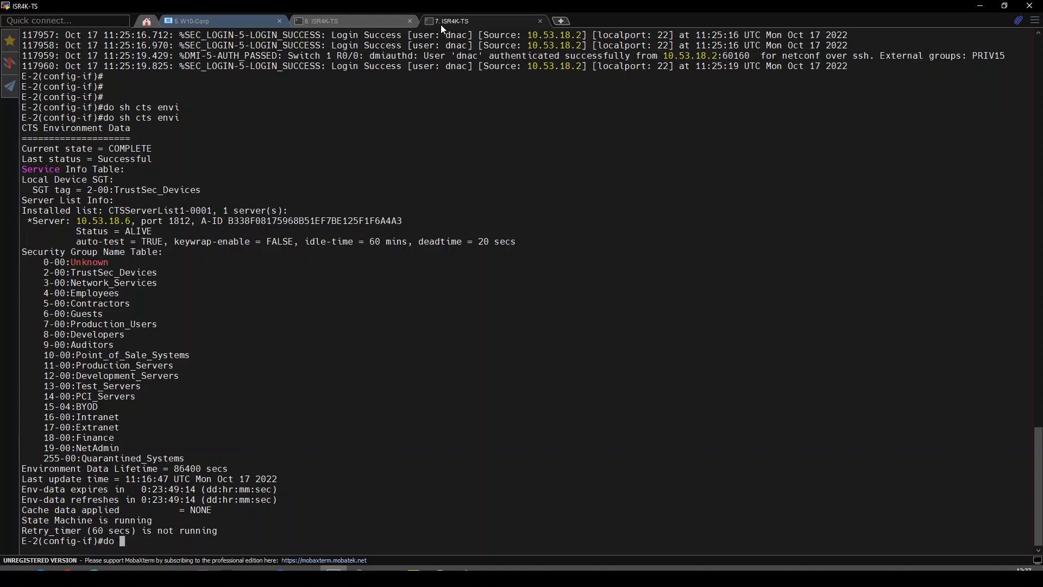
{"action": "type", "text": "cts ref"}
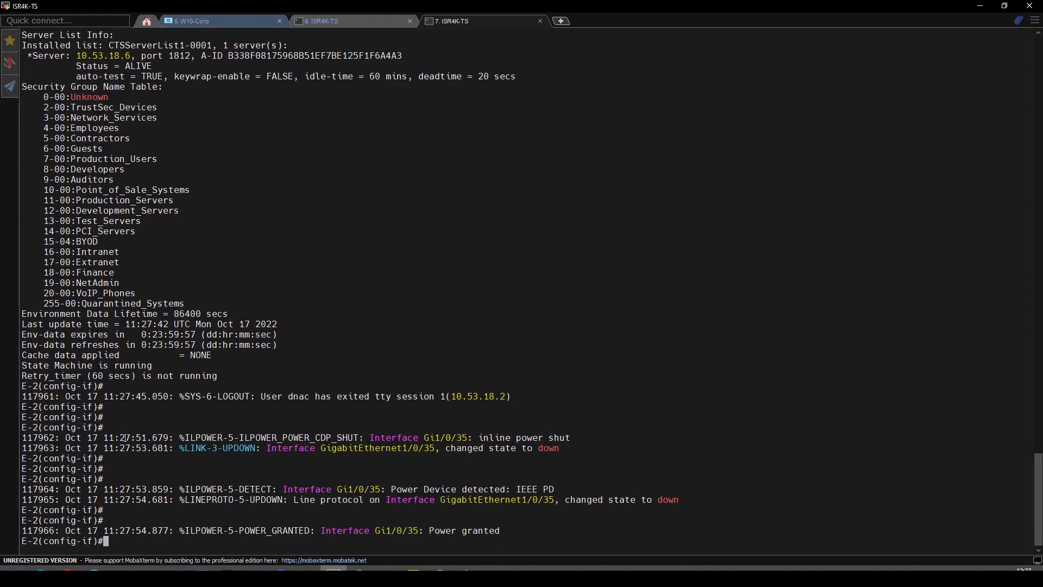
{"action": "scroll", "scroll_direction": "down", "scroll_amount": 3}
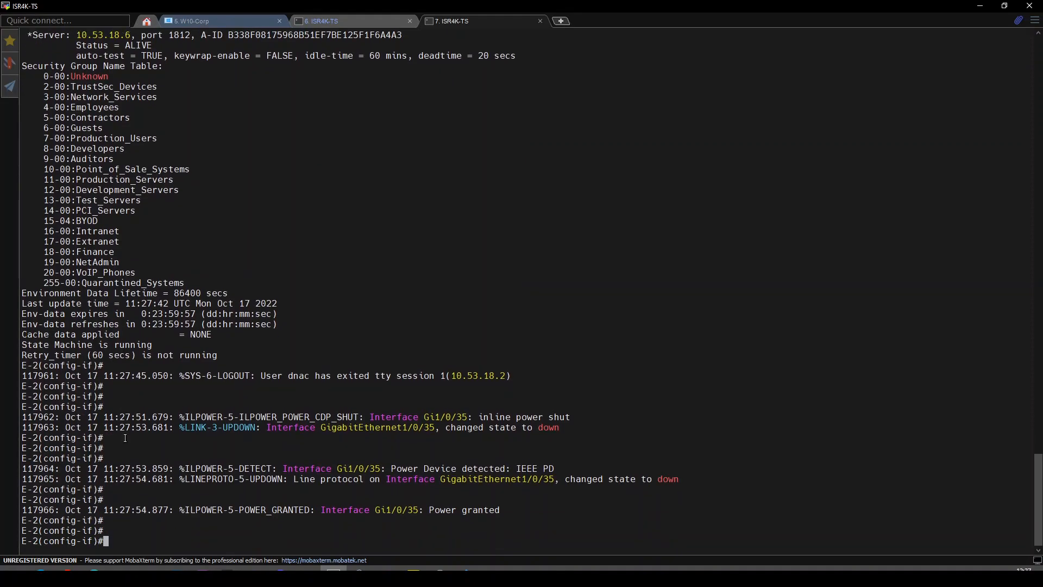
{"action": "type", "text": "do sh auth"}
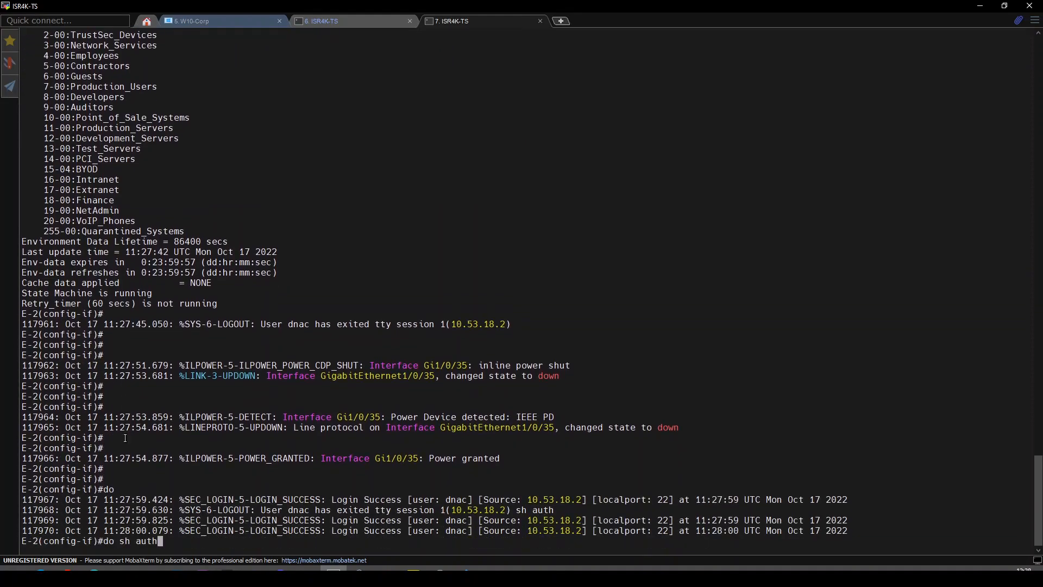
{"action": "type", "text": "sess int gi1/"}
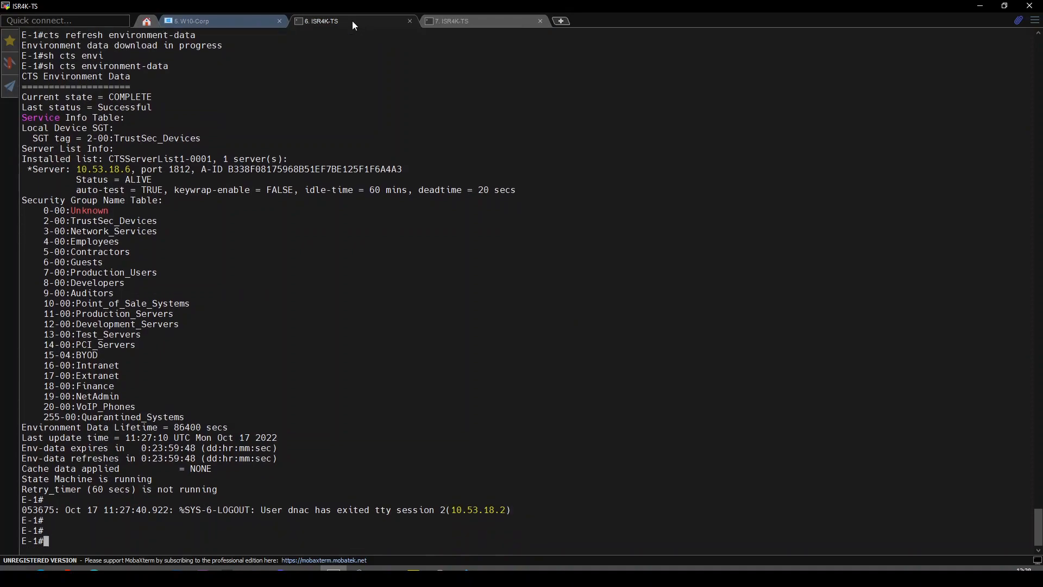
Step: Review E-2's Gi1/0/35 details: phone MAB-authorized, multi-auth host mode, VLAN 1023, SGT 20
{"action": "left_click", "coordinate": [450, 20]}
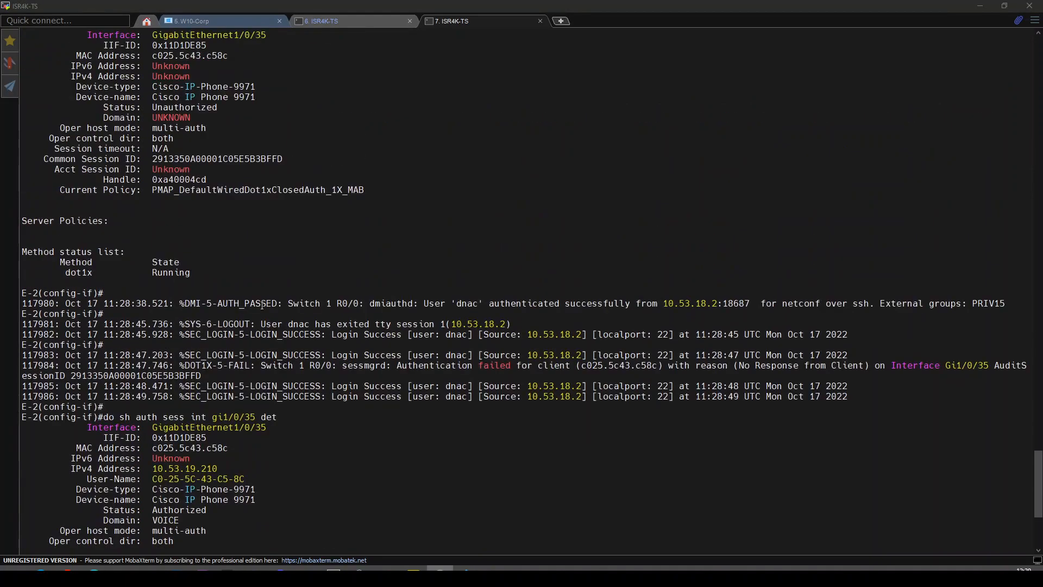
{"action": "scroll", "scroll_direction": "down", "scroll_amount": 3}
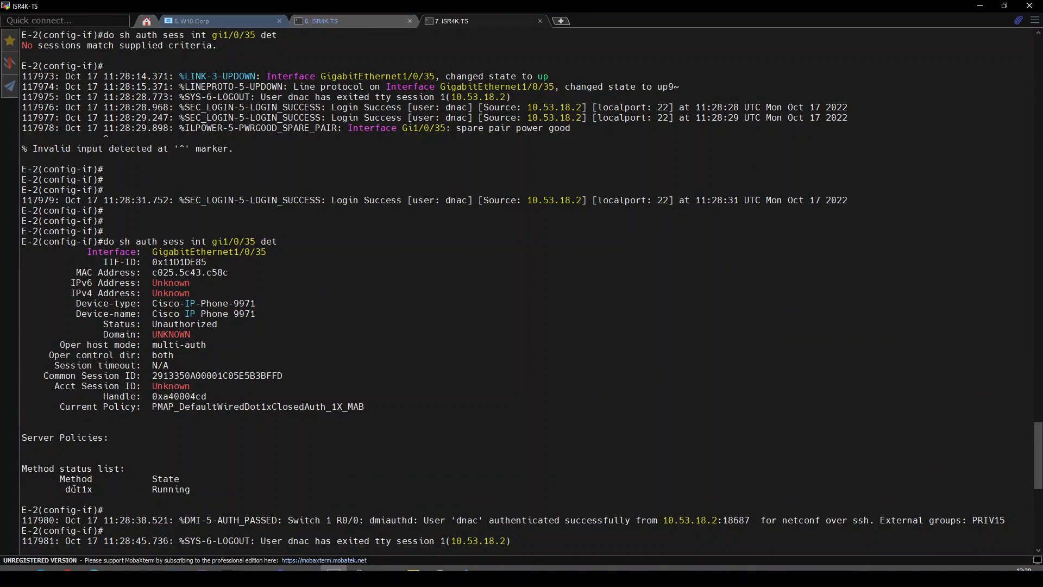
{"action": "double_click", "coordinate": [78, 489]}
{"action": "type", "text": "do sh auth sess int gi1/0/35 det"}
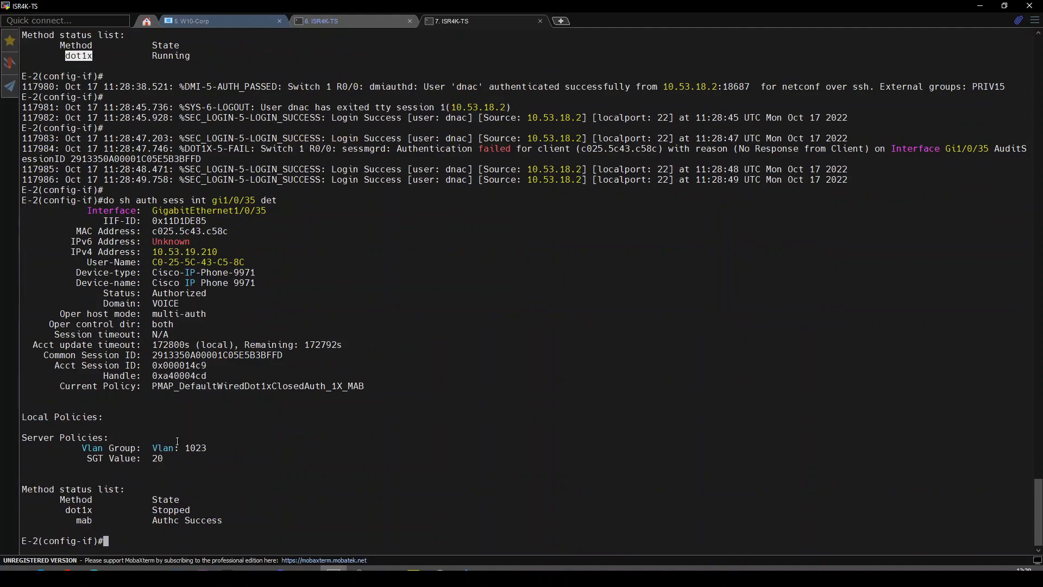
{"action": "double_click", "coordinate": [85, 519]}
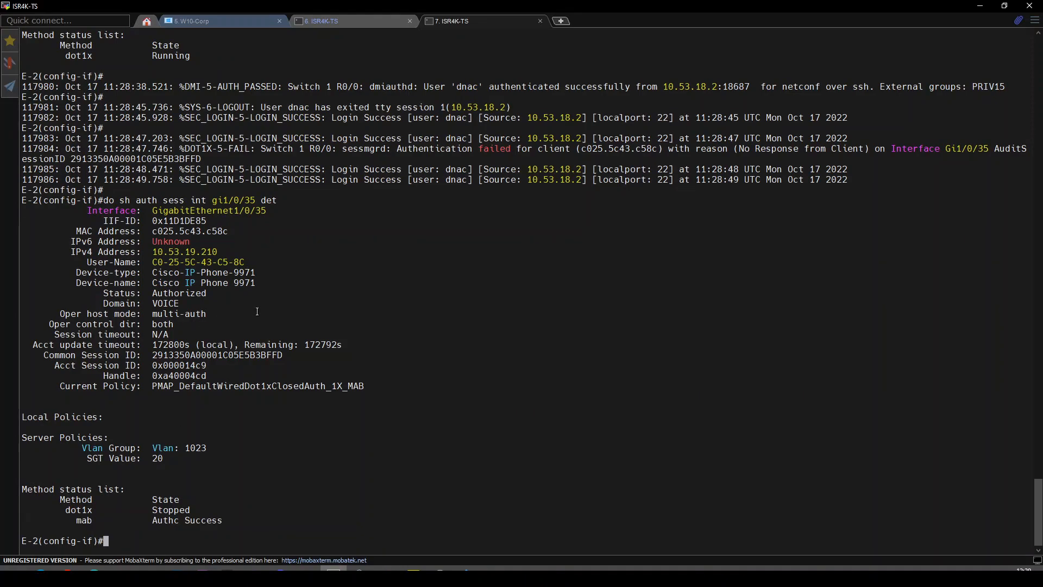
{"action": "double_click", "coordinate": [244, 282]}
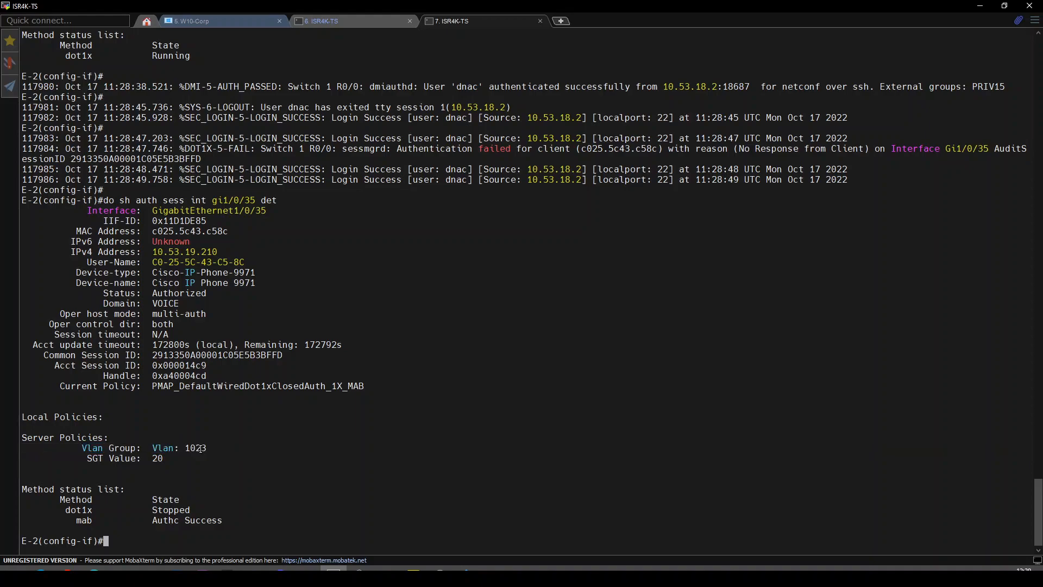
{"action": "double_click", "coordinate": [195, 448]}
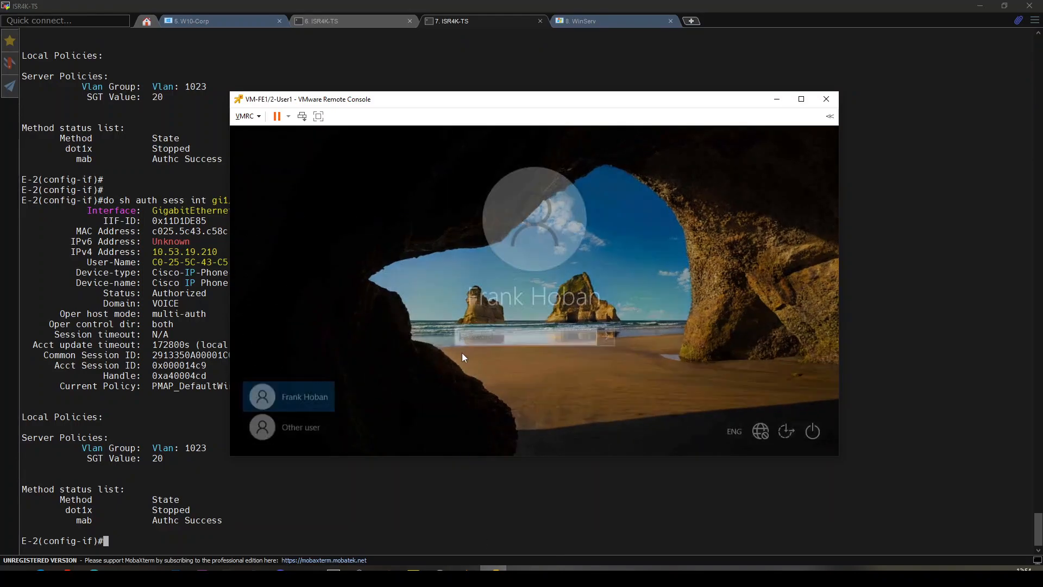
Step: Sign in to the user PC and open Network and Sharing Center's adapter settings
{"action": "left_click", "coordinate": [288, 396]}
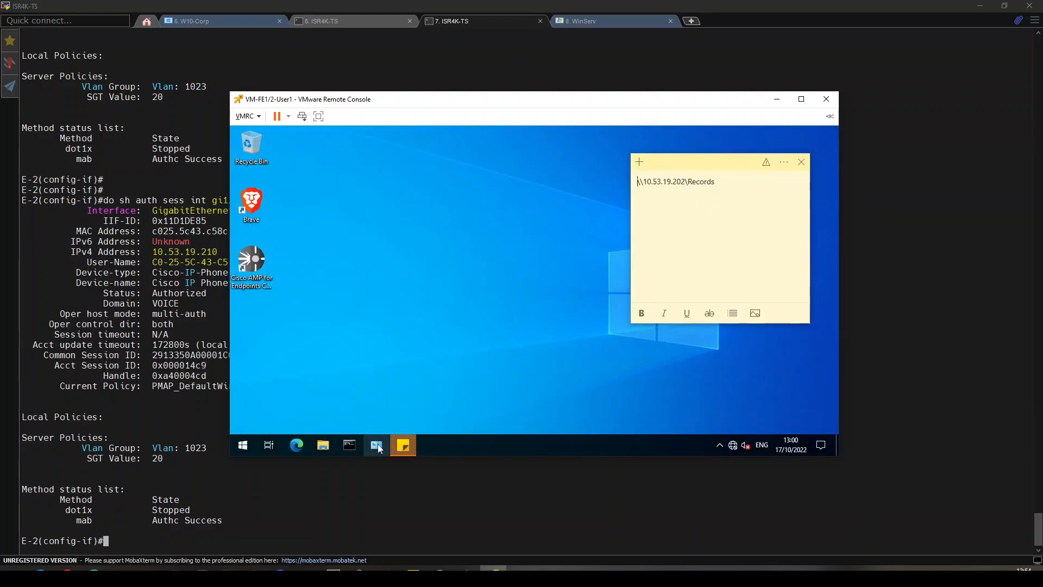
{"action": "left_click", "coordinate": [375, 445]}
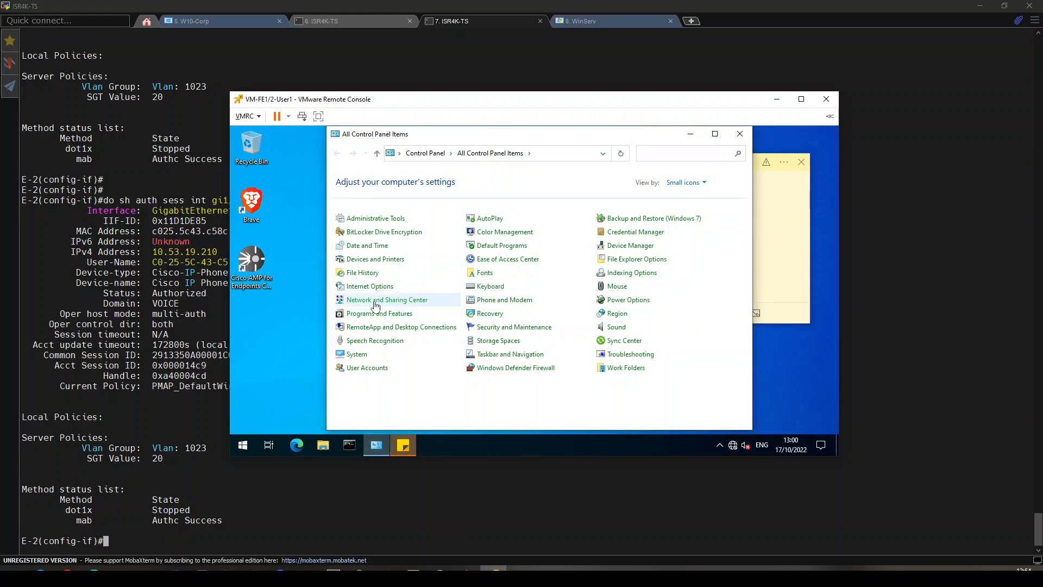
{"action": "left_click", "coordinate": [386, 299]}
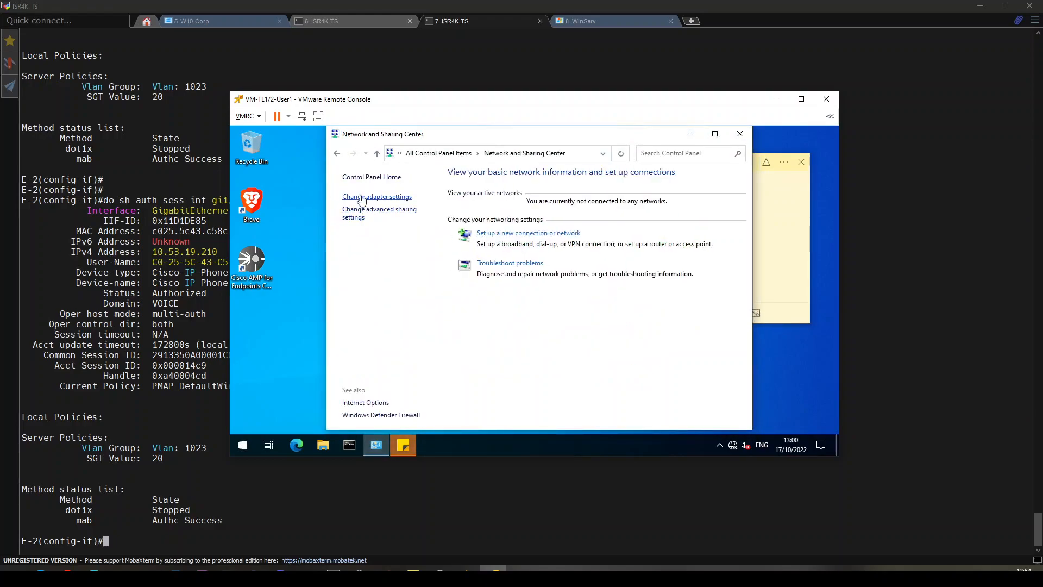
{"action": "left_click", "coordinate": [377, 197]}
{"action": "type", "text": "do sh auth sess int gi1/0/35 det"}
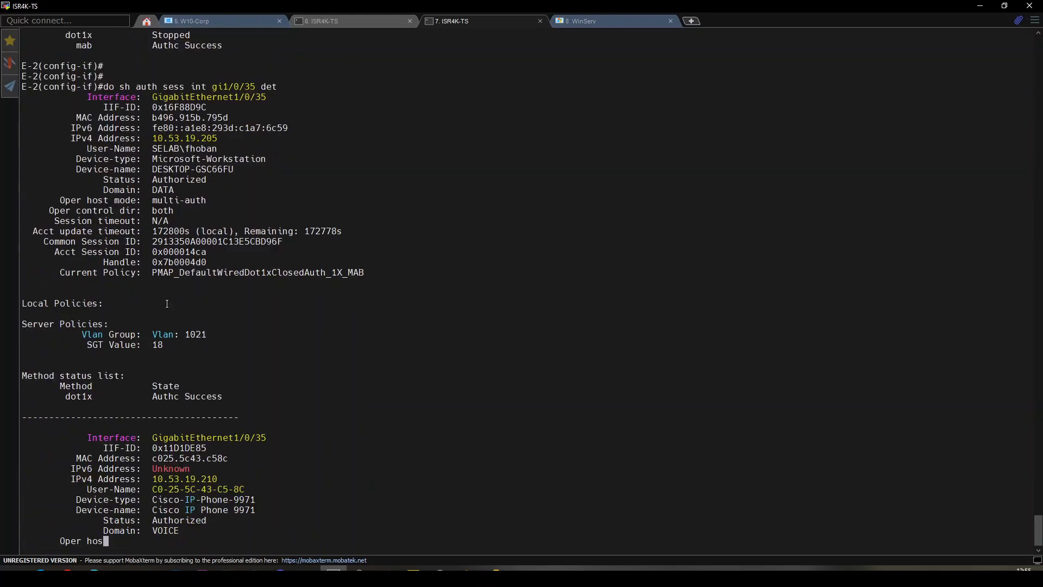
Step: Page through E-2's Gi1/0/35 sessions, checking the PC's user name and VLAN 1021
{"action": "key", "text": "space"}
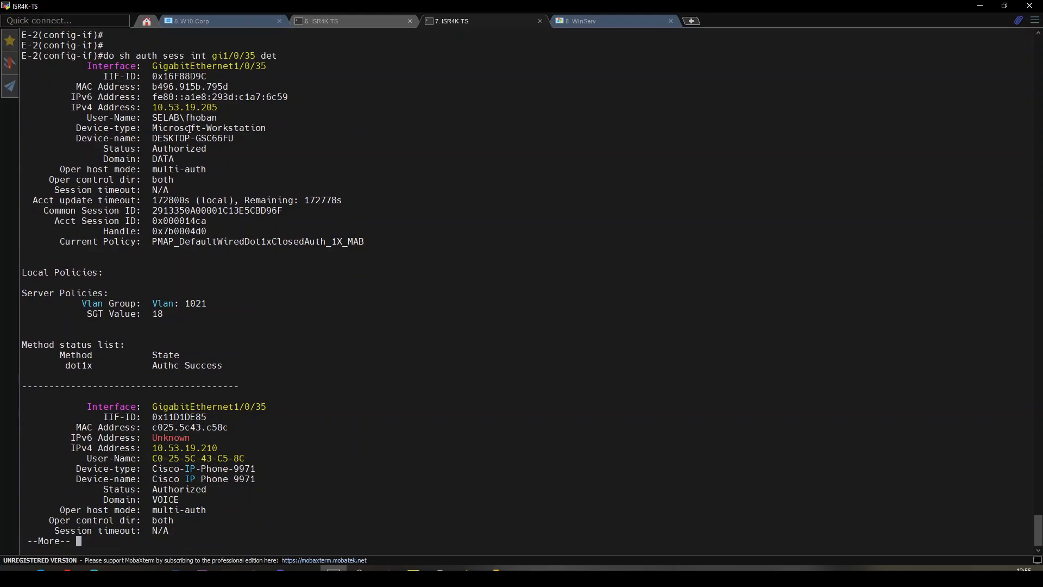
{"action": "key", "text": "space"}
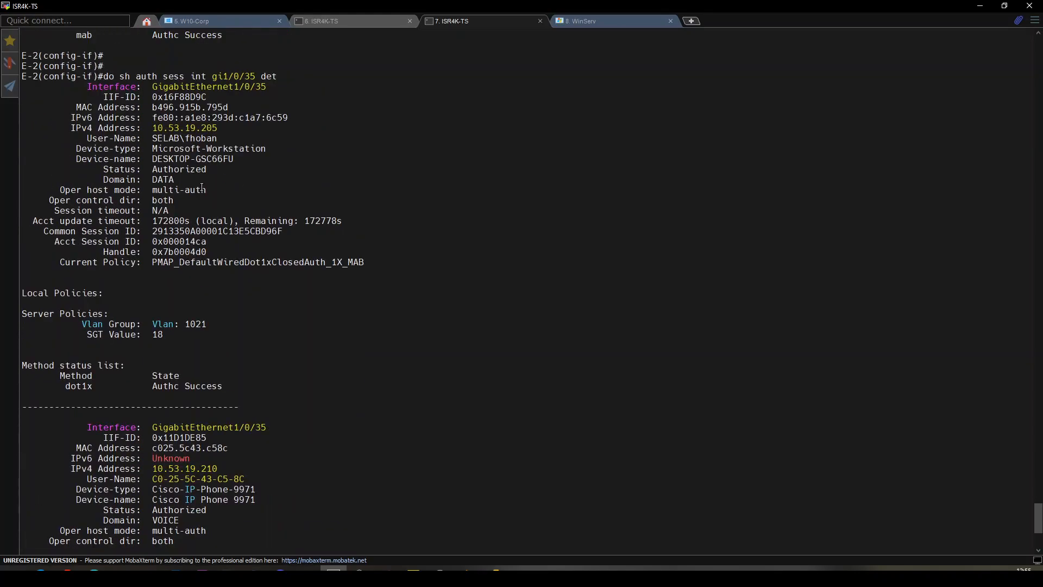
{"action": "double_click", "coordinate": [184, 138]}
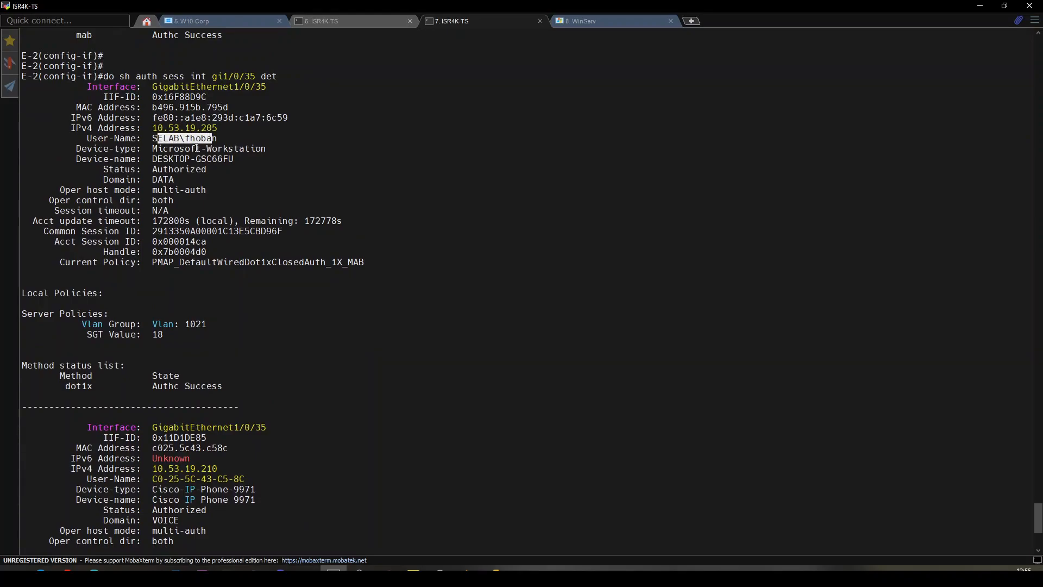
{"action": "double_click", "coordinate": [194, 324]}
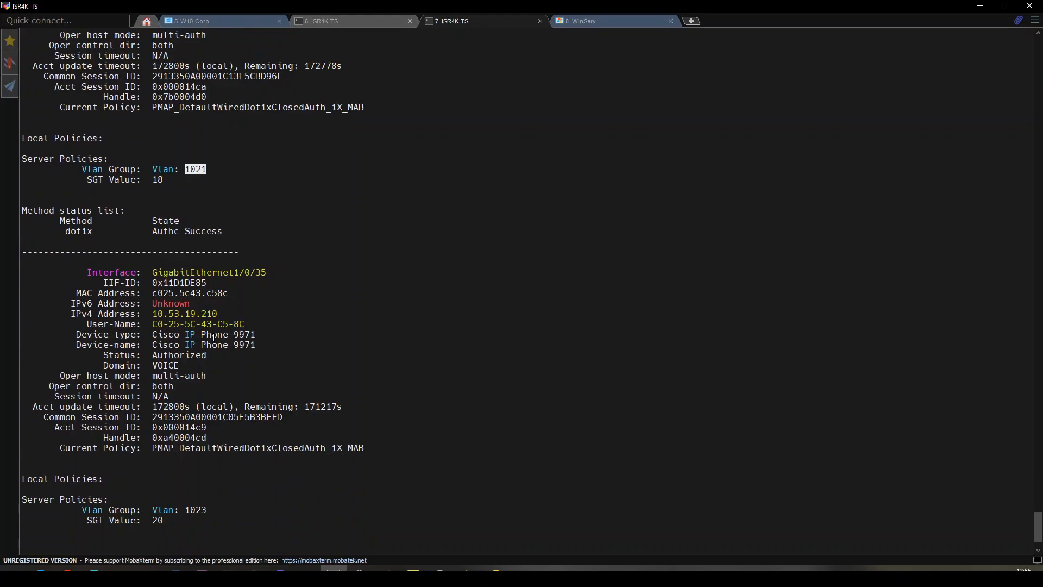
{"action": "scroll", "scroll_direction": "down", "scroll_amount": 3}
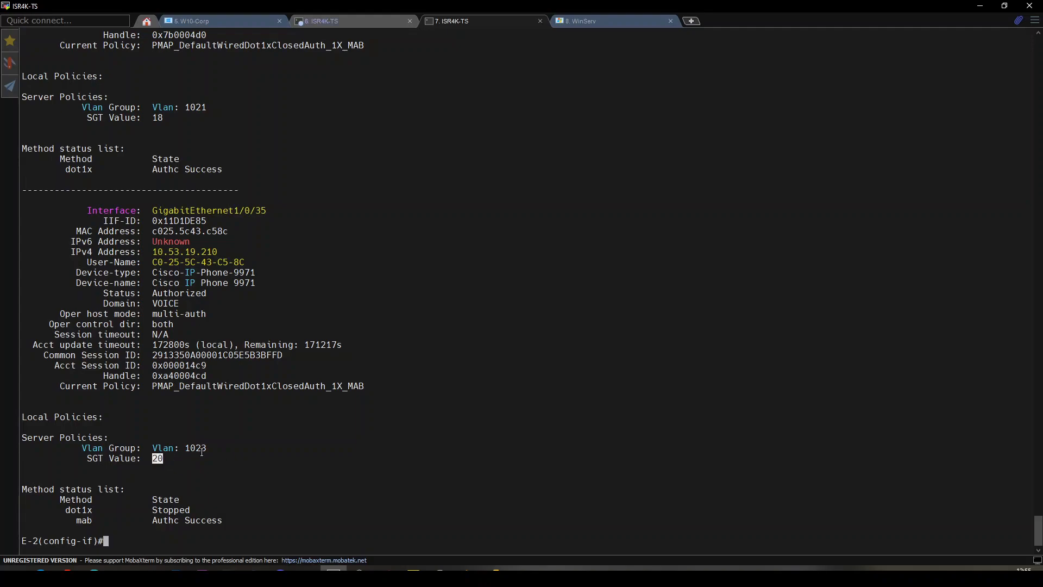
{"action": "mouse_move", "coordinate": [243, 396]}
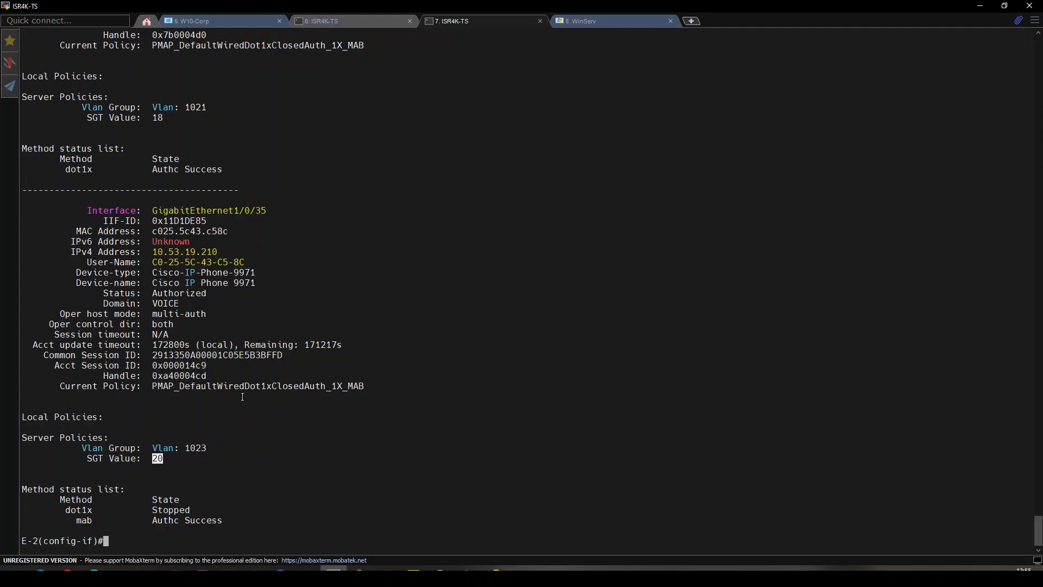